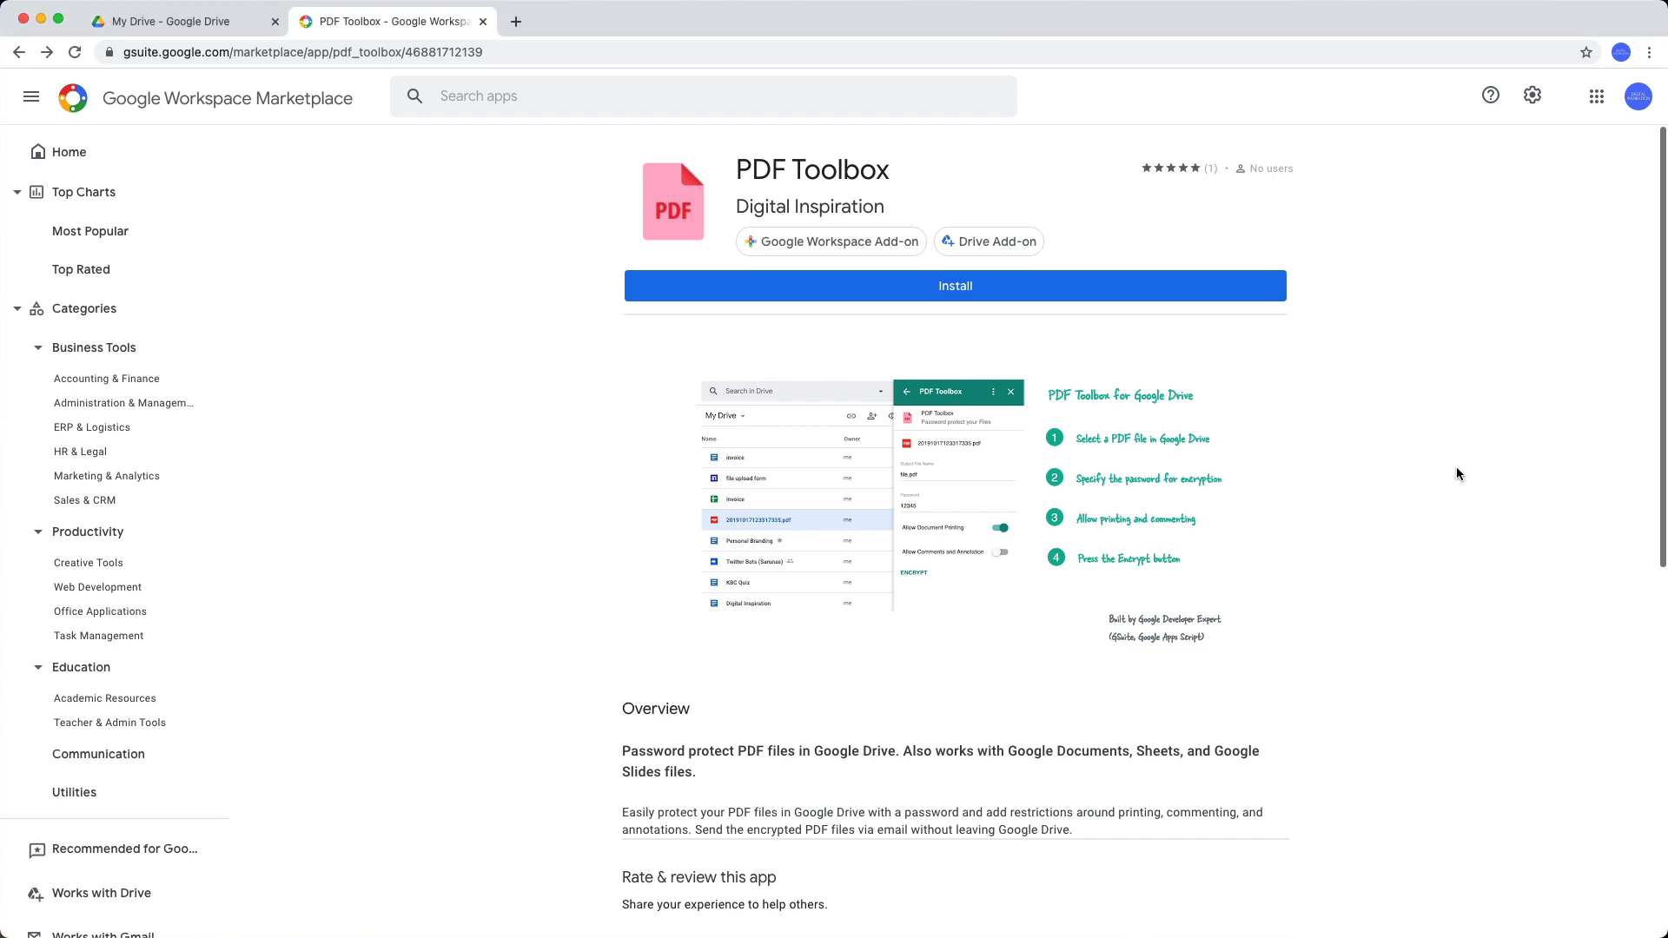
- Install PDF Toolbox, confirm Continue, and allow it access to the Google account
left_click(955, 286)
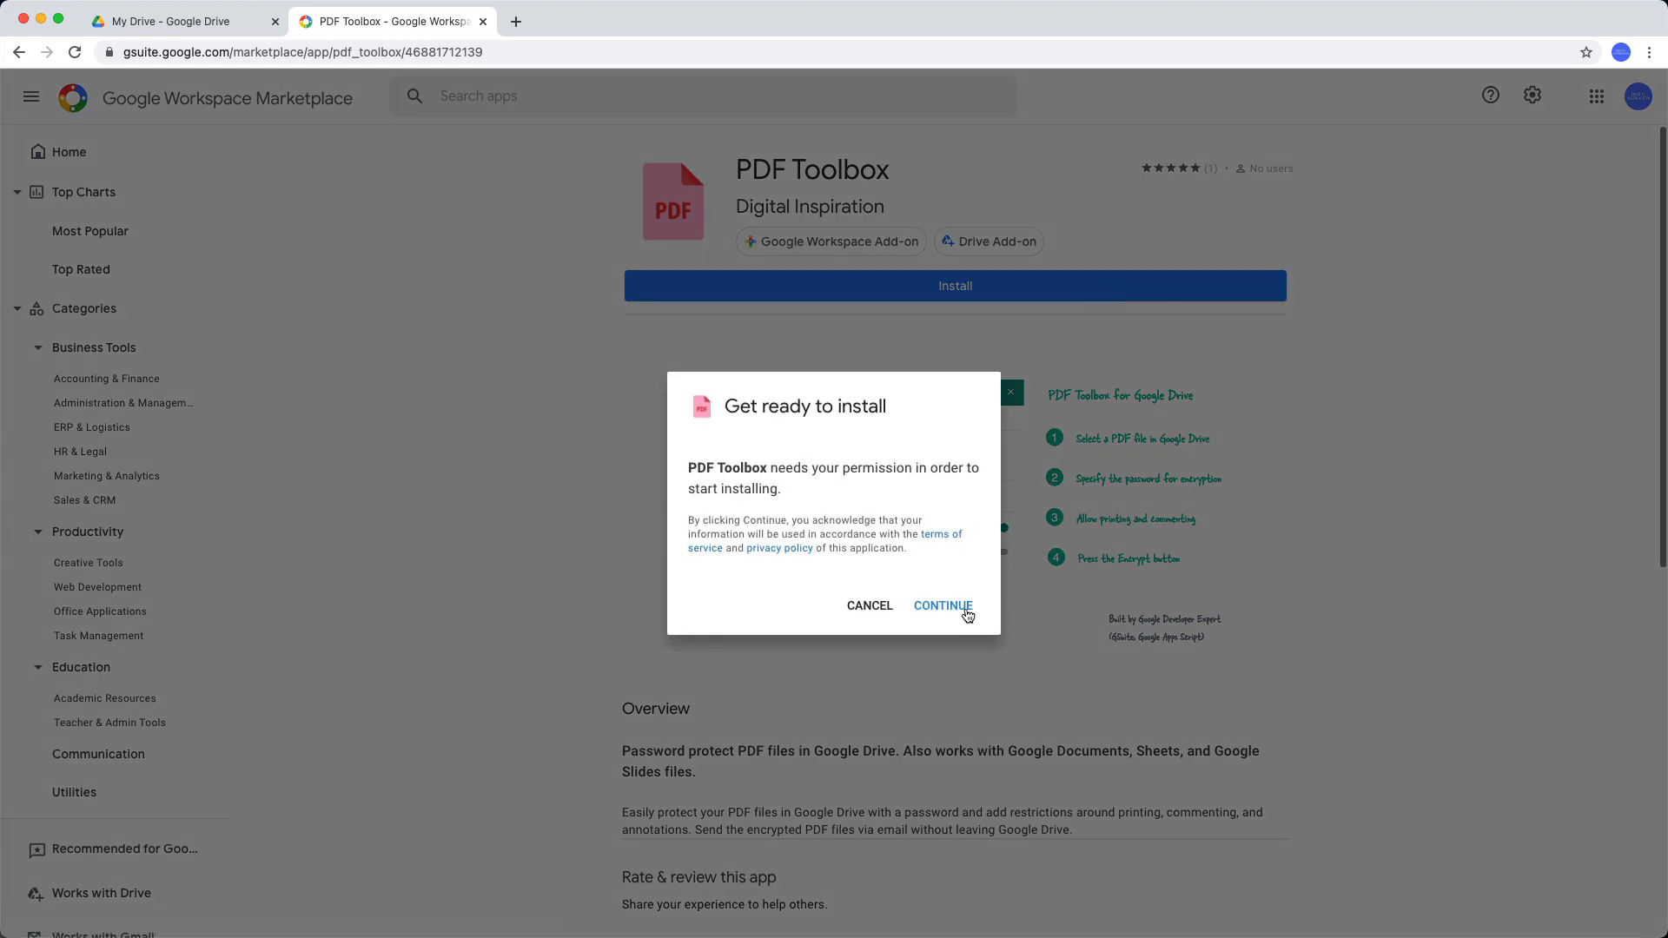
left_click(943, 605)
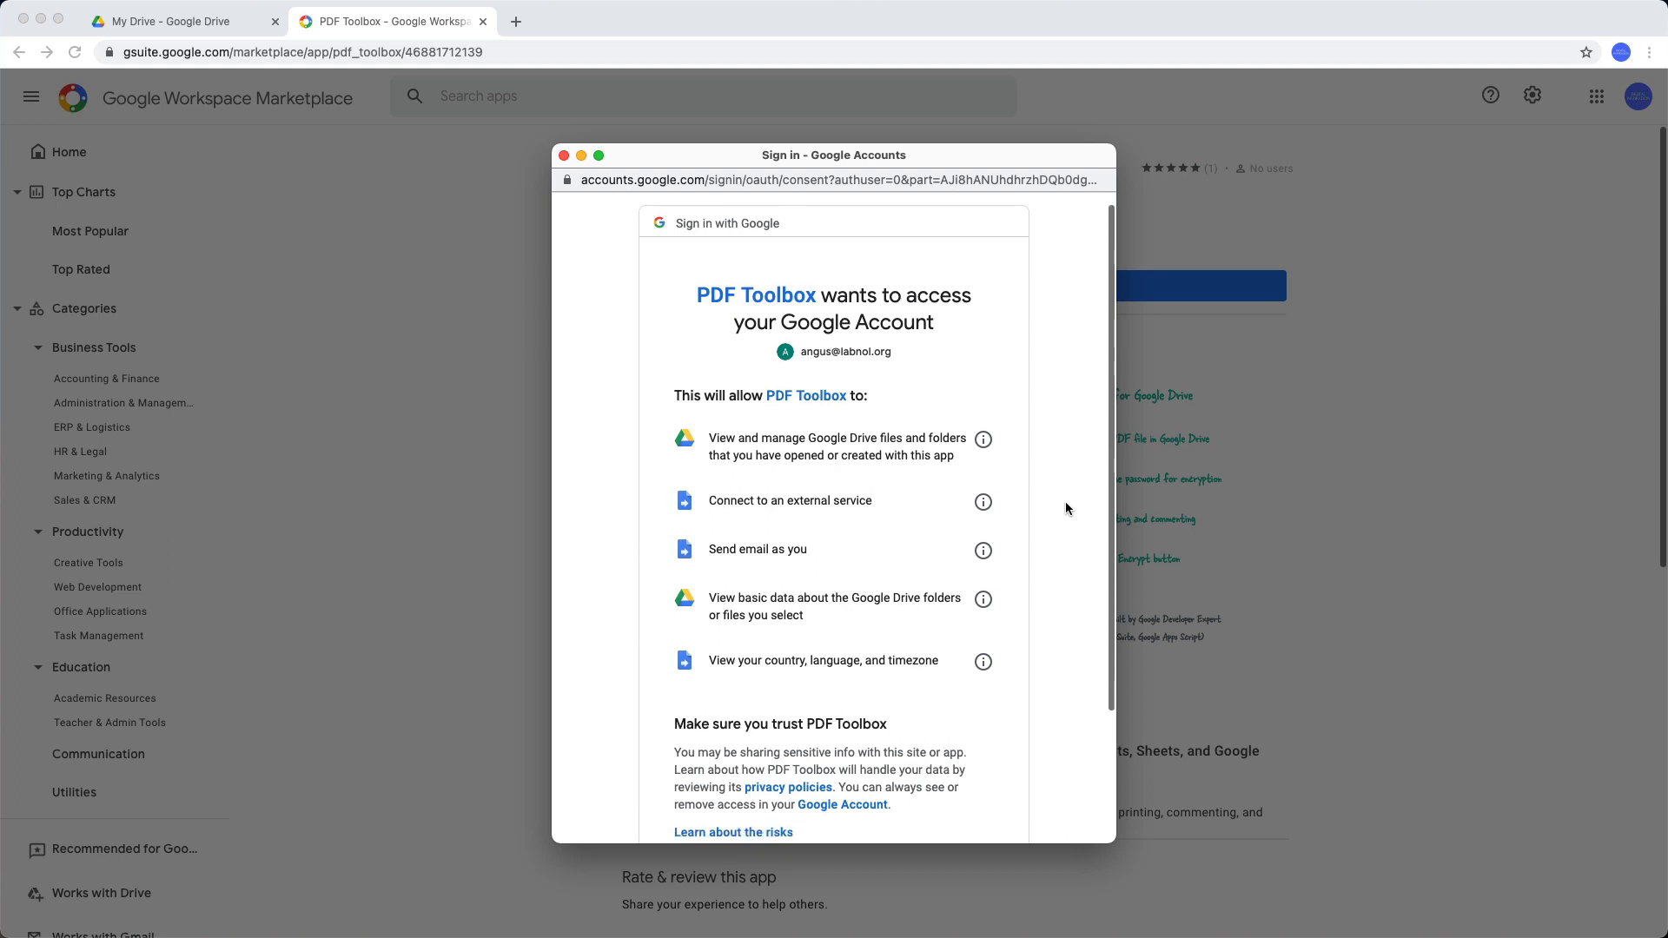
scroll("down", 3)
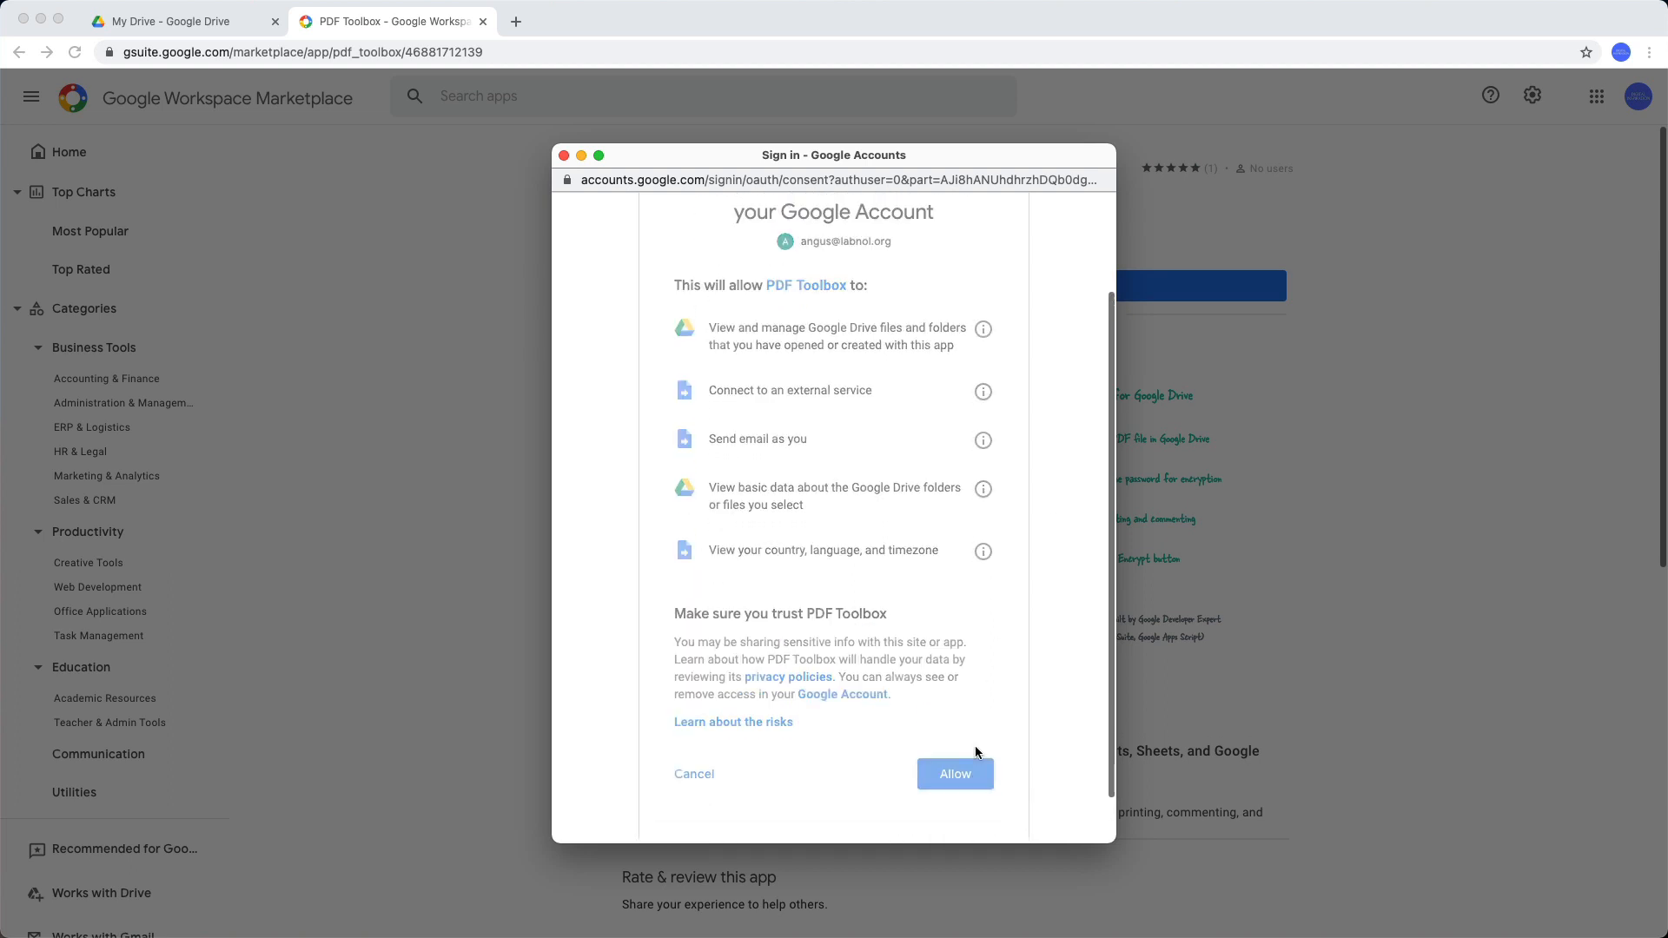
left_click(955, 773)
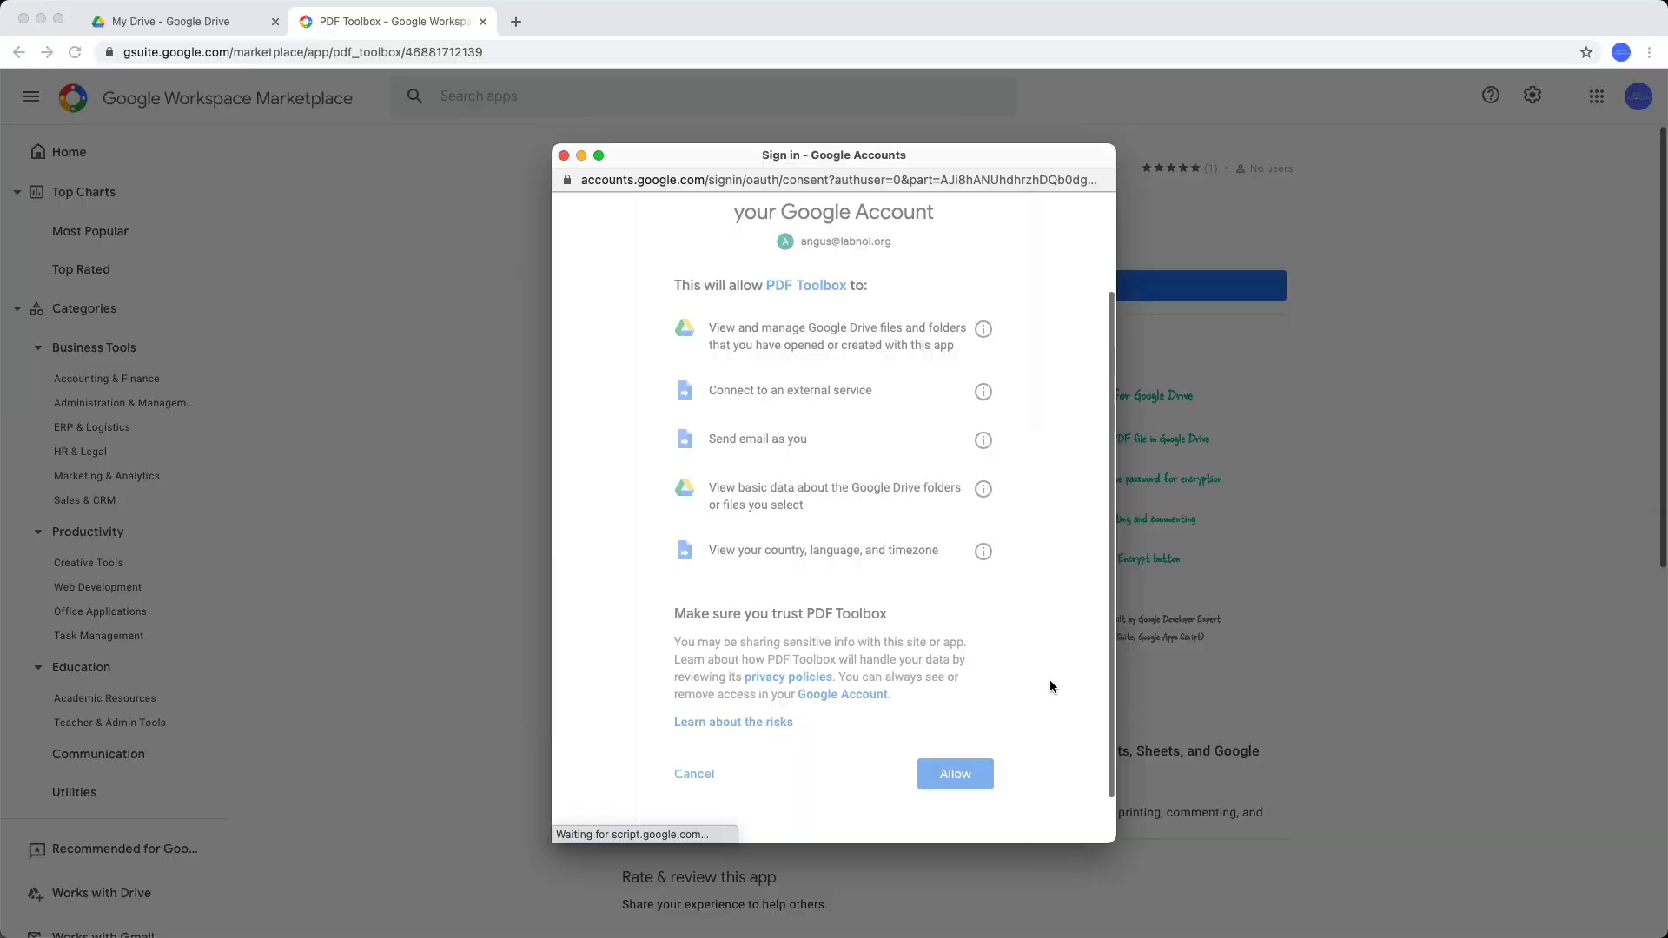
left_click(954, 774)
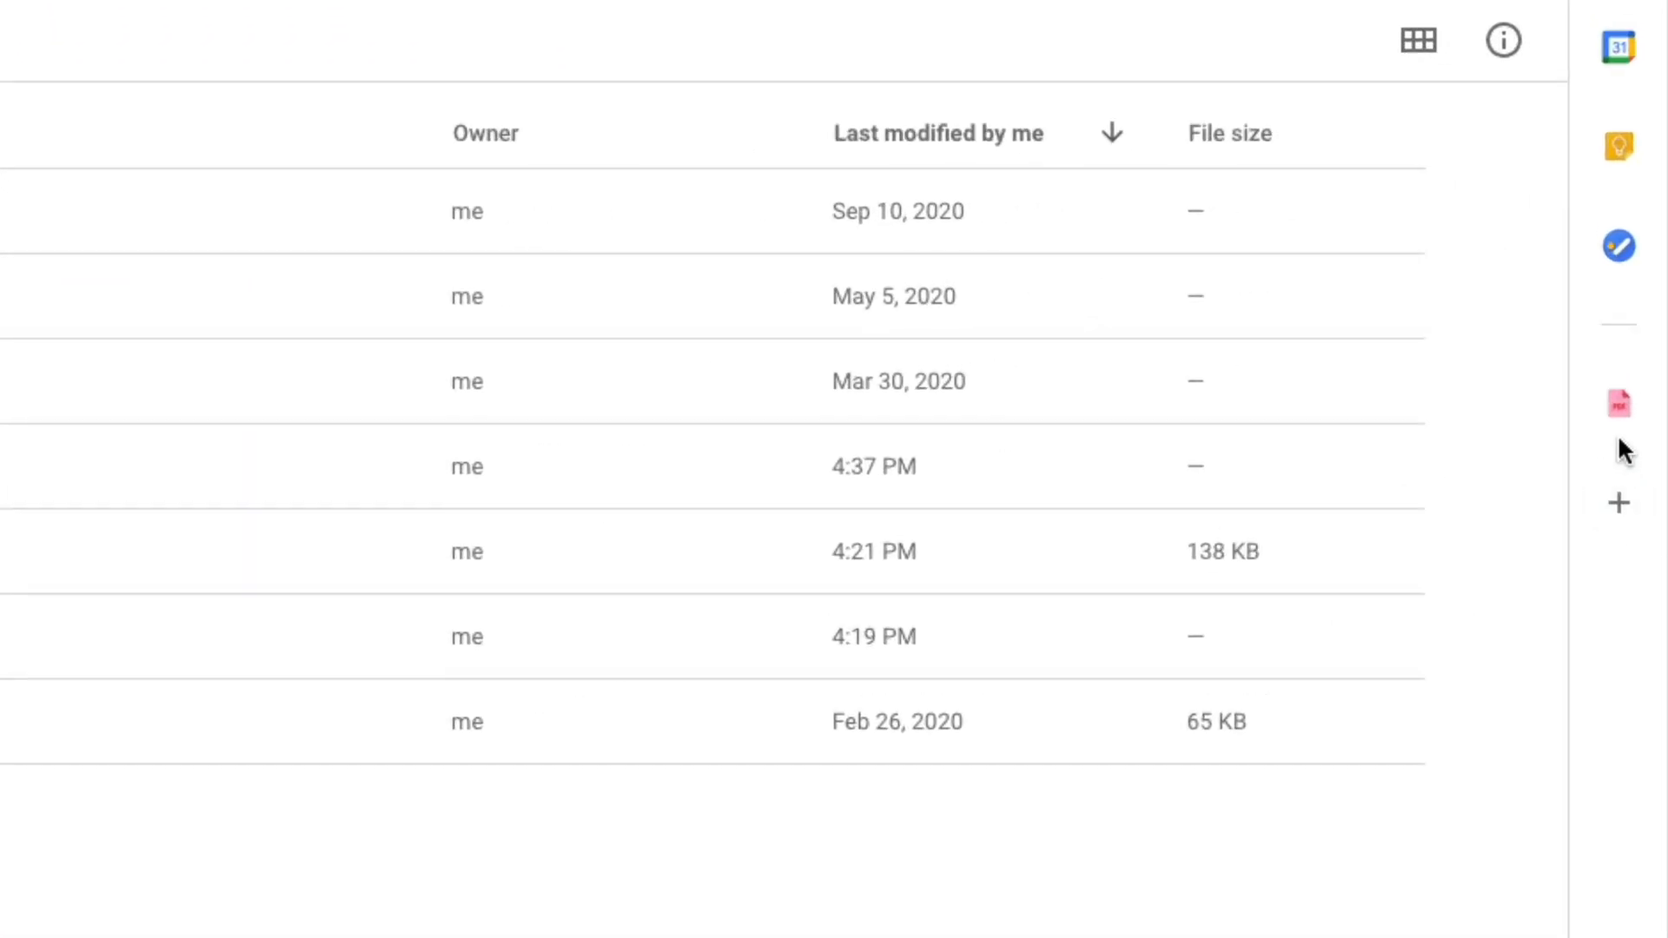
mouse_move(1617, 404)
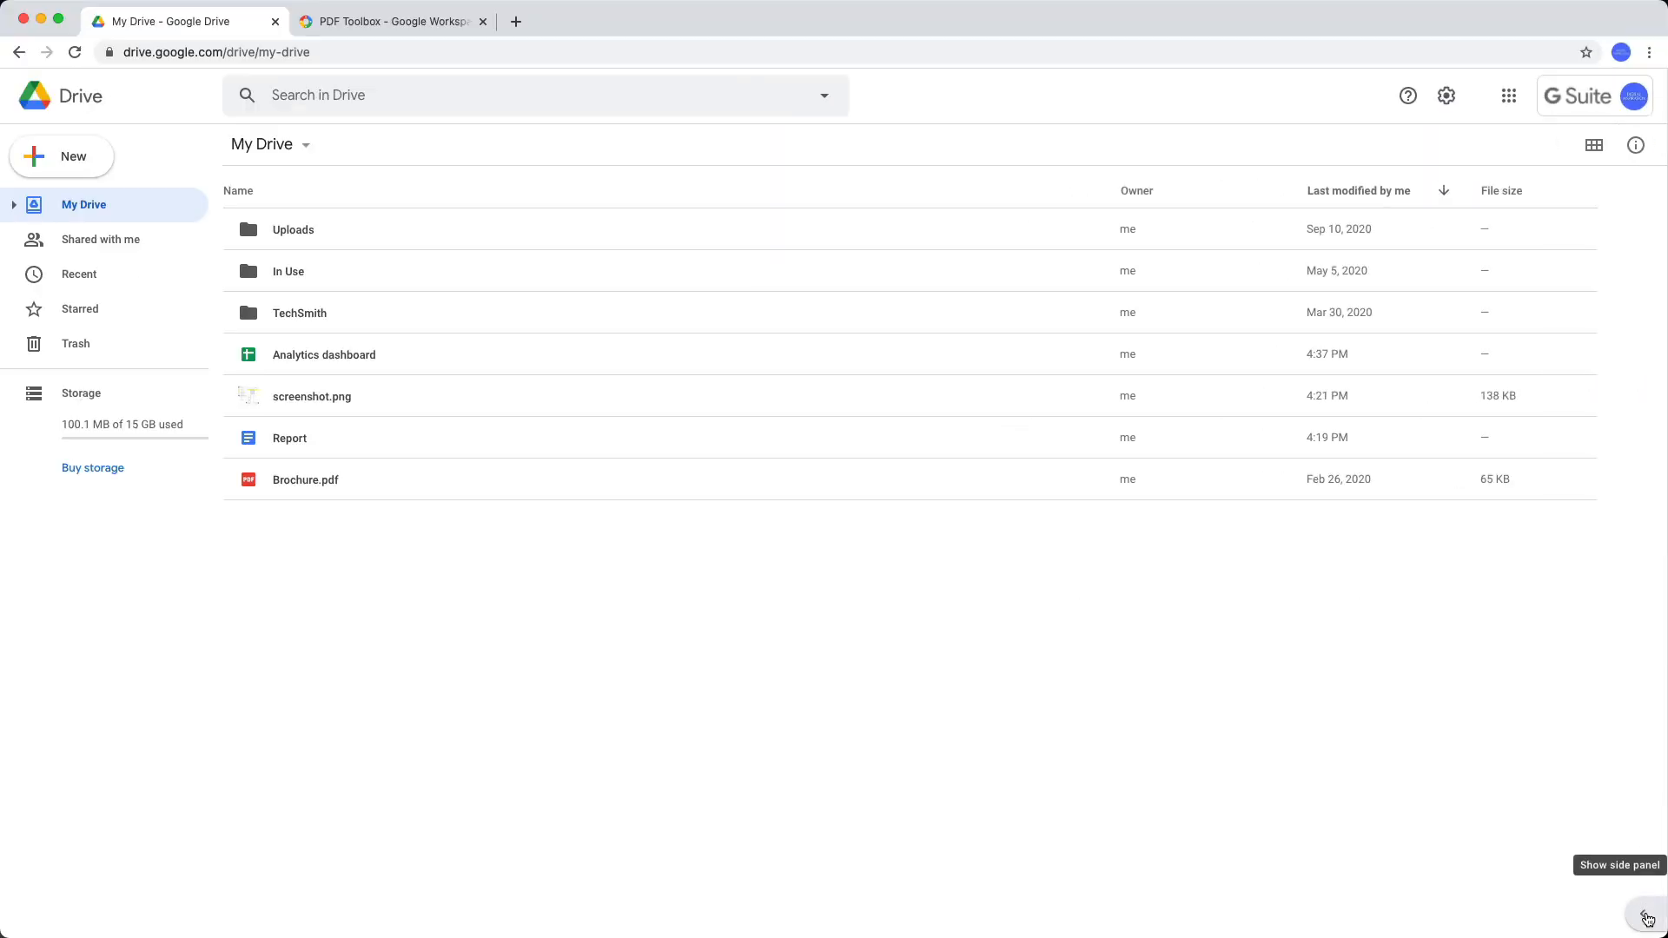
- Reopen the add-ons side panel, then preview Brochure.pdf and close the preview
left_click(1644, 916)
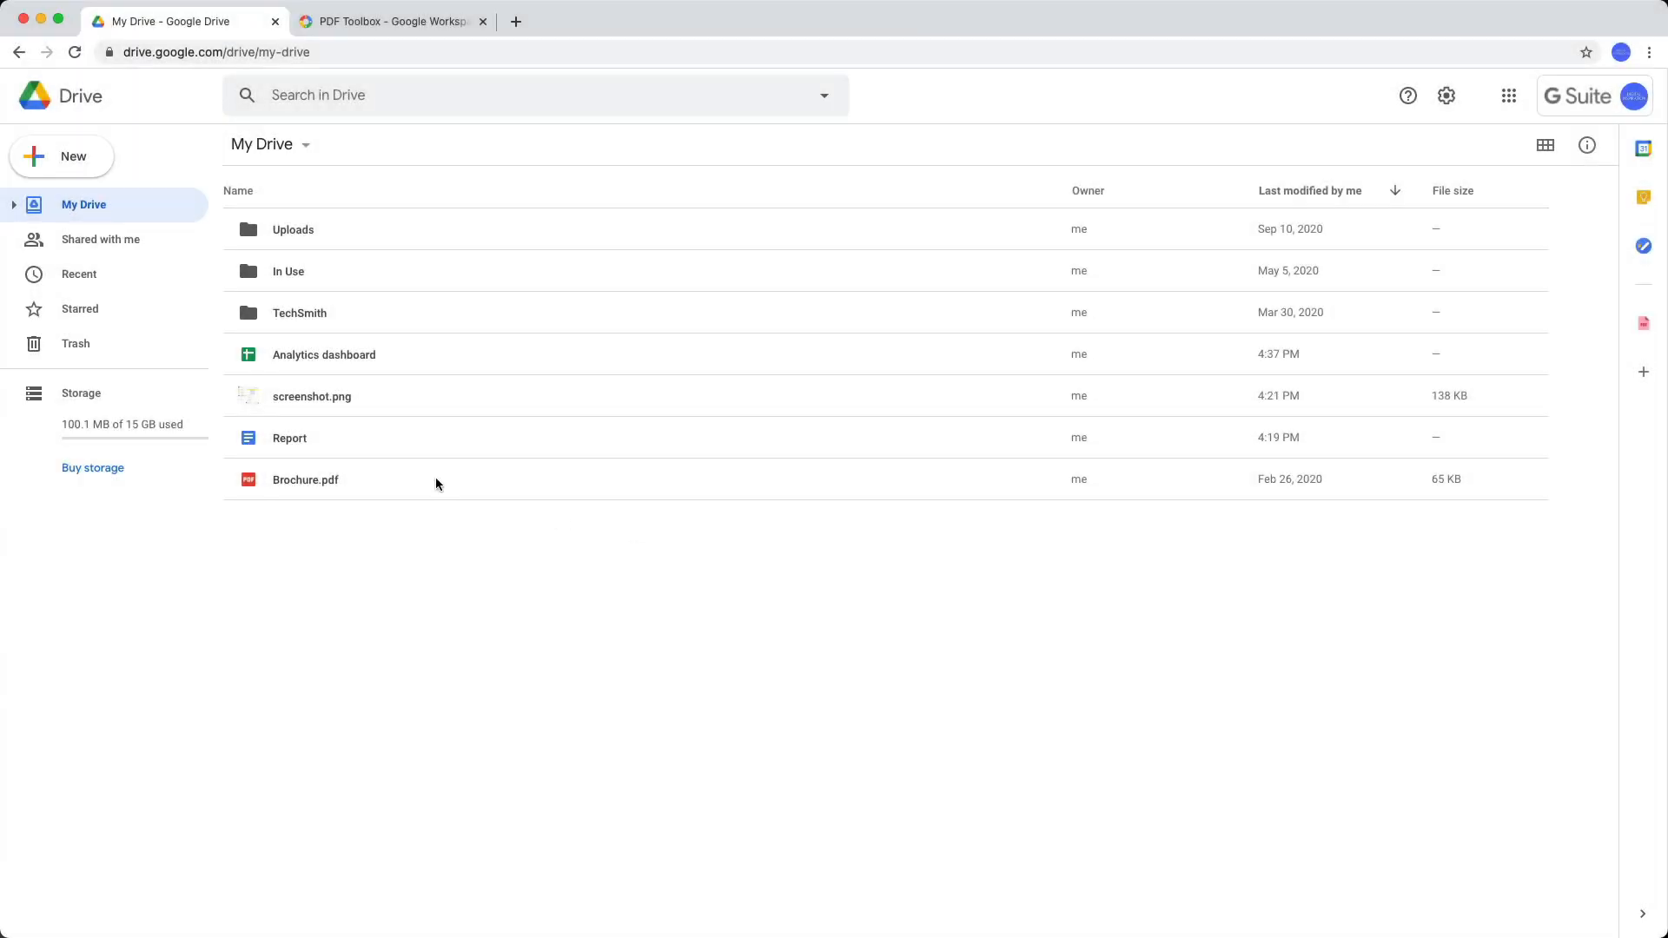
double_click(305, 479)
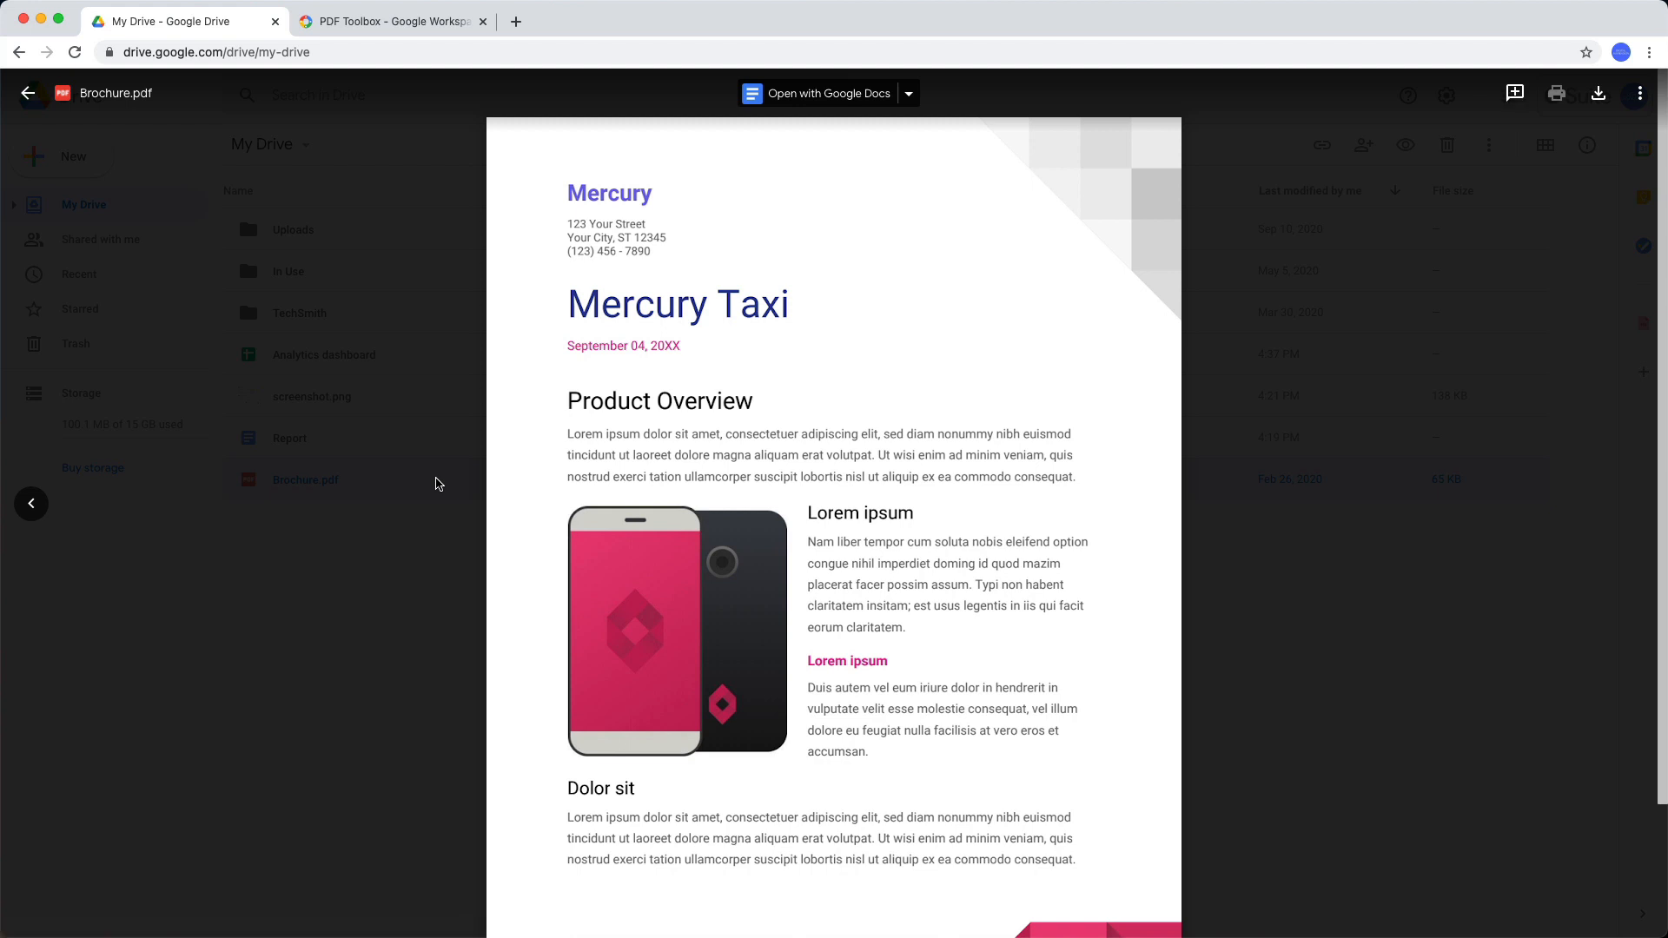
left_click(30, 94)
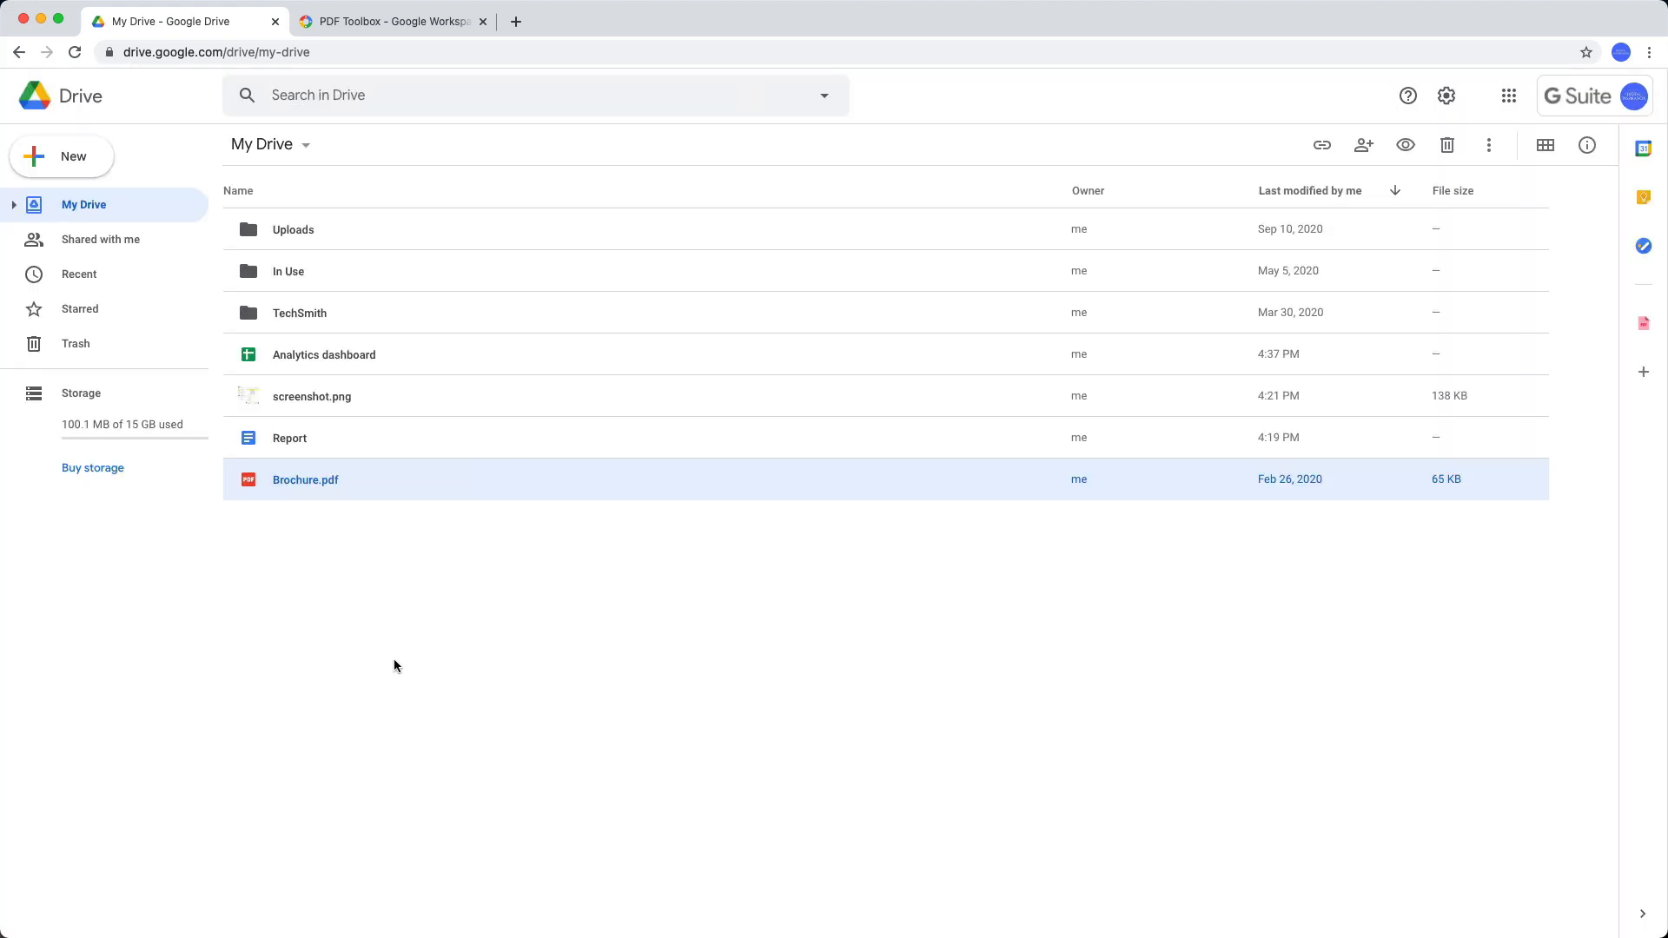
mouse_move(420, 495)
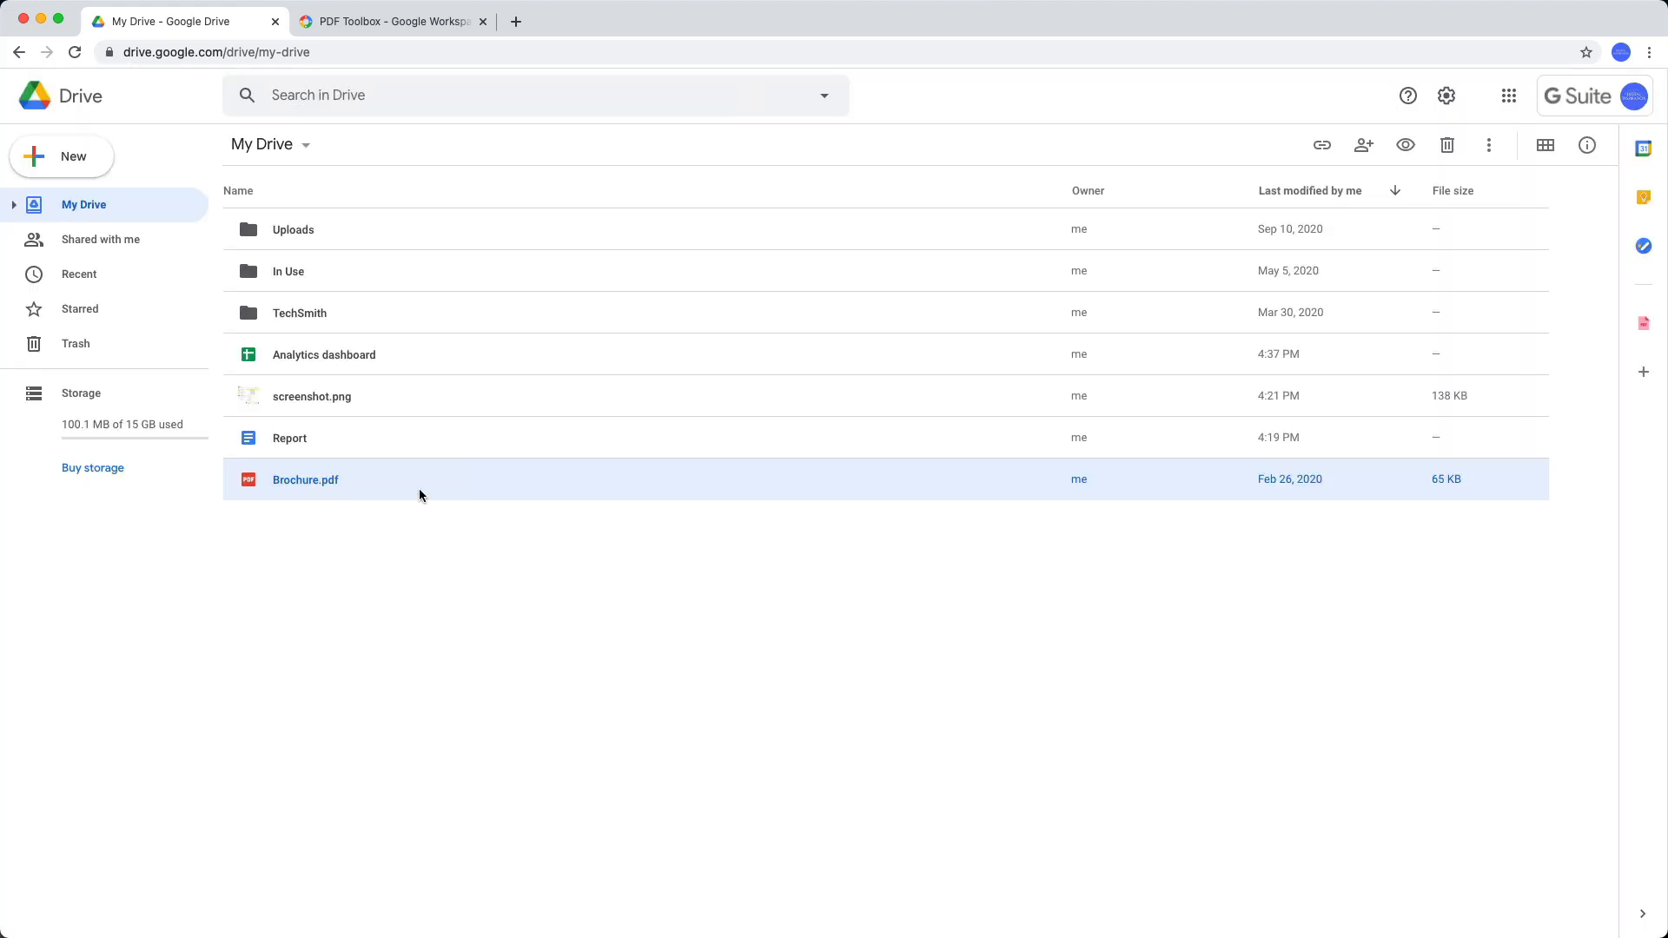
mouse_move(1131, 435)
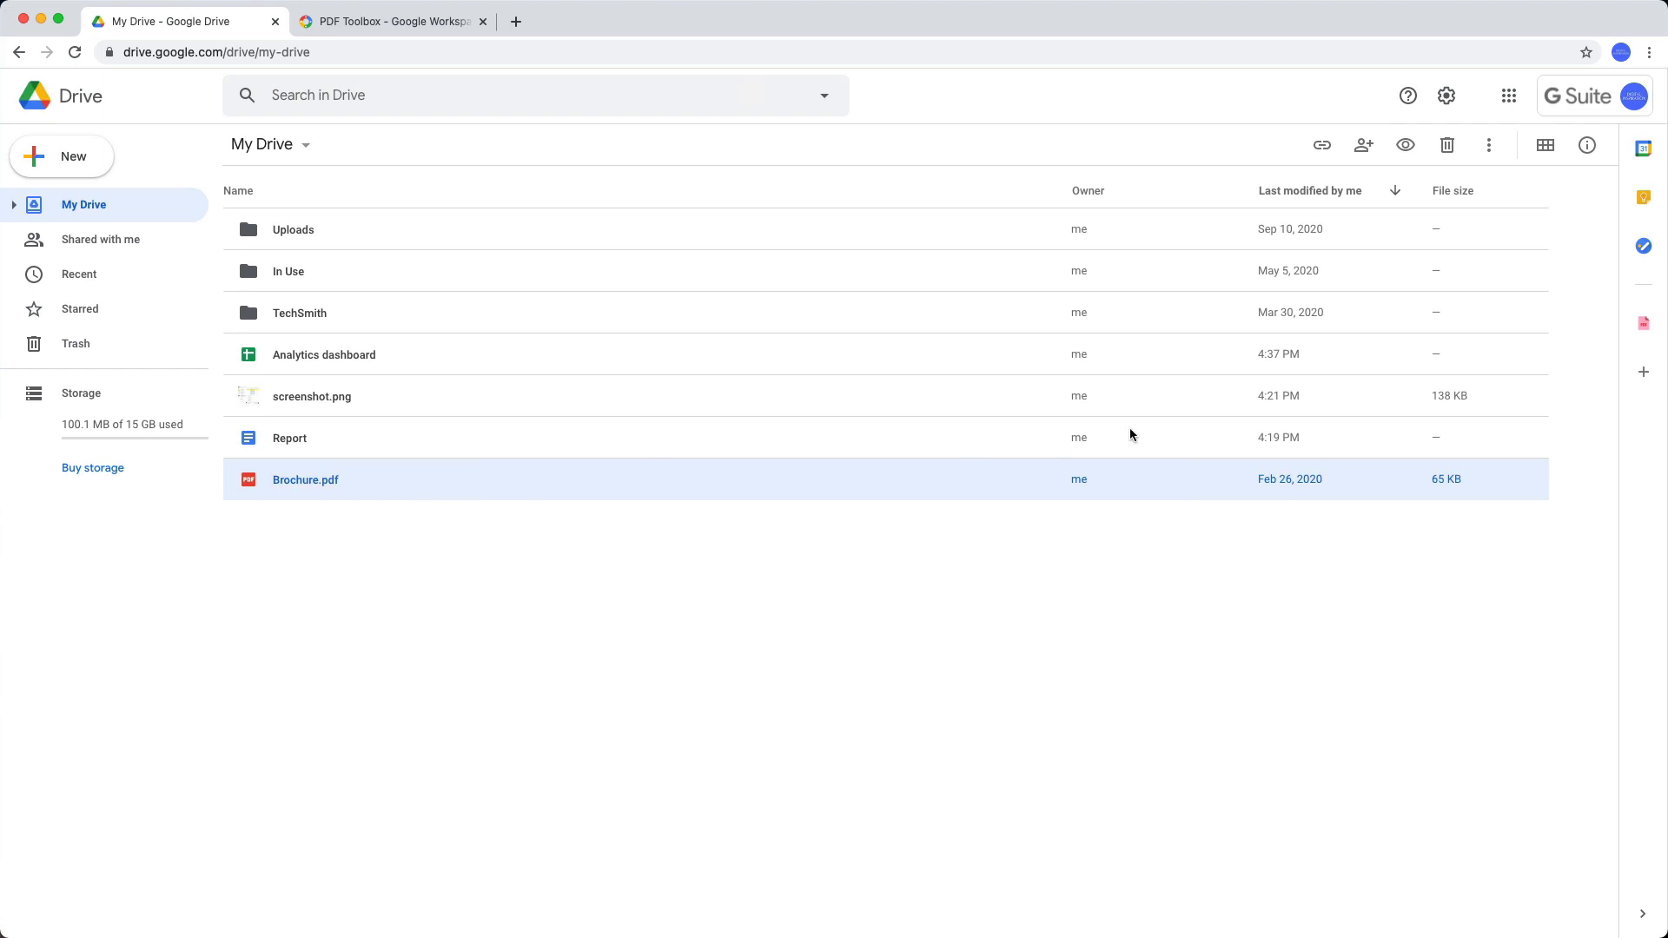
mouse_move(1642, 322)
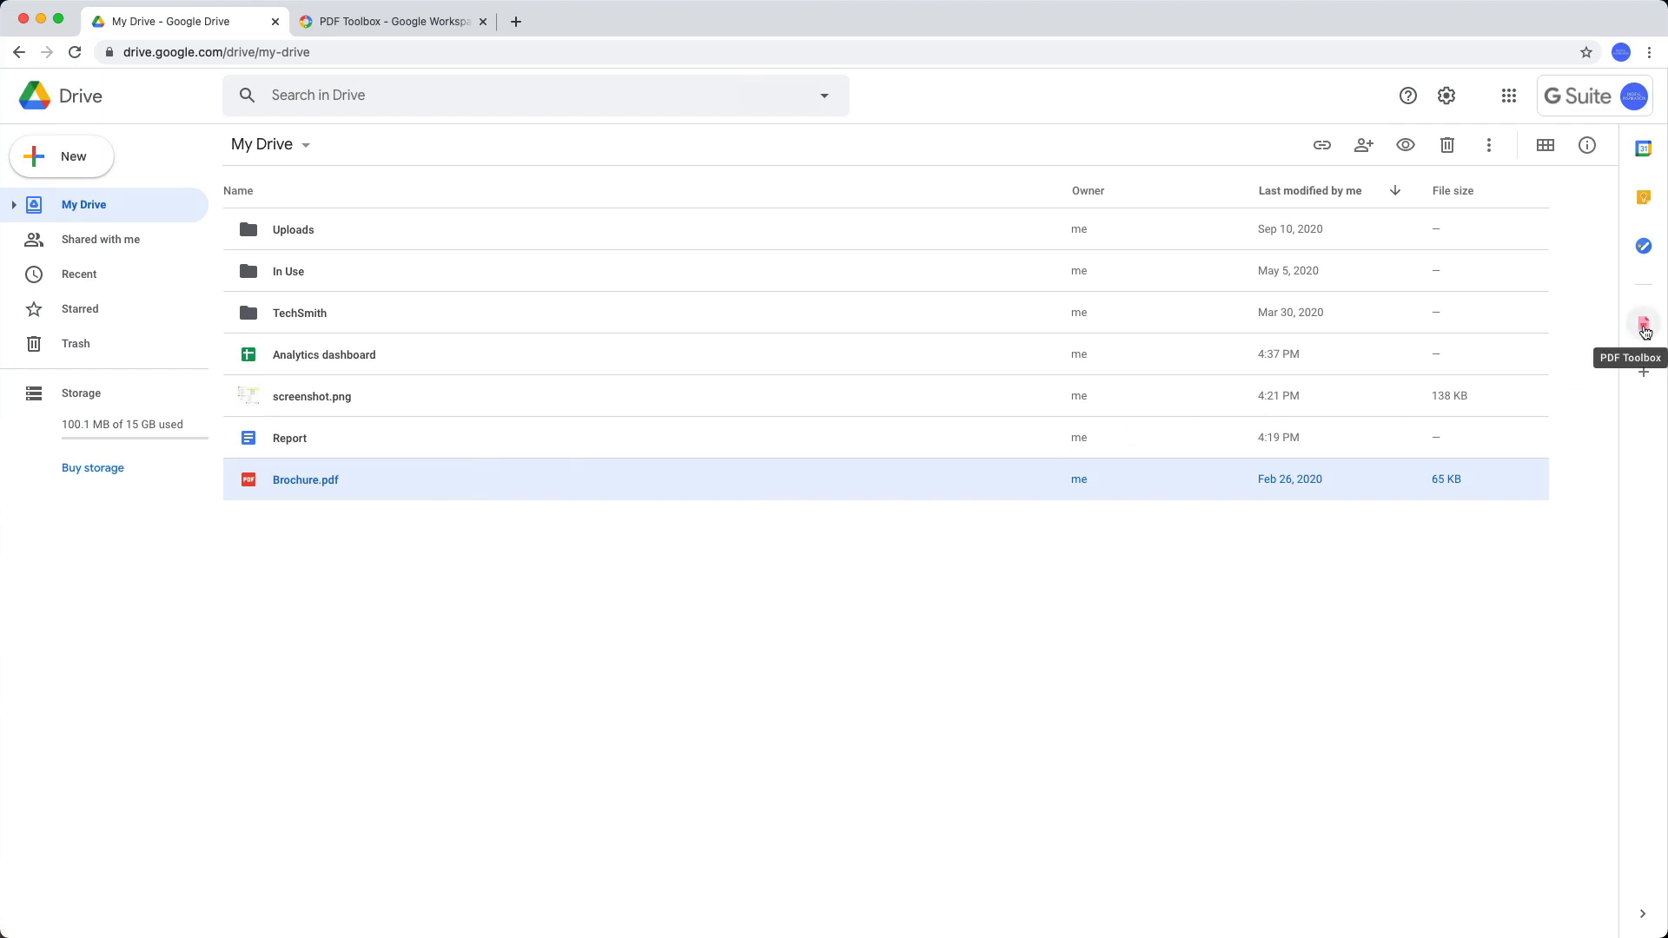
- Launch PDF Toolbox and authorize it to read Brochure.pdf, revealing Encrypt and Decrypt PDF
left_click(1645, 297)
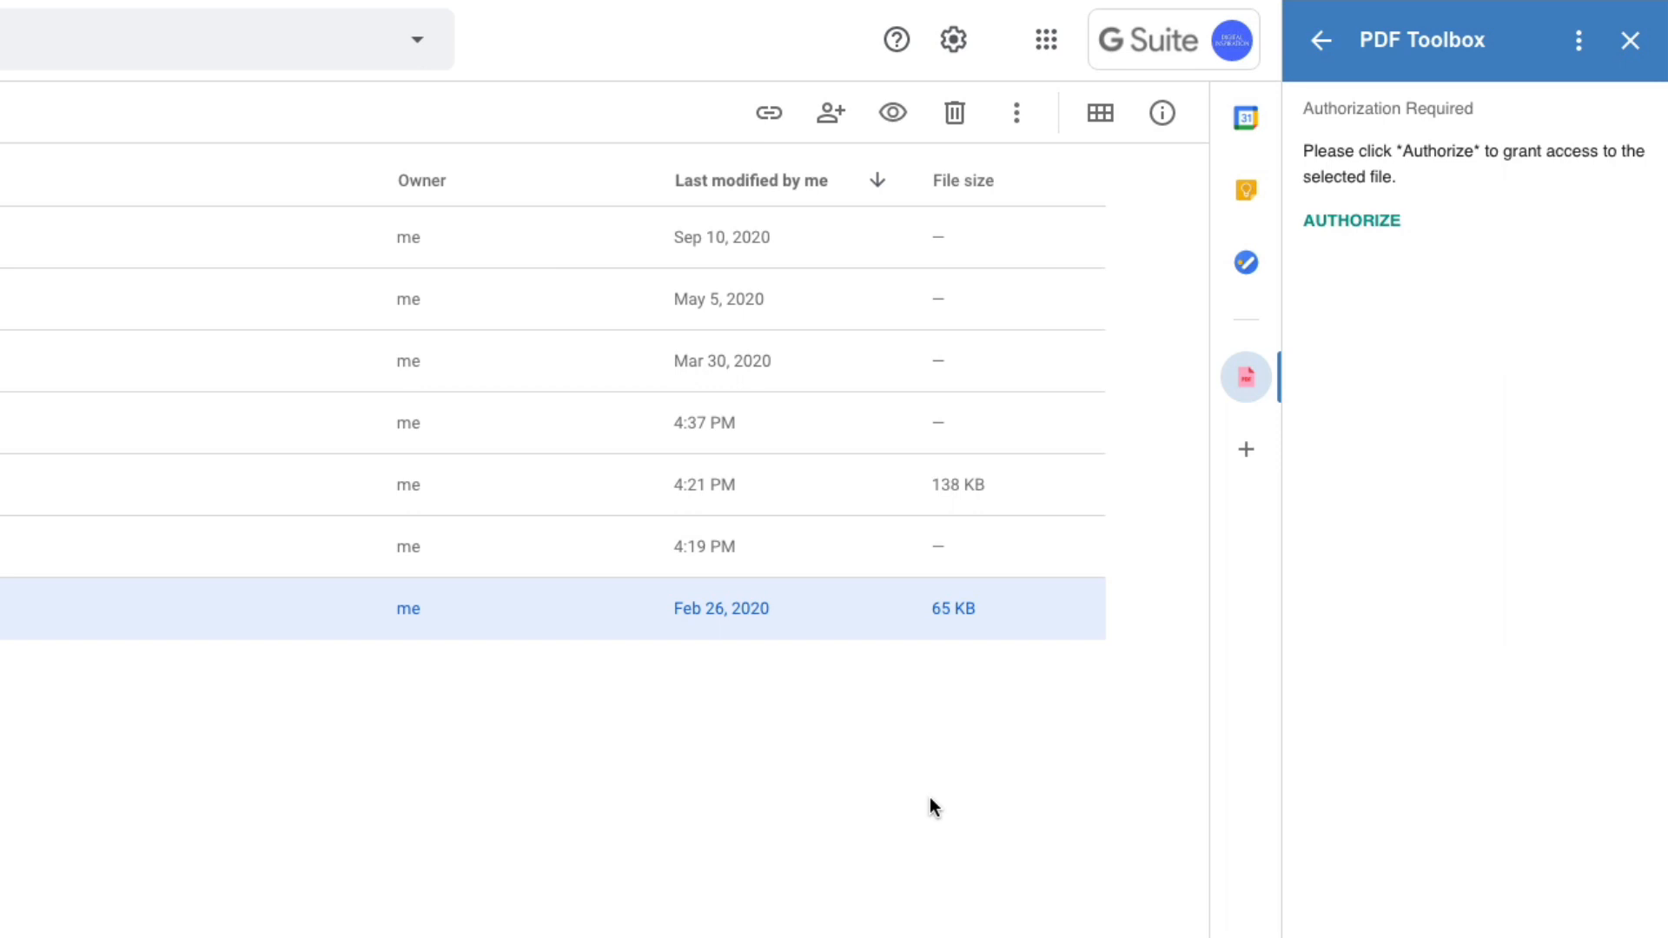
mouse_move(1472, 483)
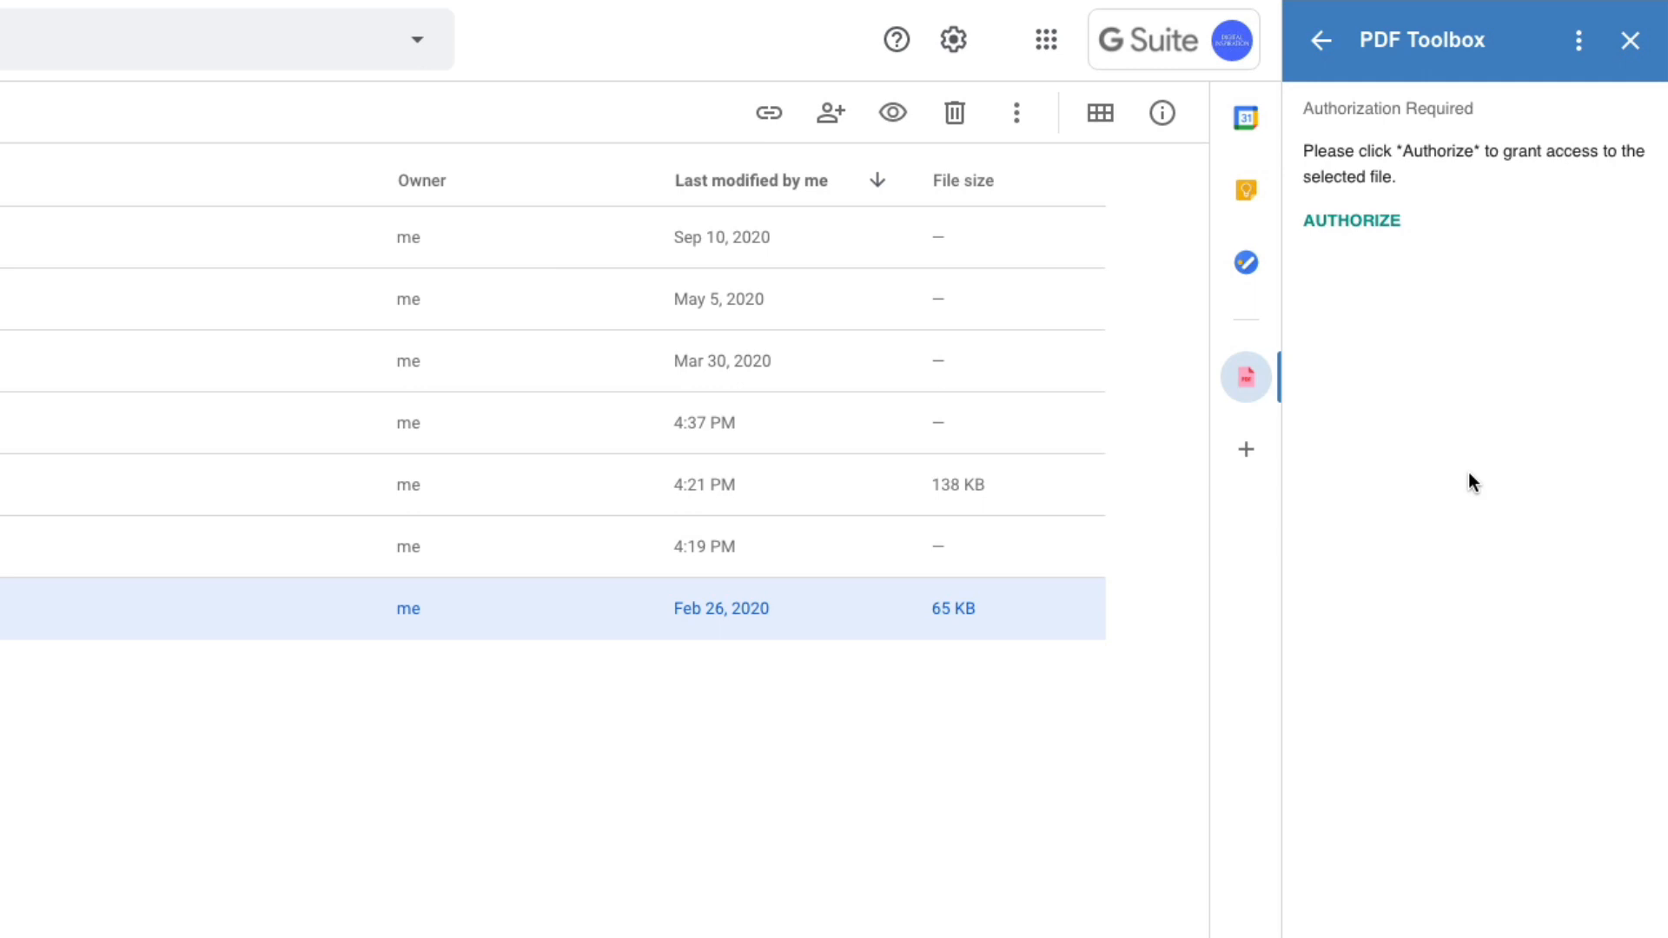
mouse_move(1392, 288)
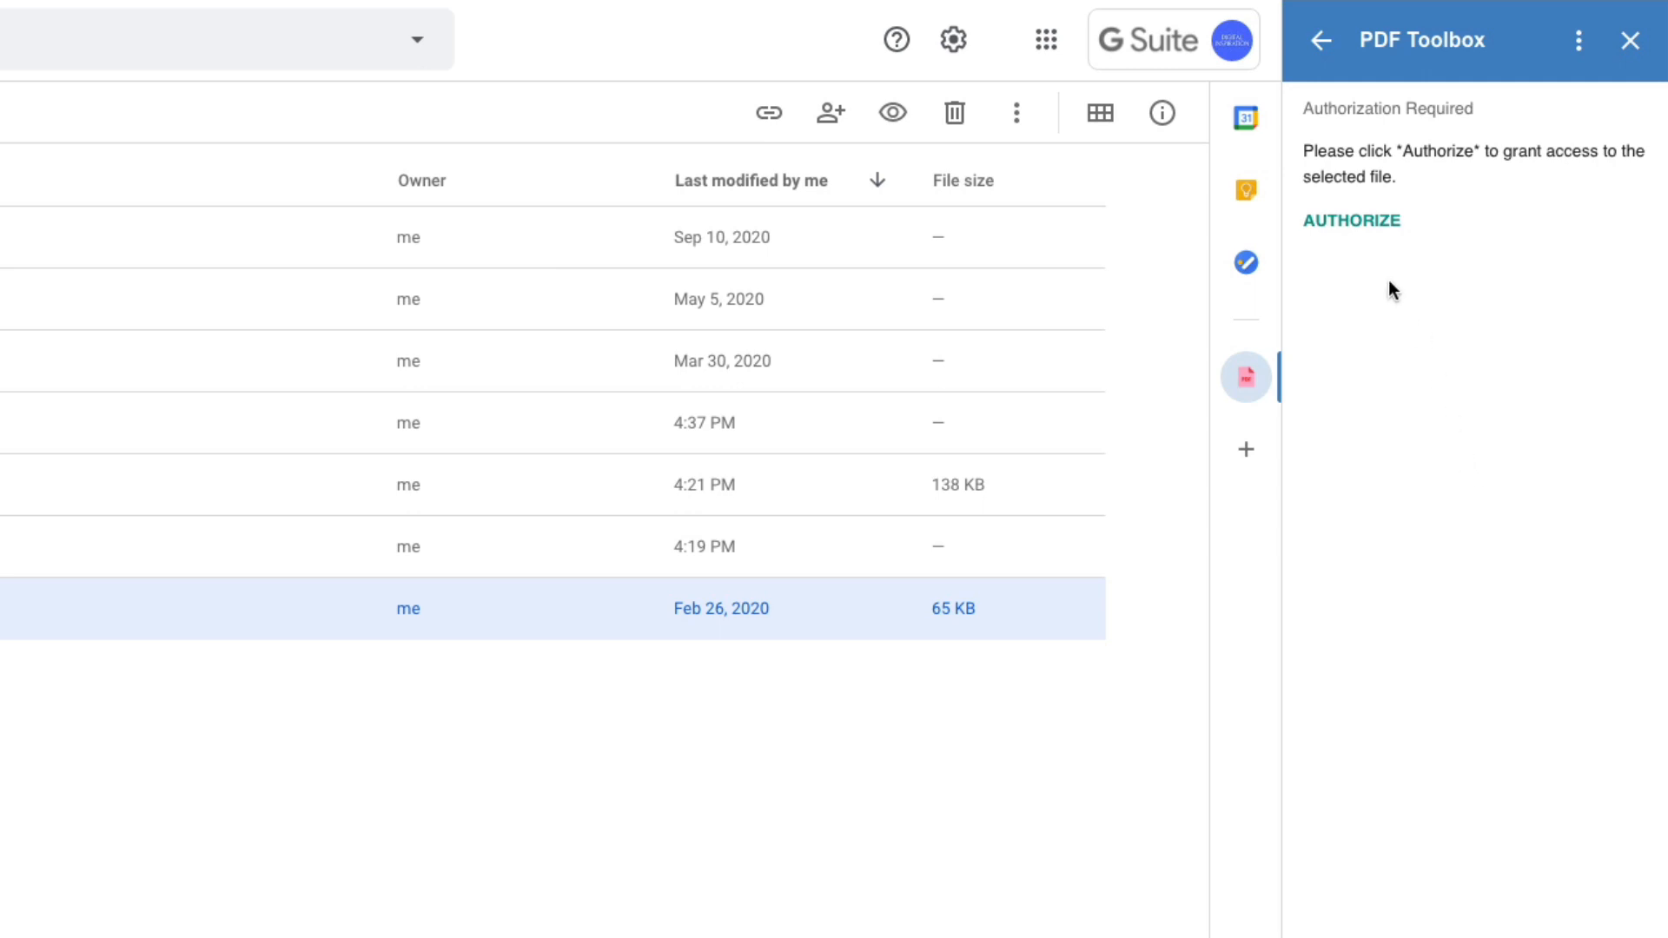
left_click(1351, 219)
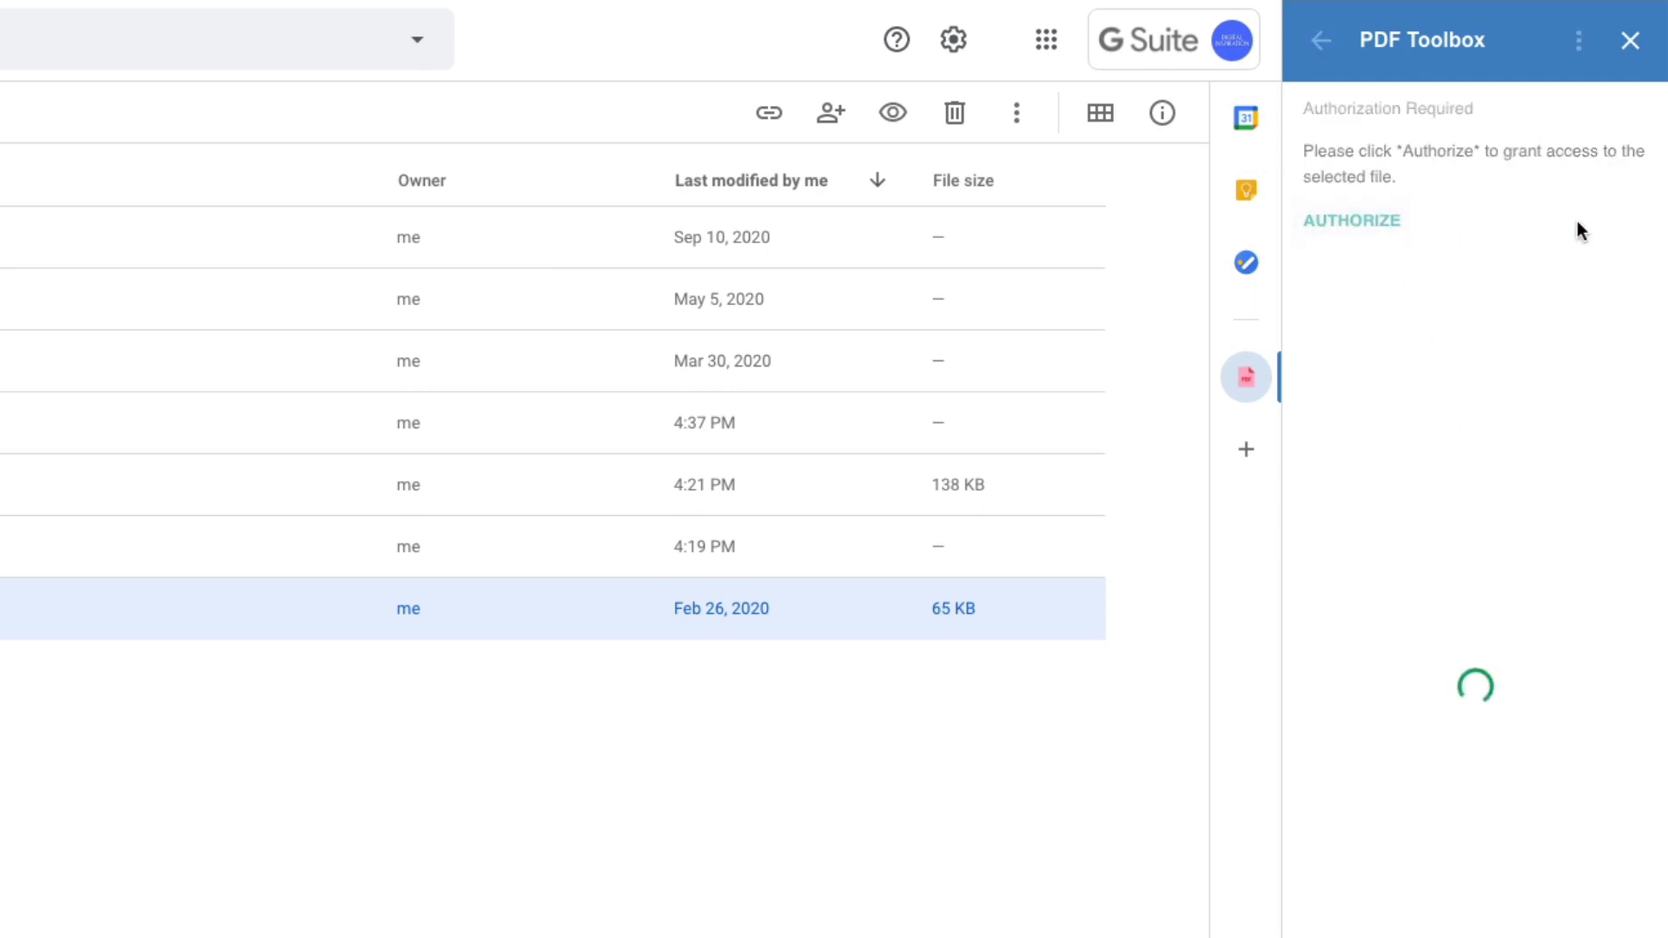
left_click(1351, 220)
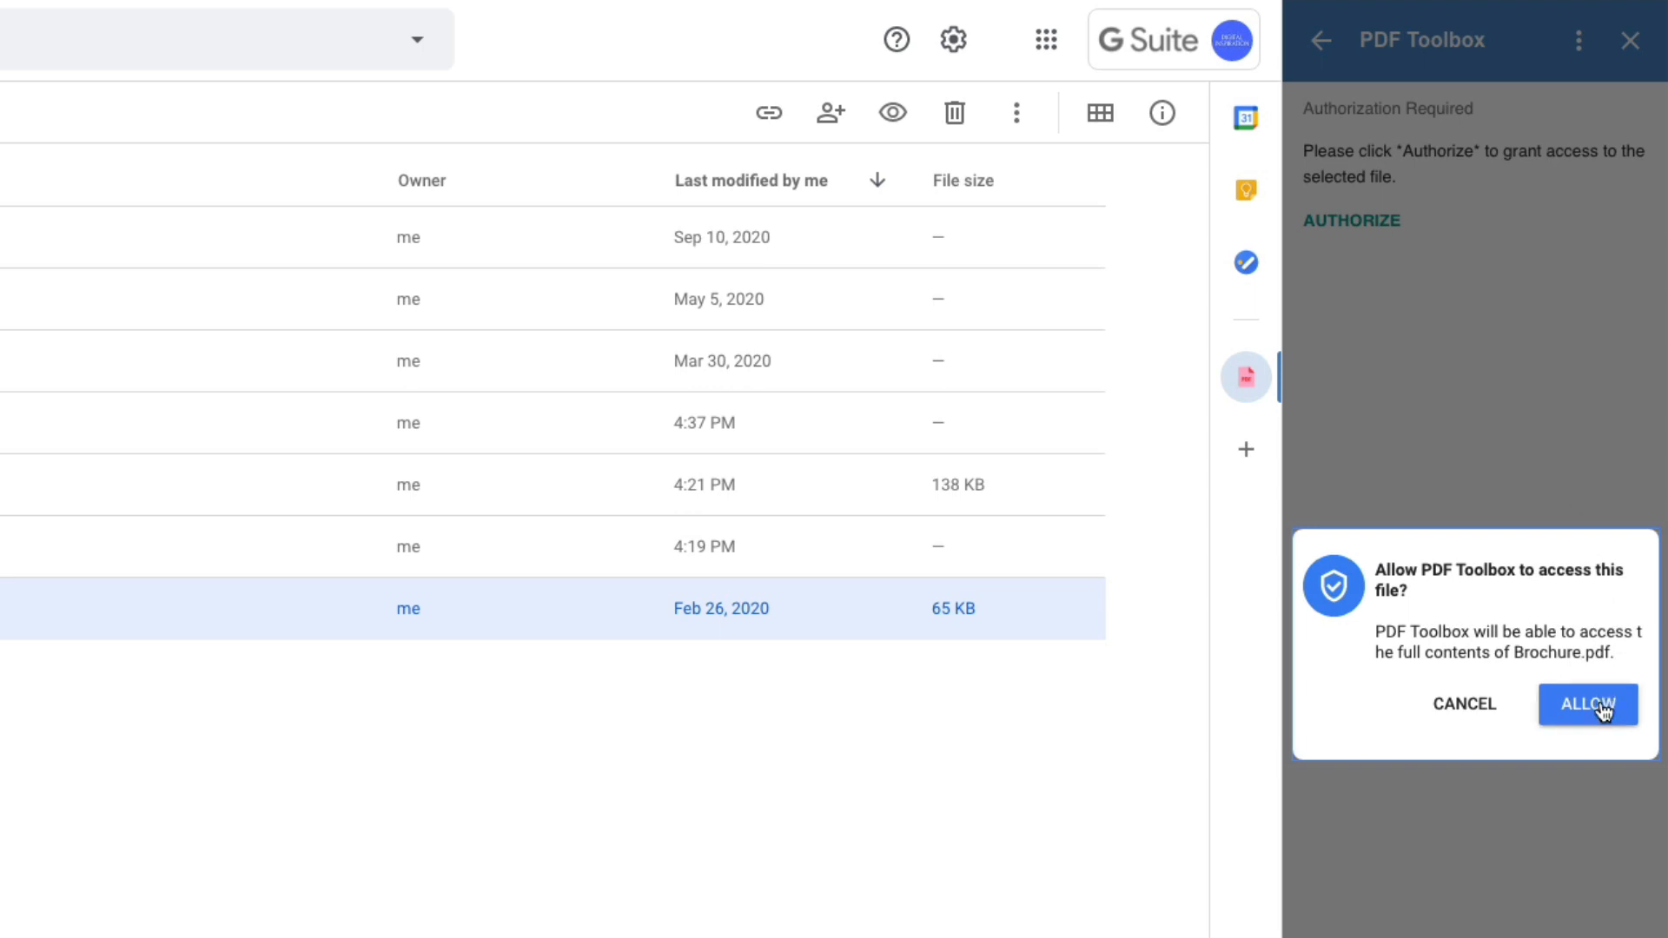
left_click(1588, 705)
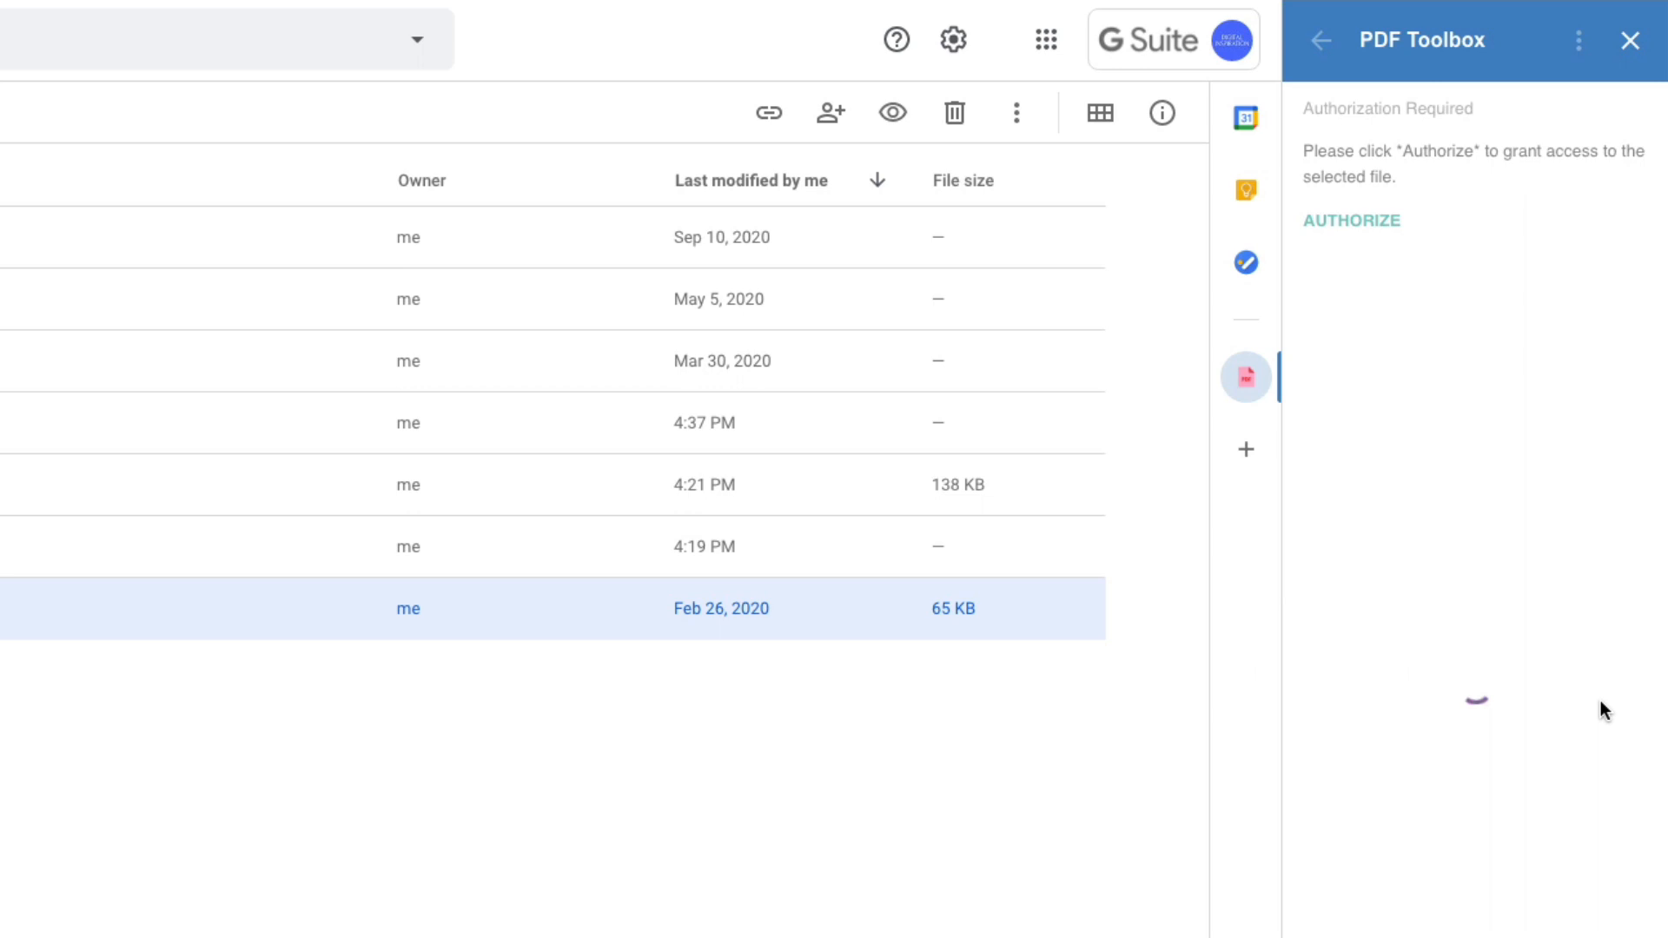
left_click(1352, 220)
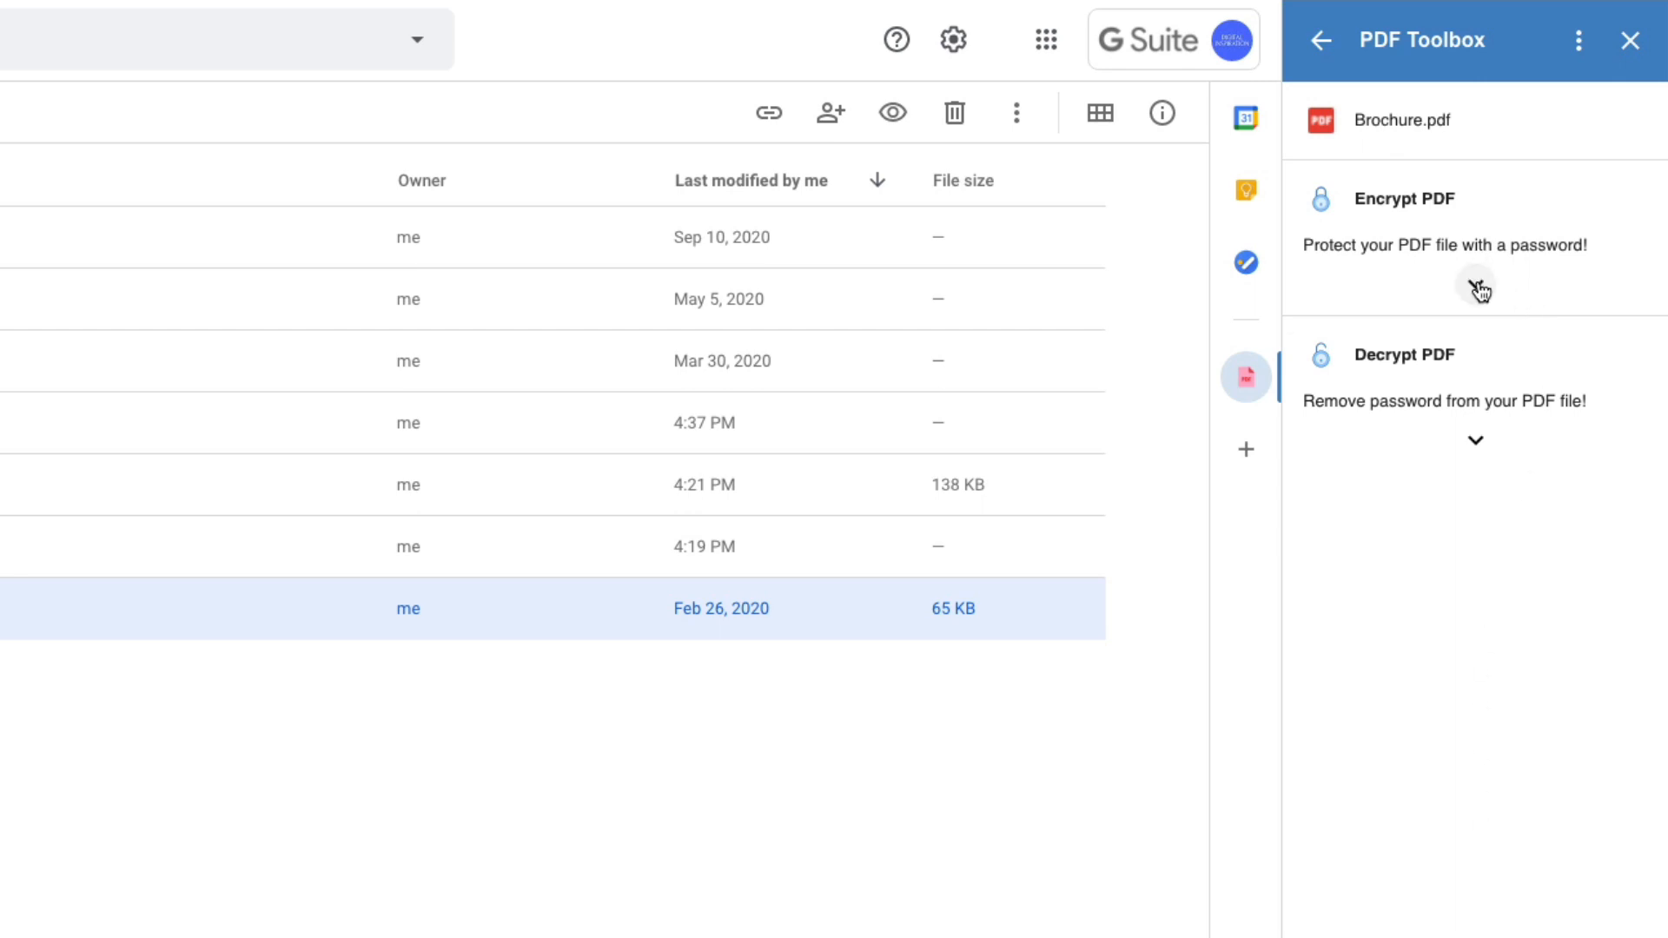
left_click(1474, 285)
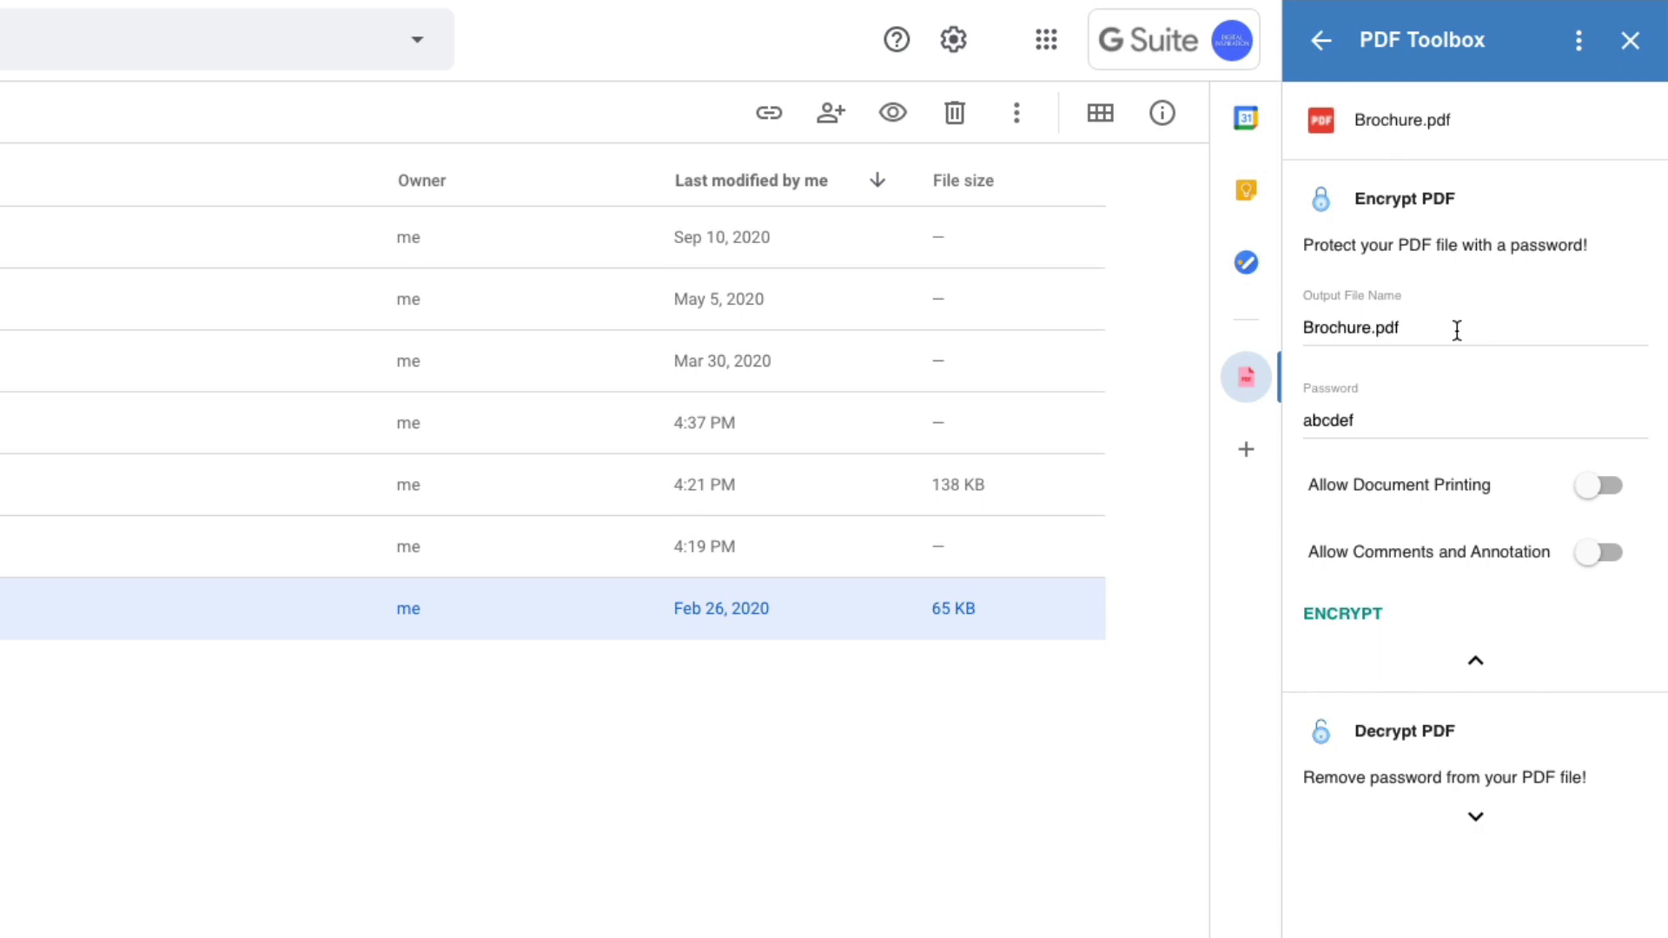
left_click(1457, 328)
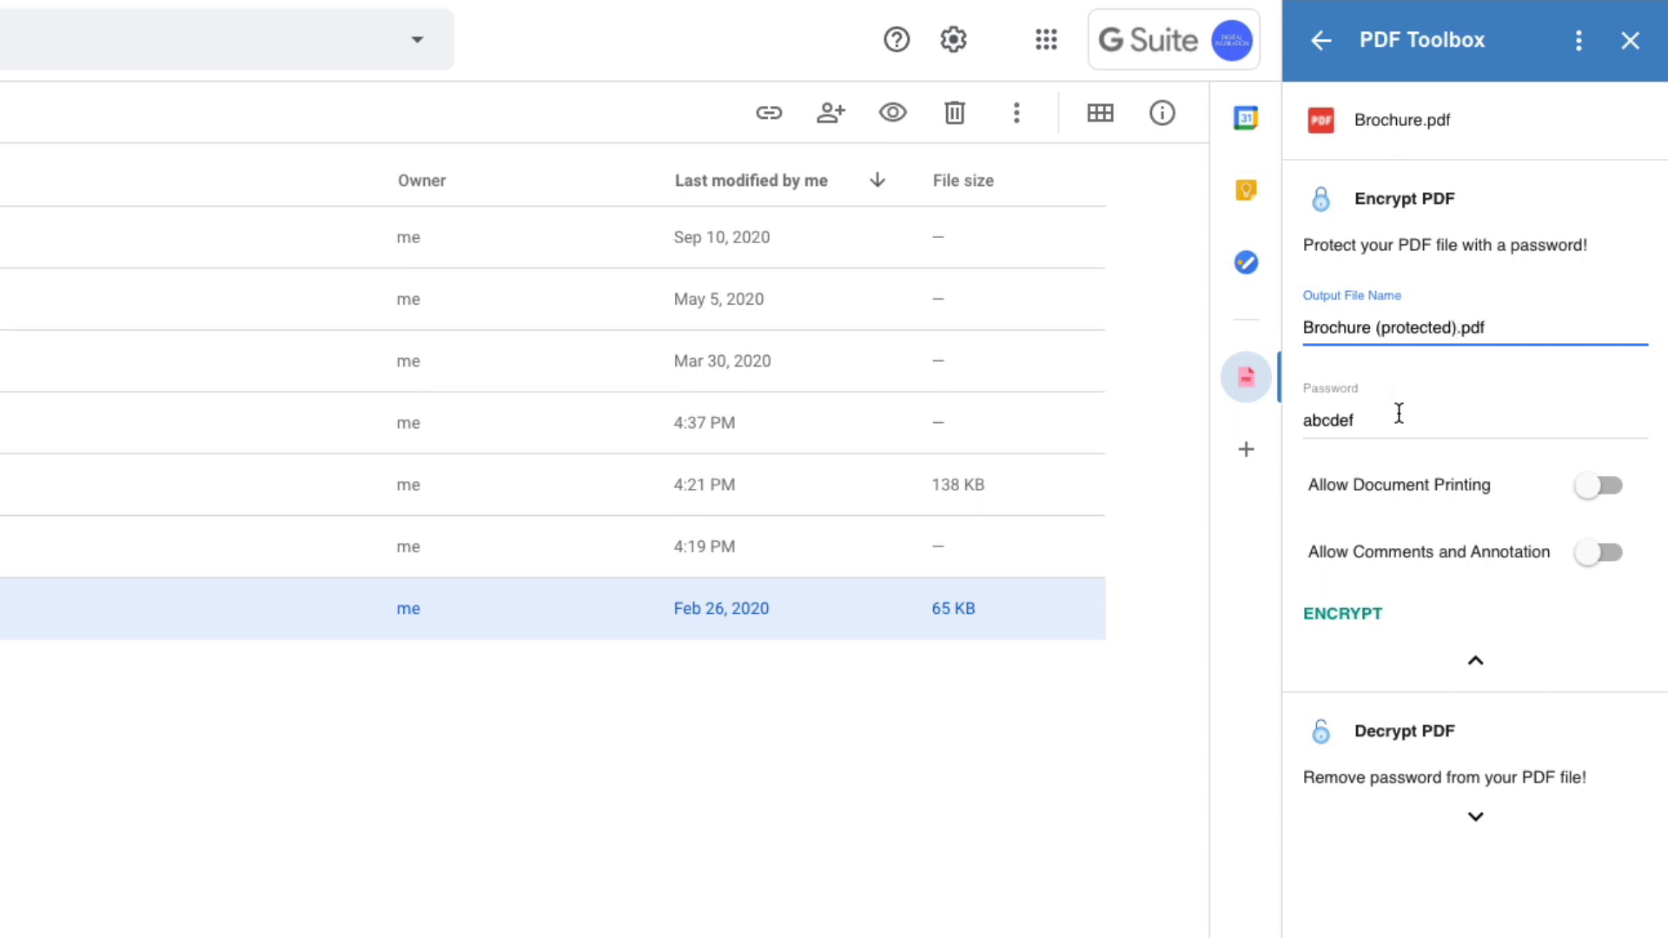
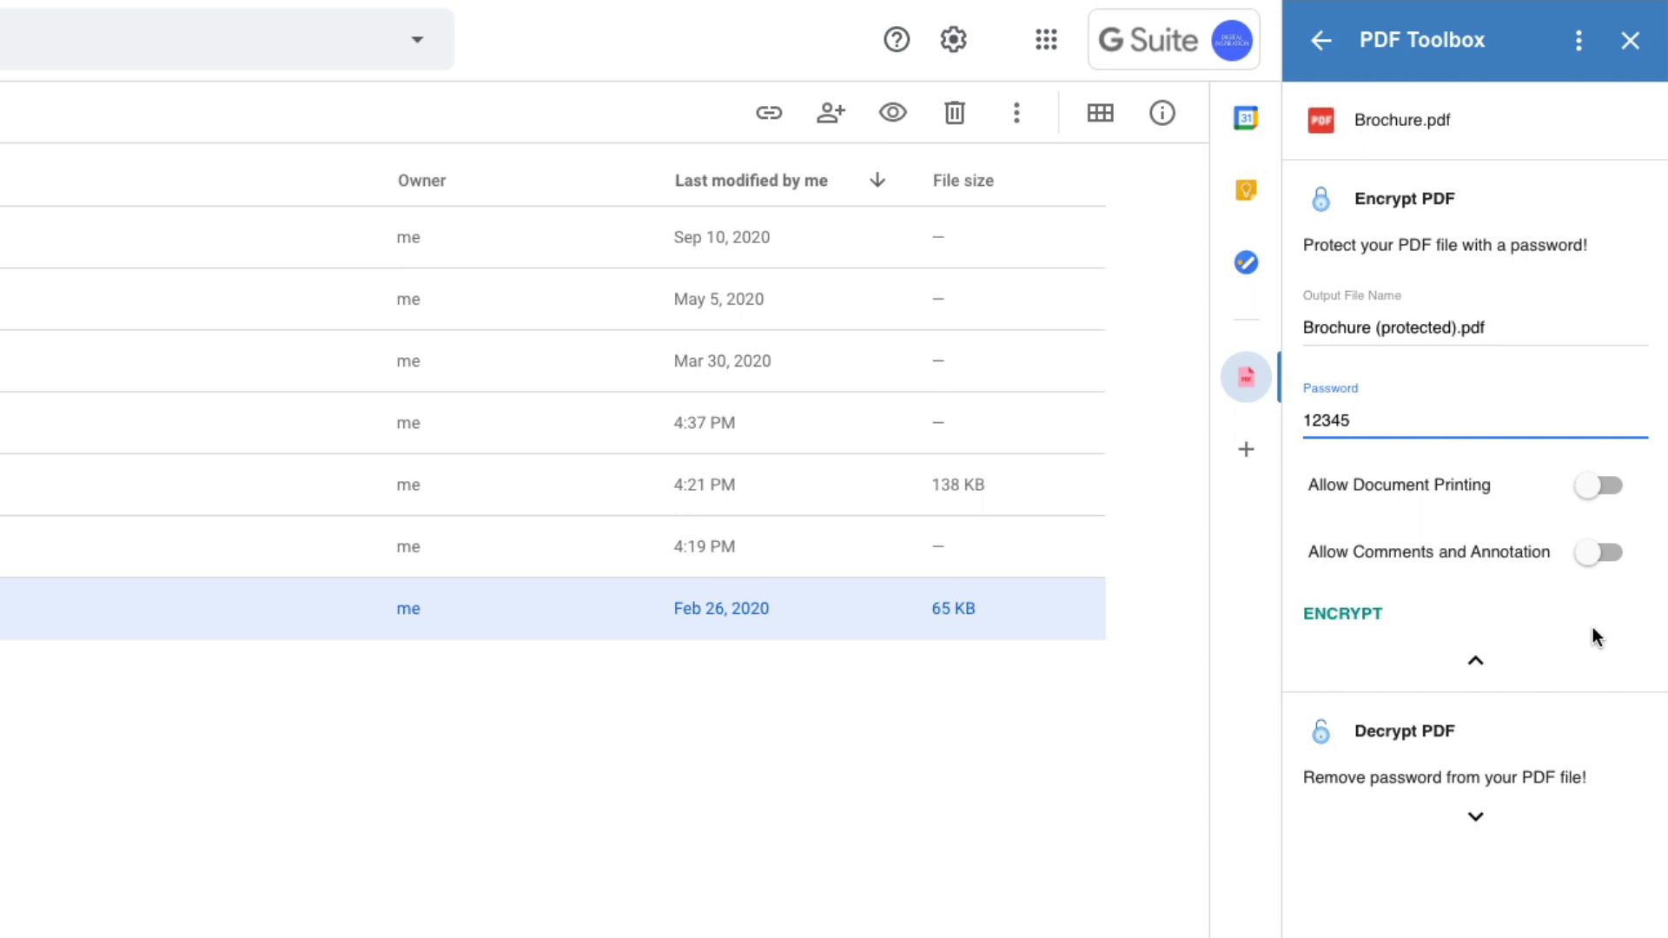
mouse_move(1377, 637)
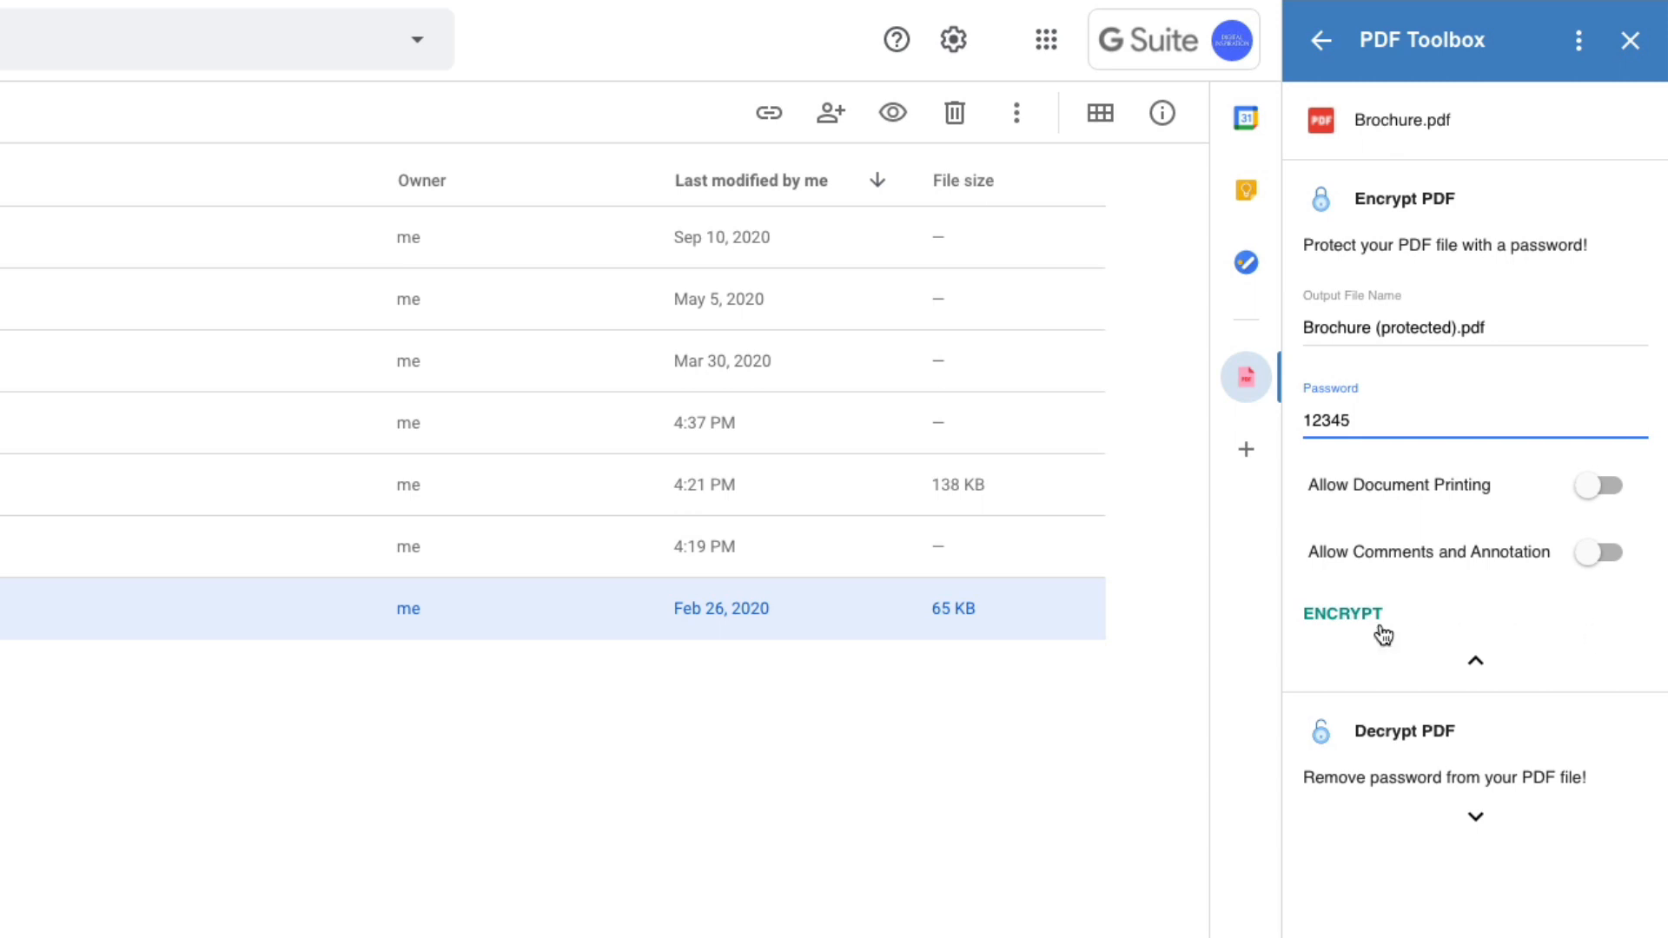
left_click(1342, 613)
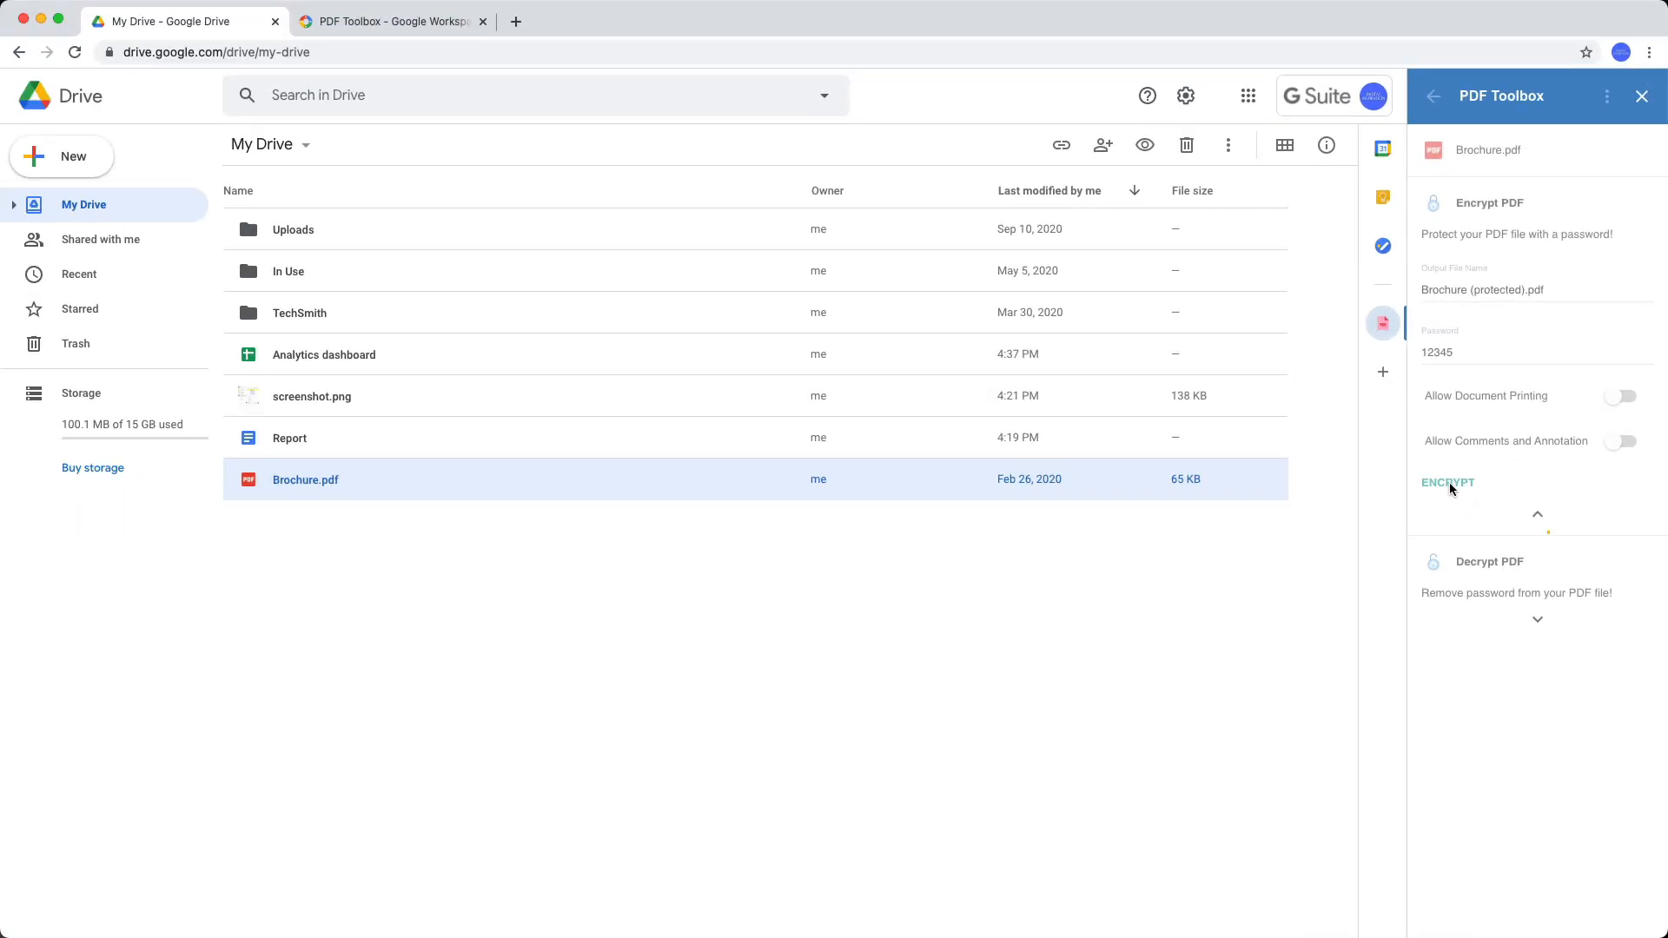
left_click(1448, 483)
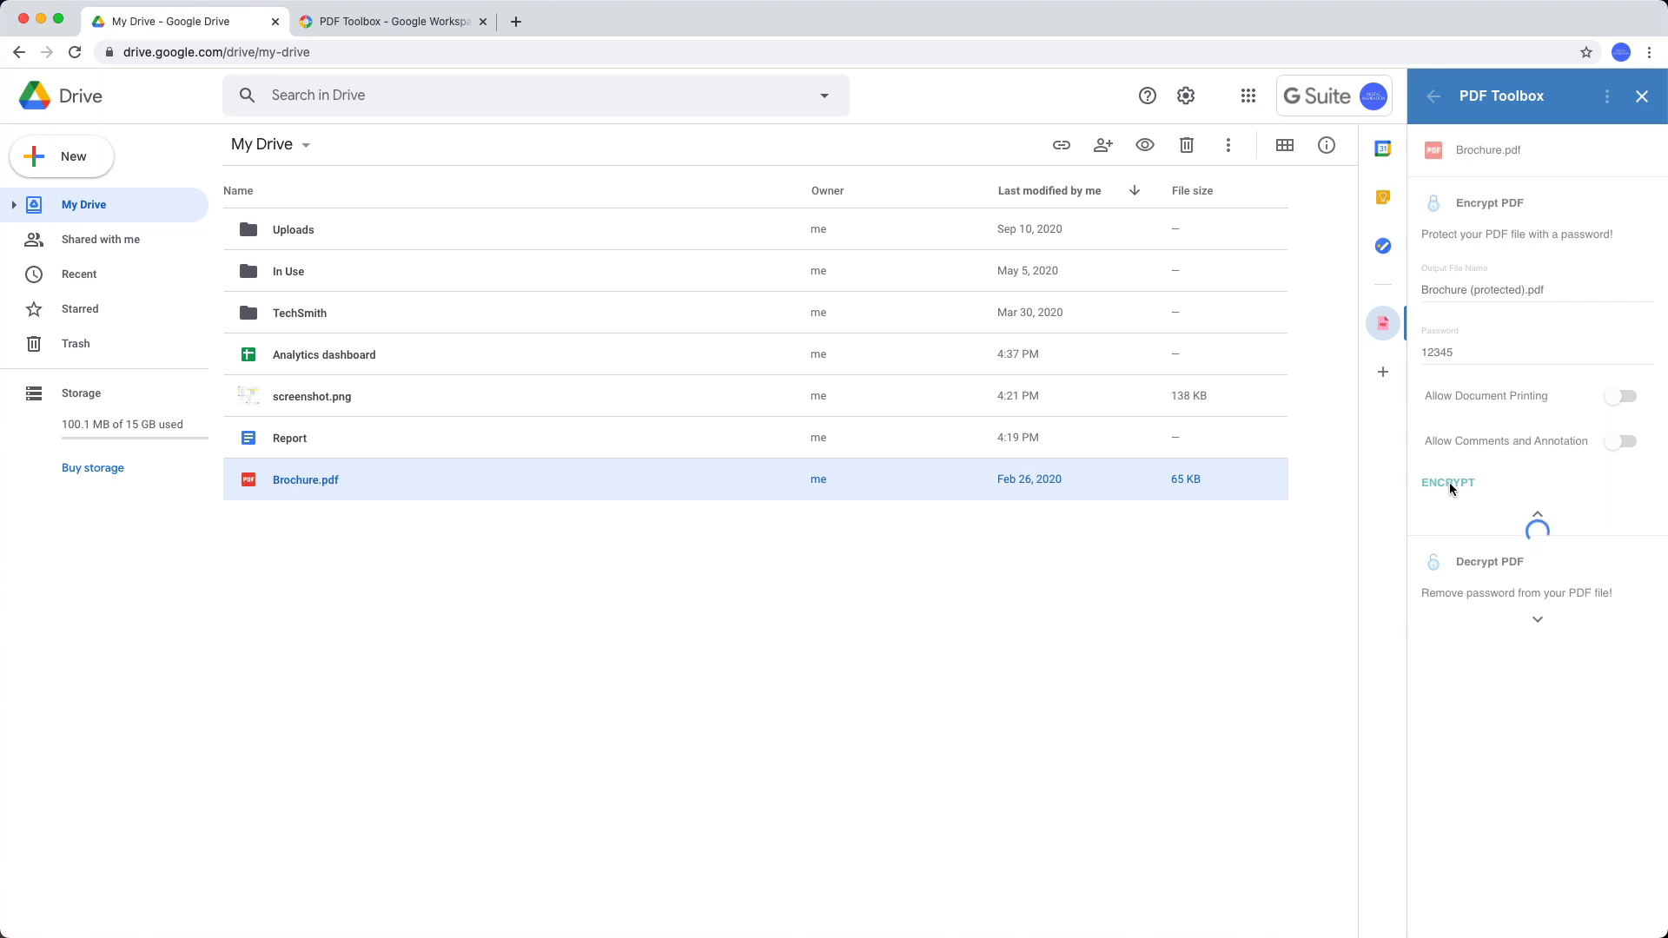
left_click(1447, 483)
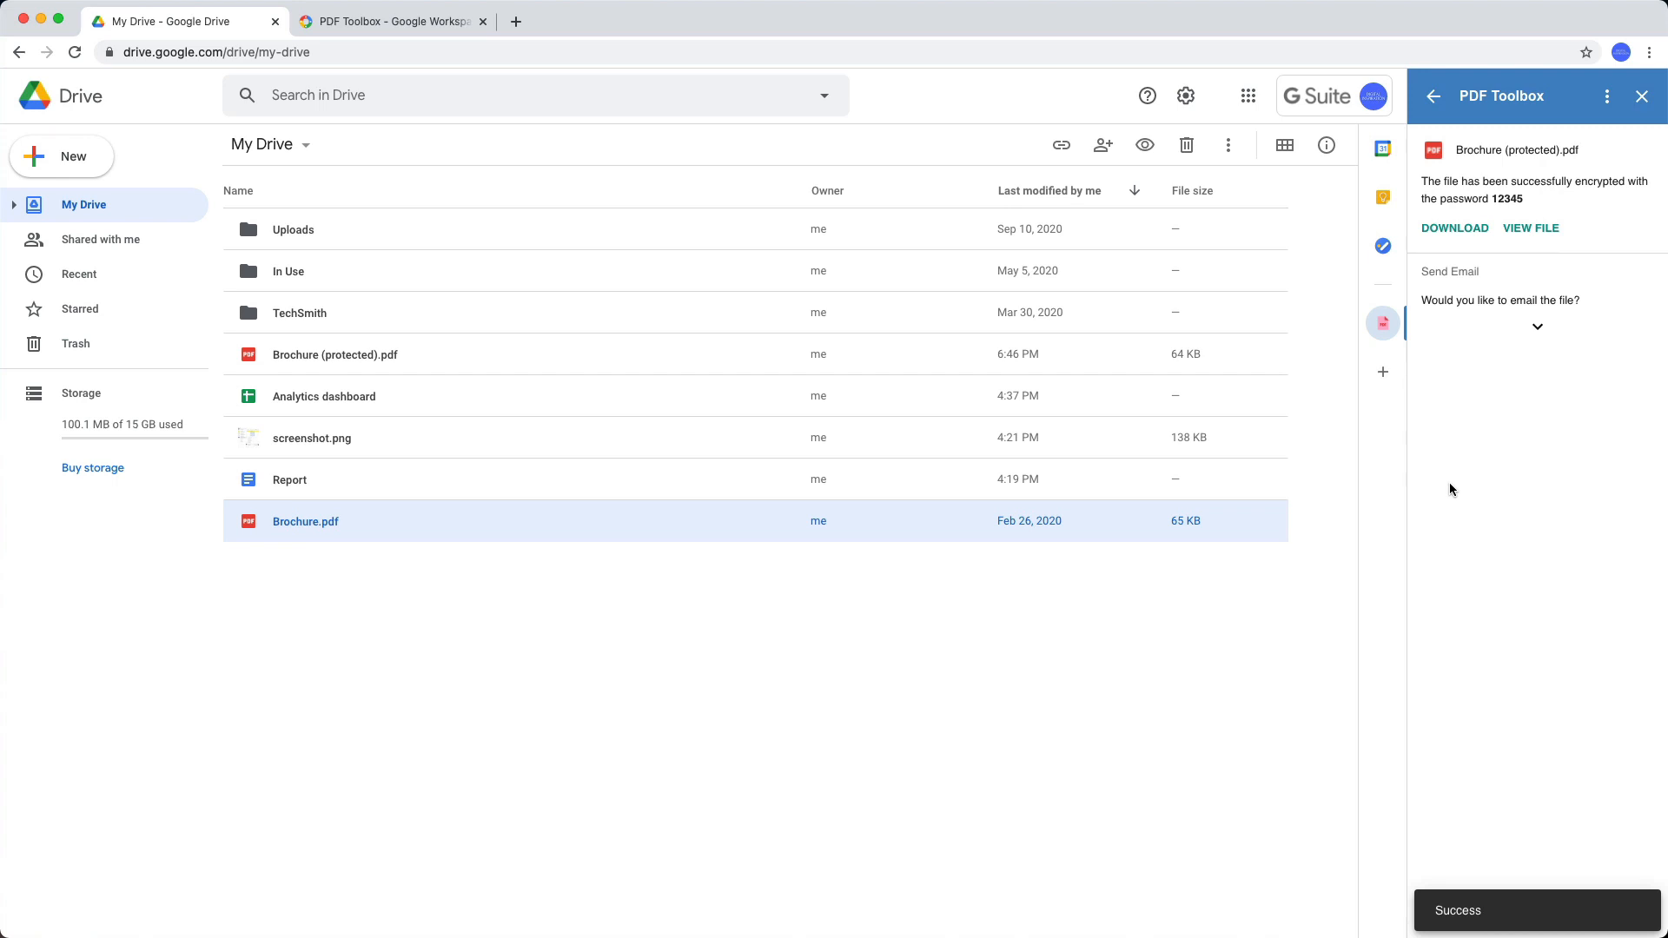
mouse_move(1441, 459)
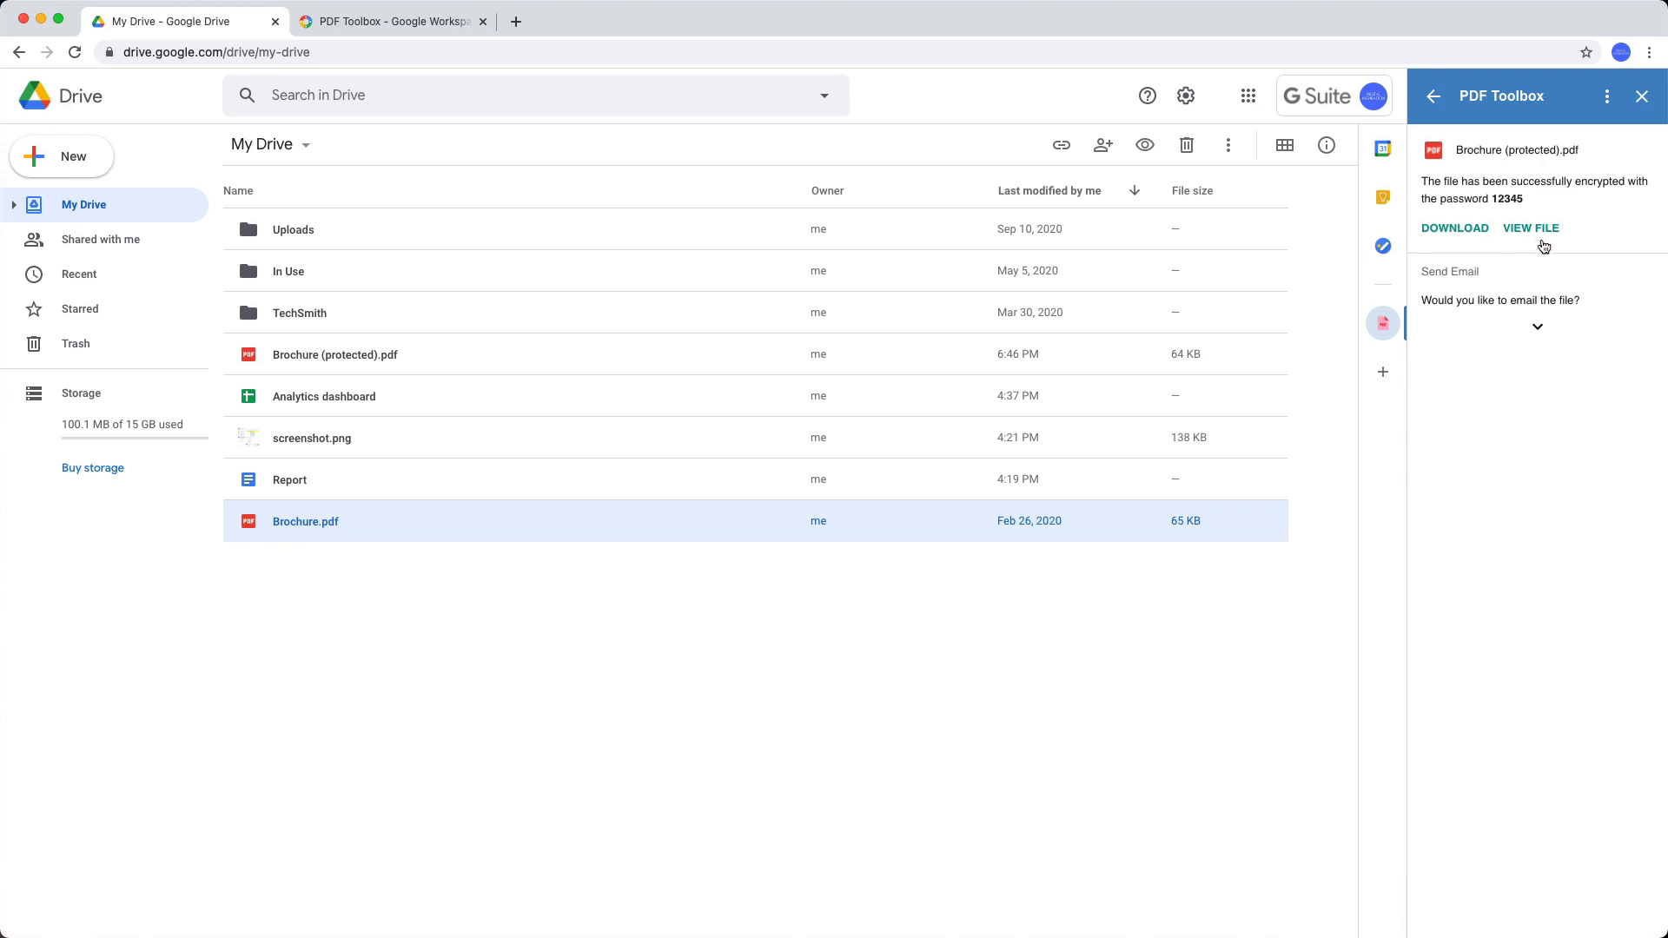
- Open the encrypted Brochure (protected).pdf with View File
left_click(1530, 228)
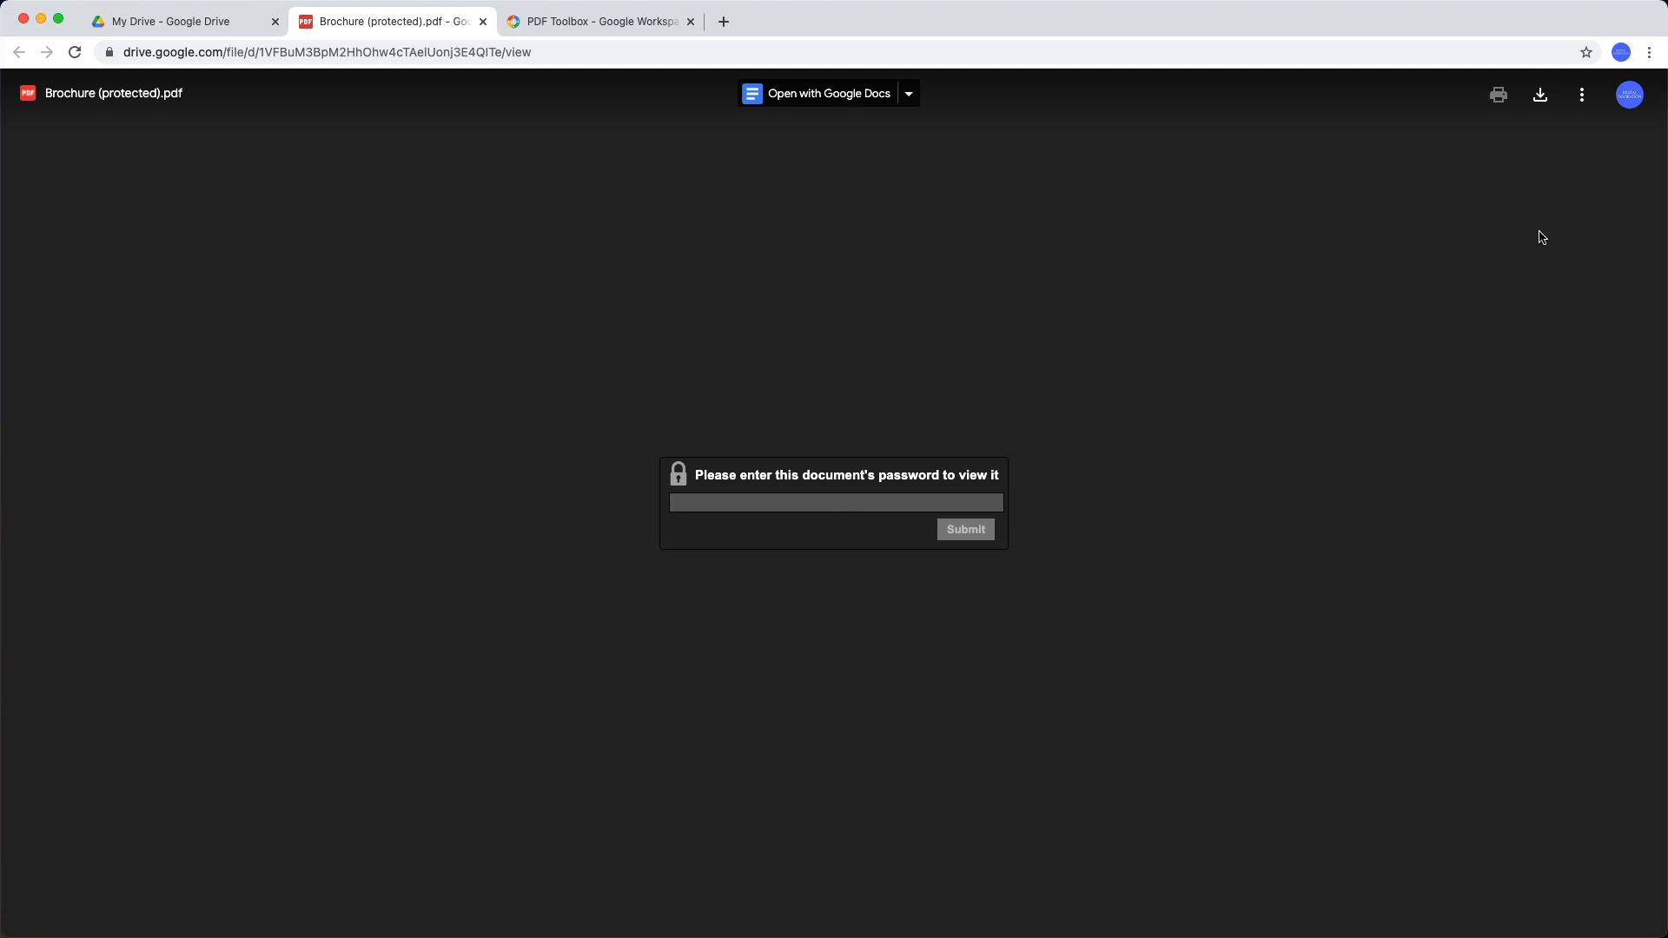
- Enter the password to unlock and display the Mercury Taxi brochure
type("password")
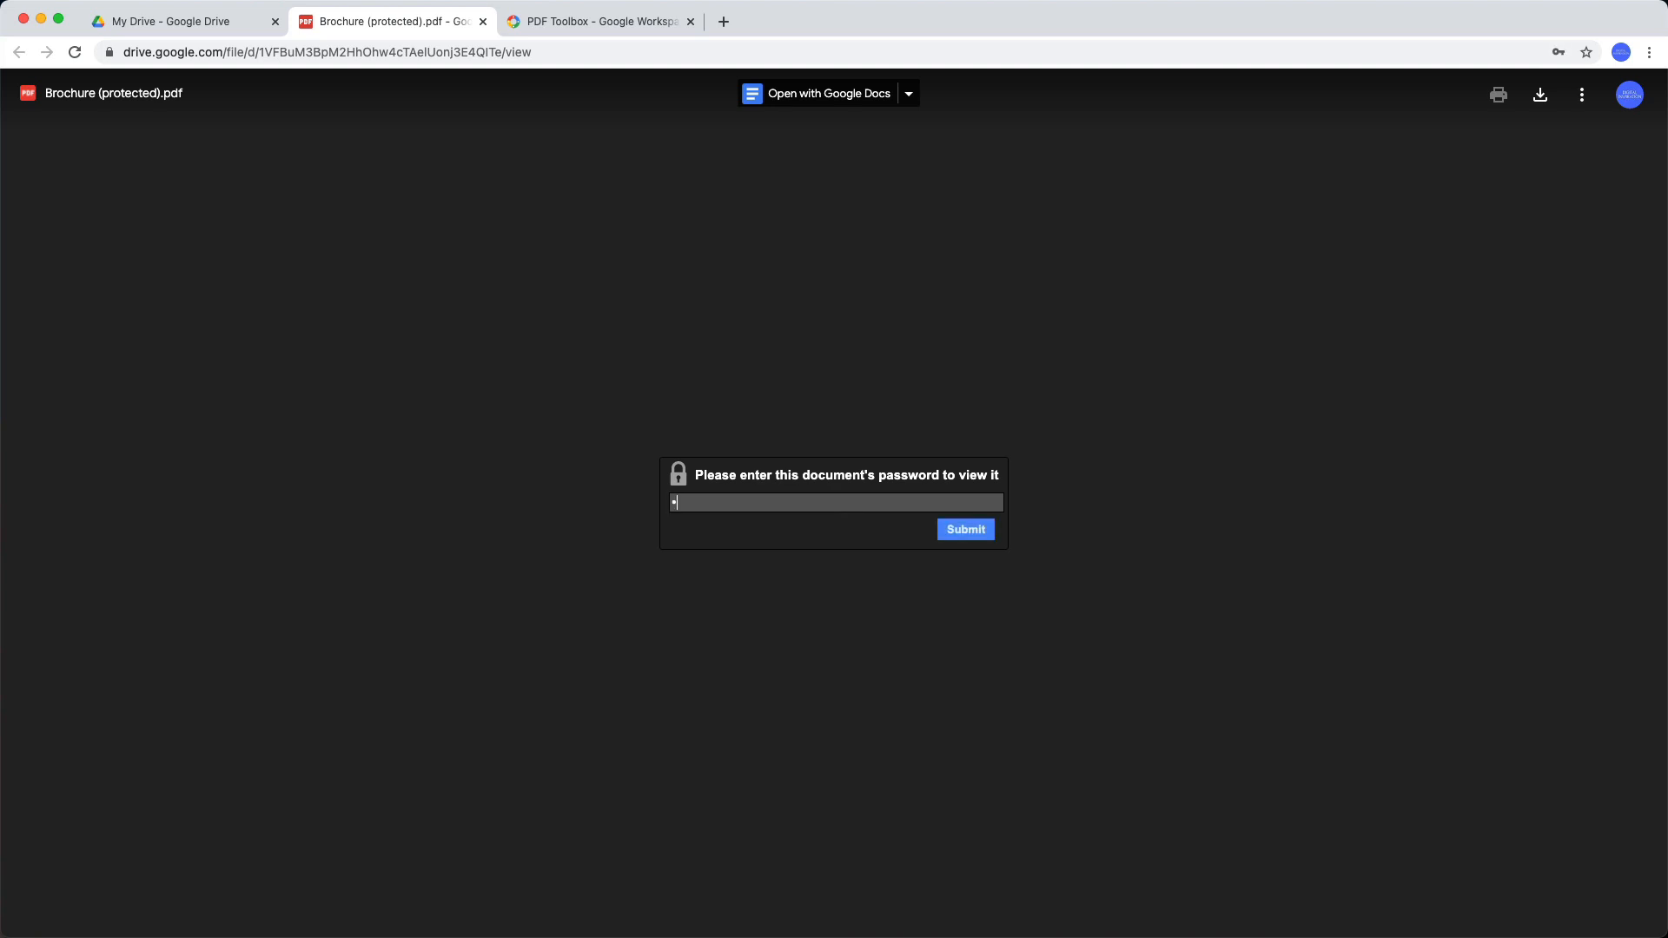
type("•••••")
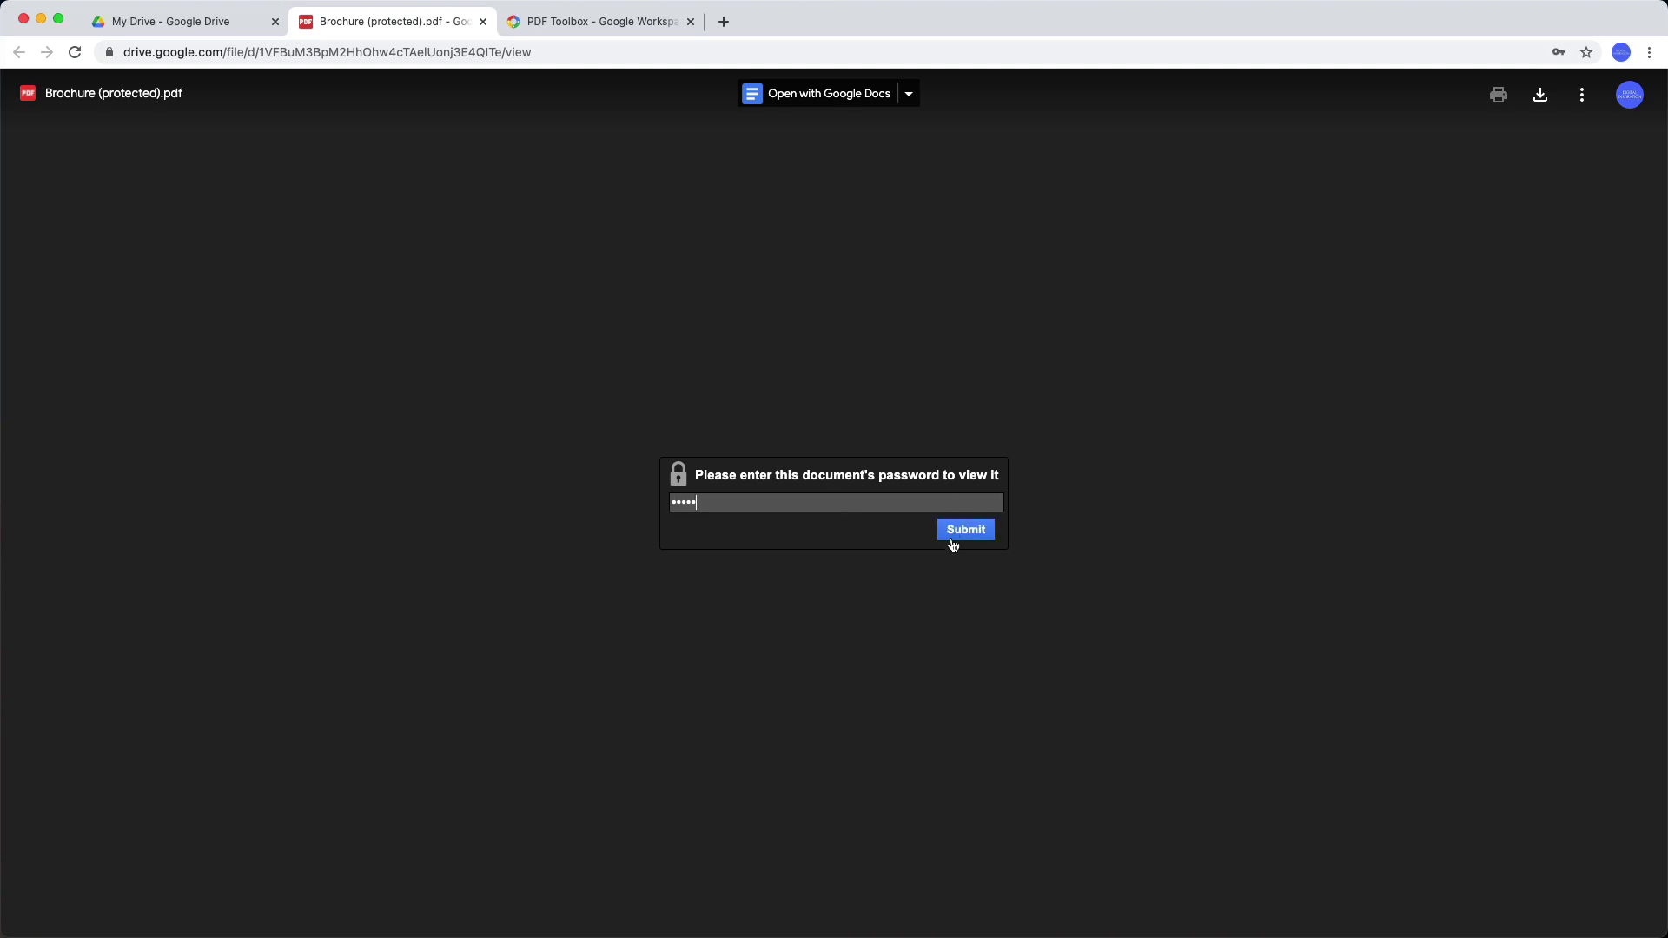
left_click(965, 528)
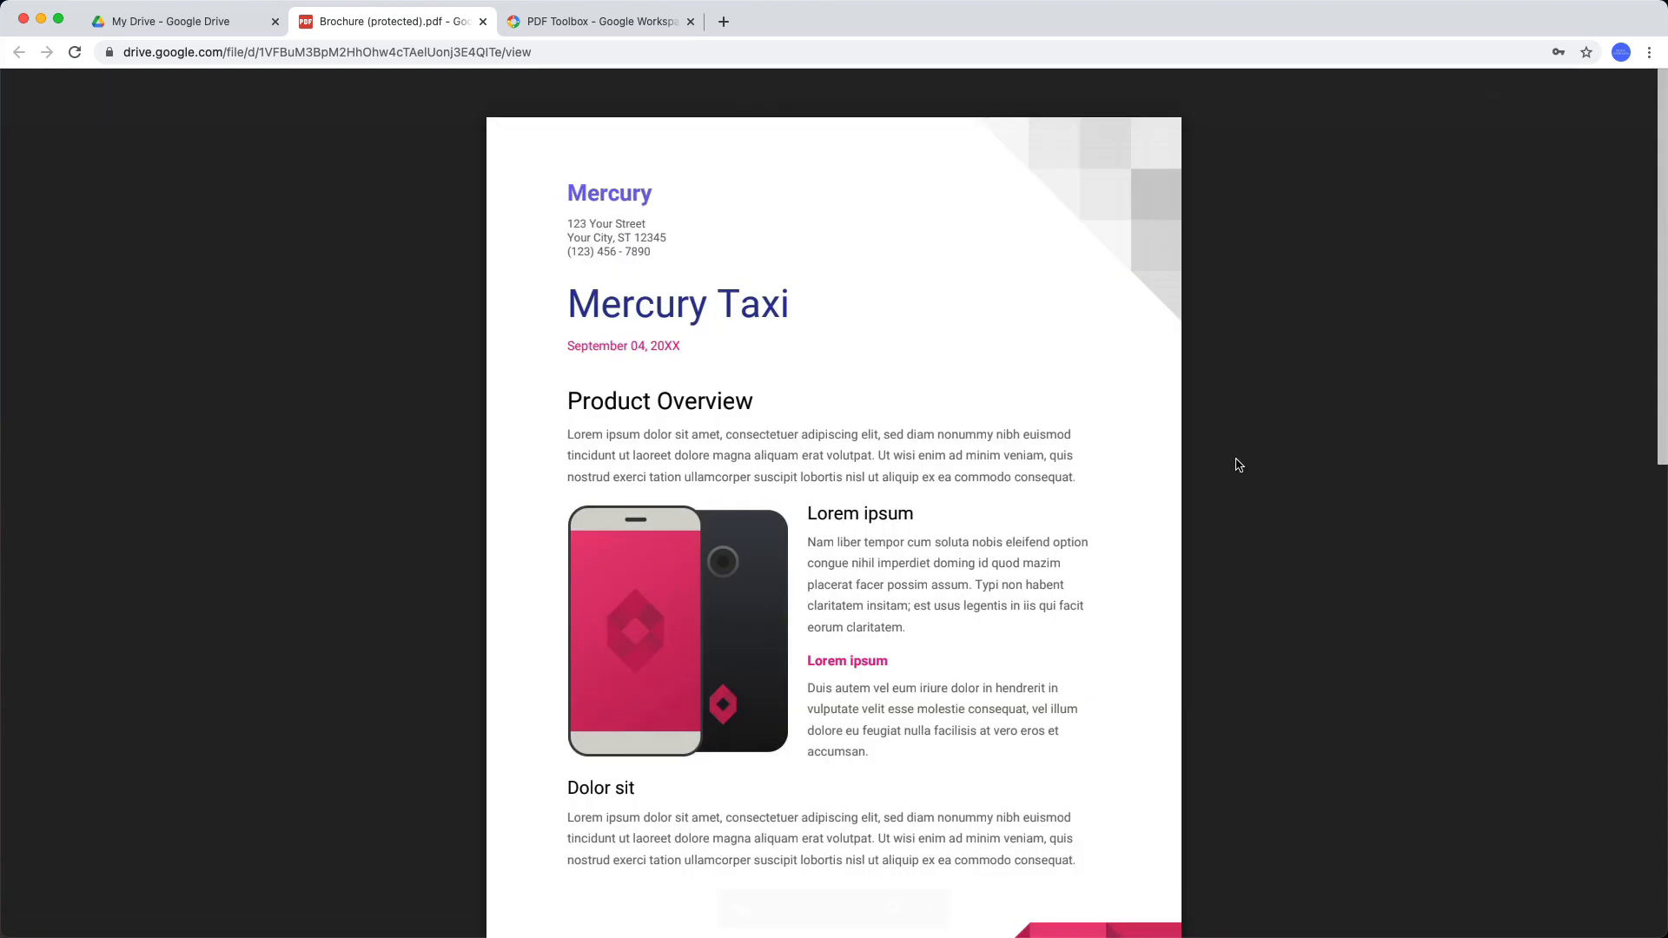
left_click(173, 22)
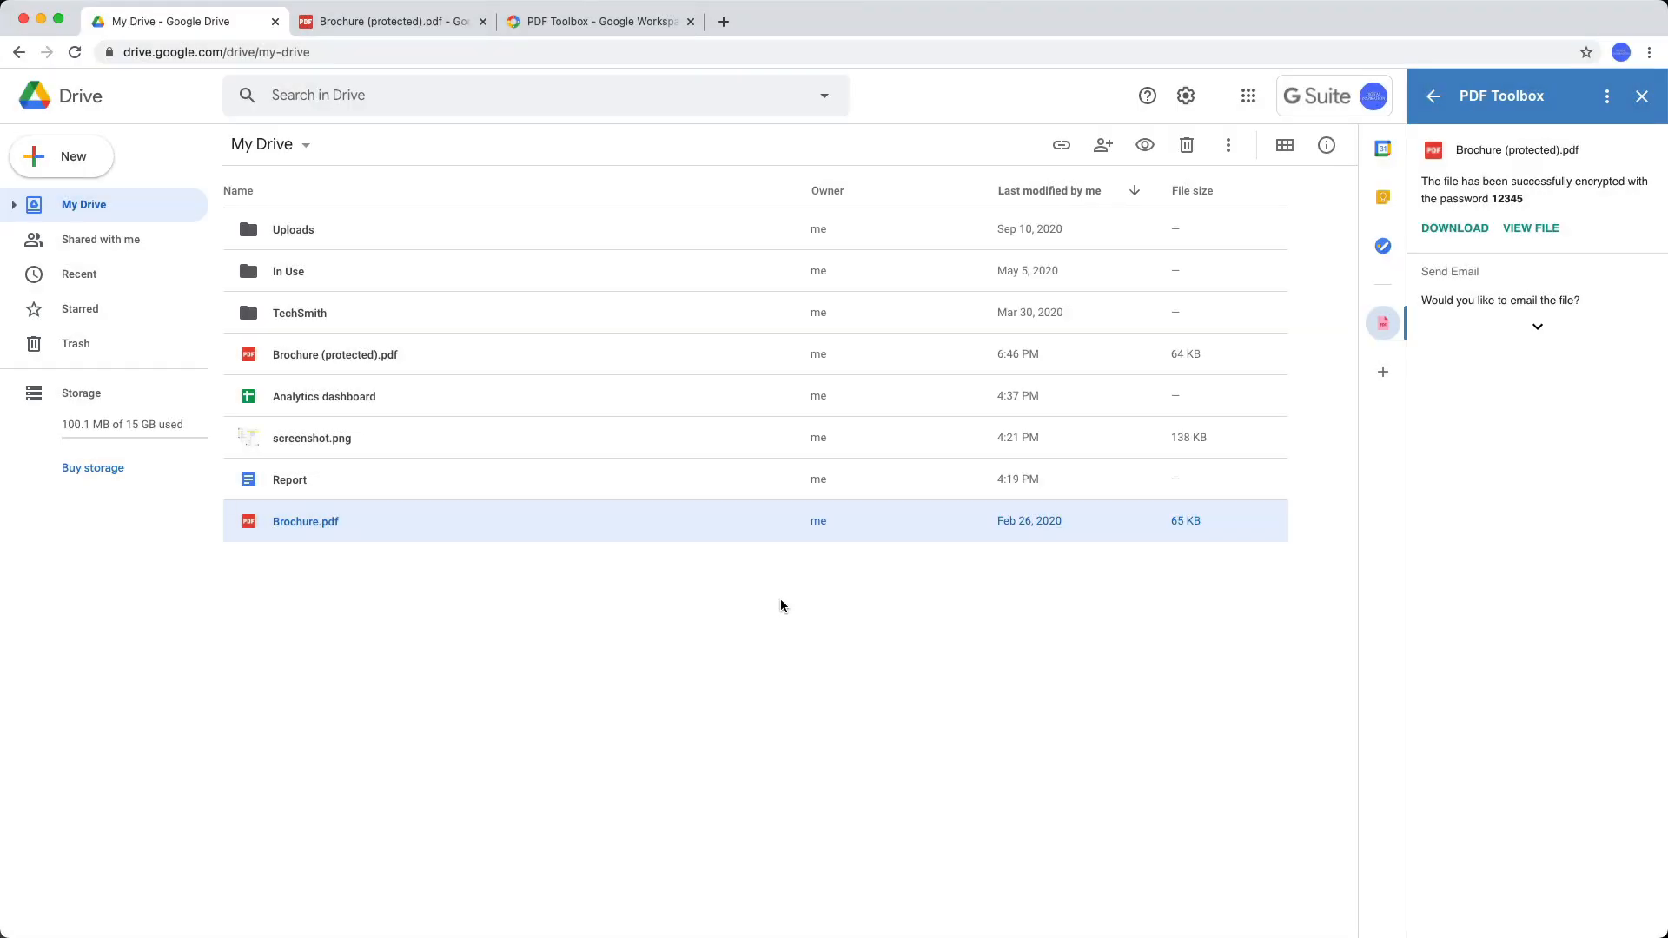
mouse_move(1558, 555)
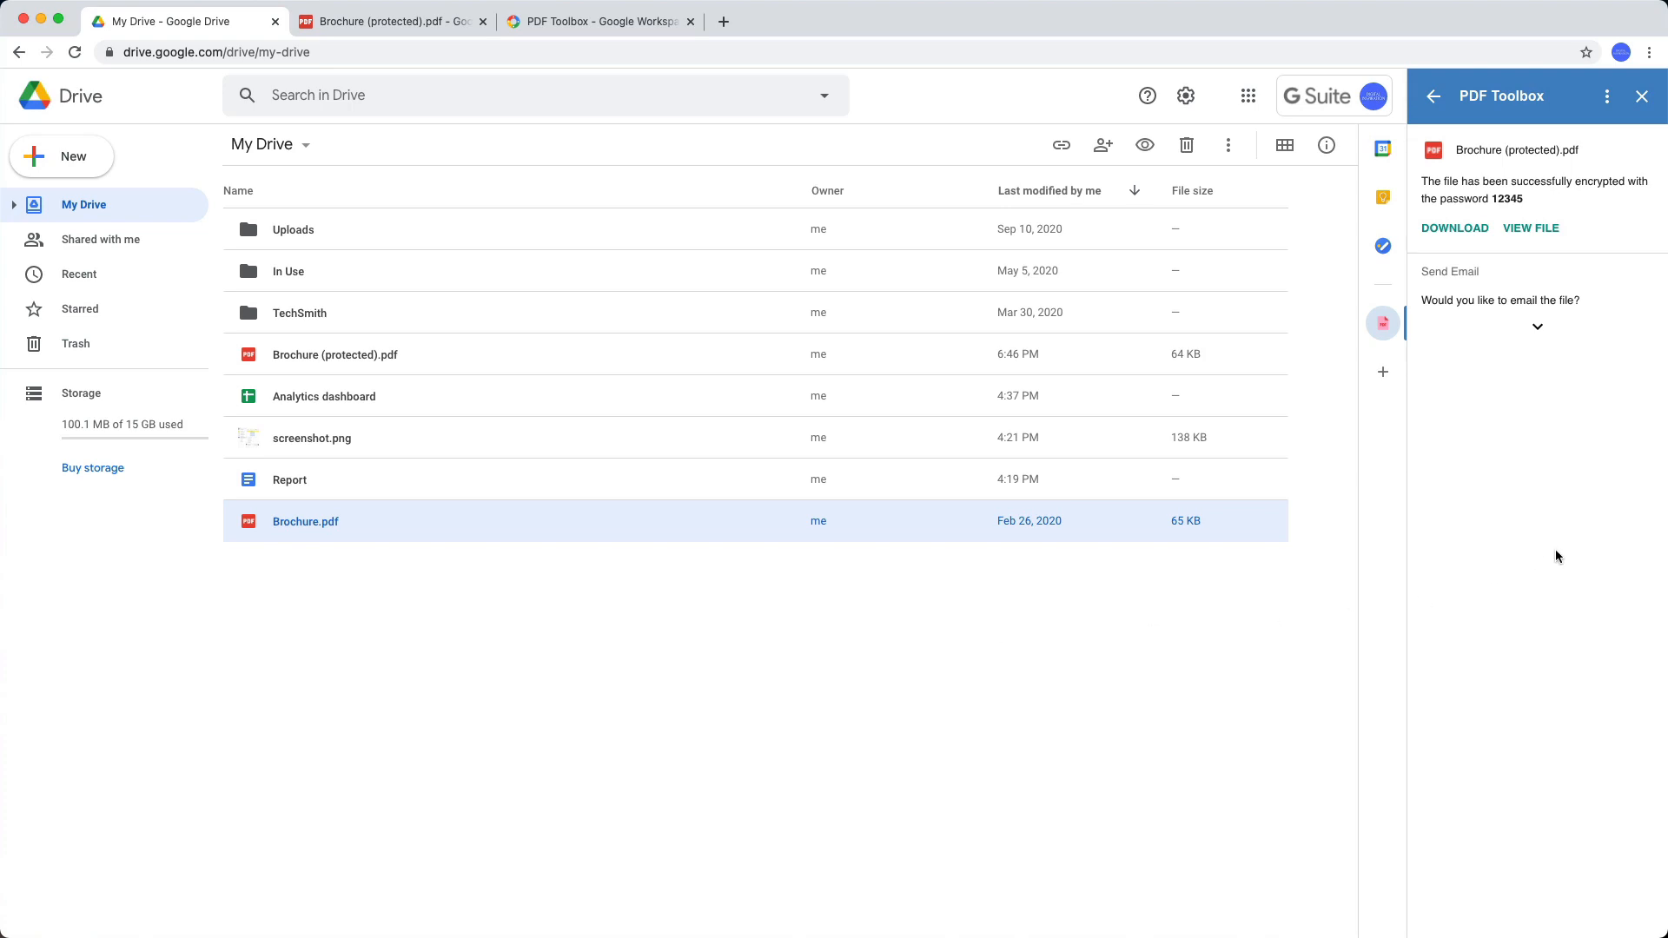
mouse_move(1536, 326)
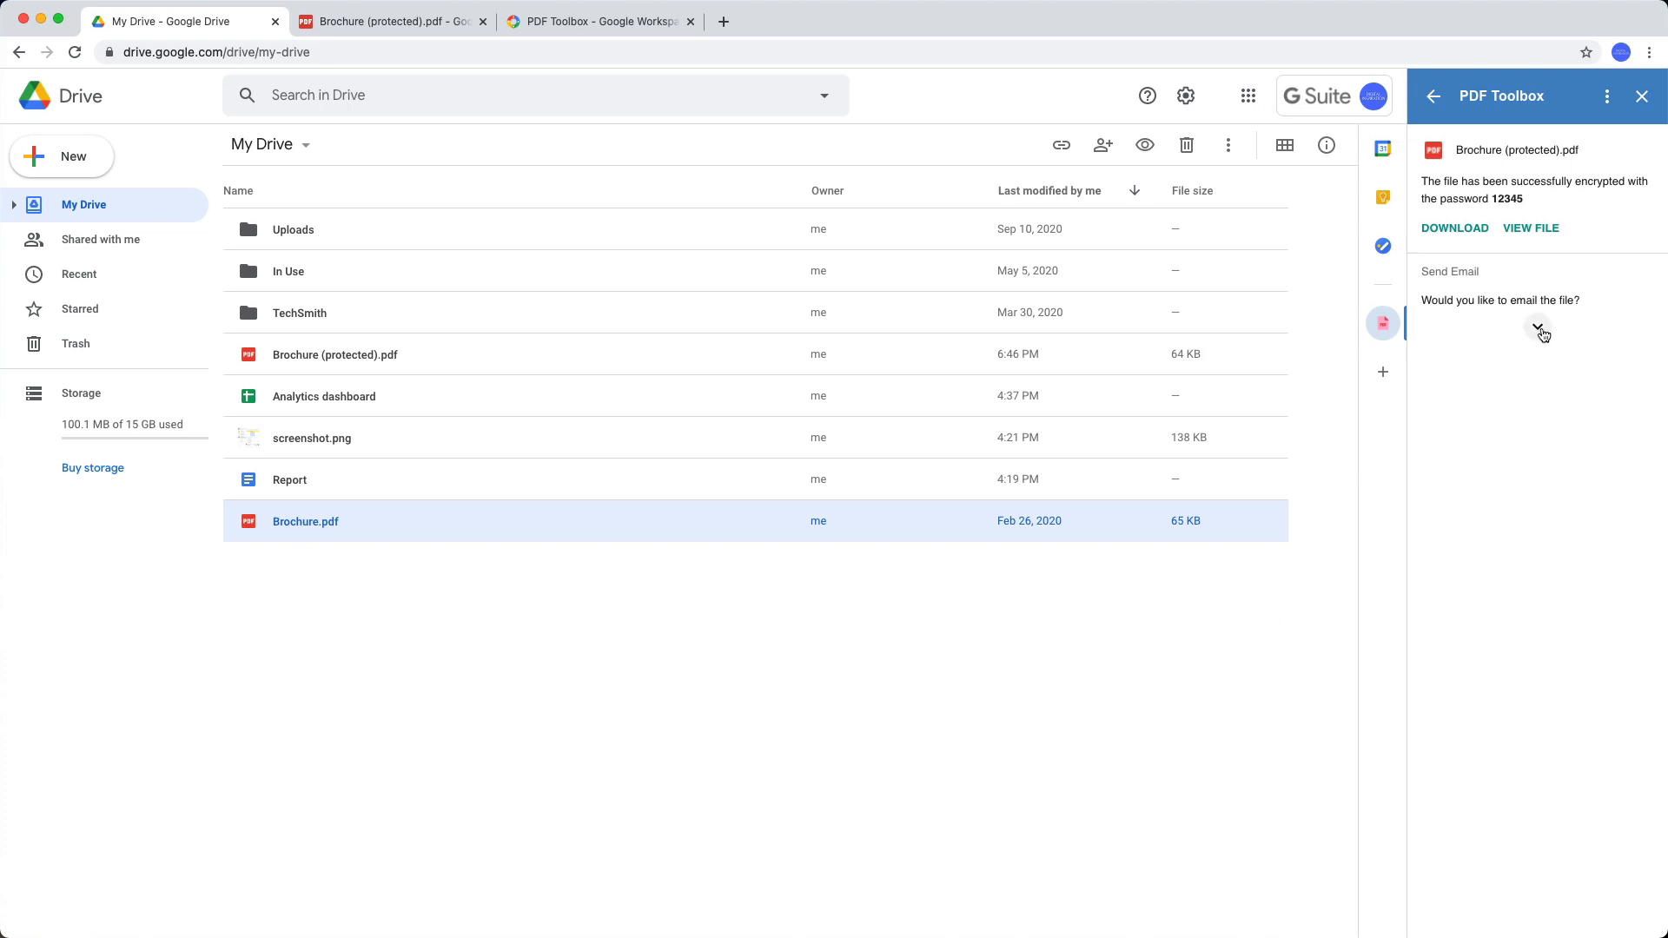
left_click(1535, 328)
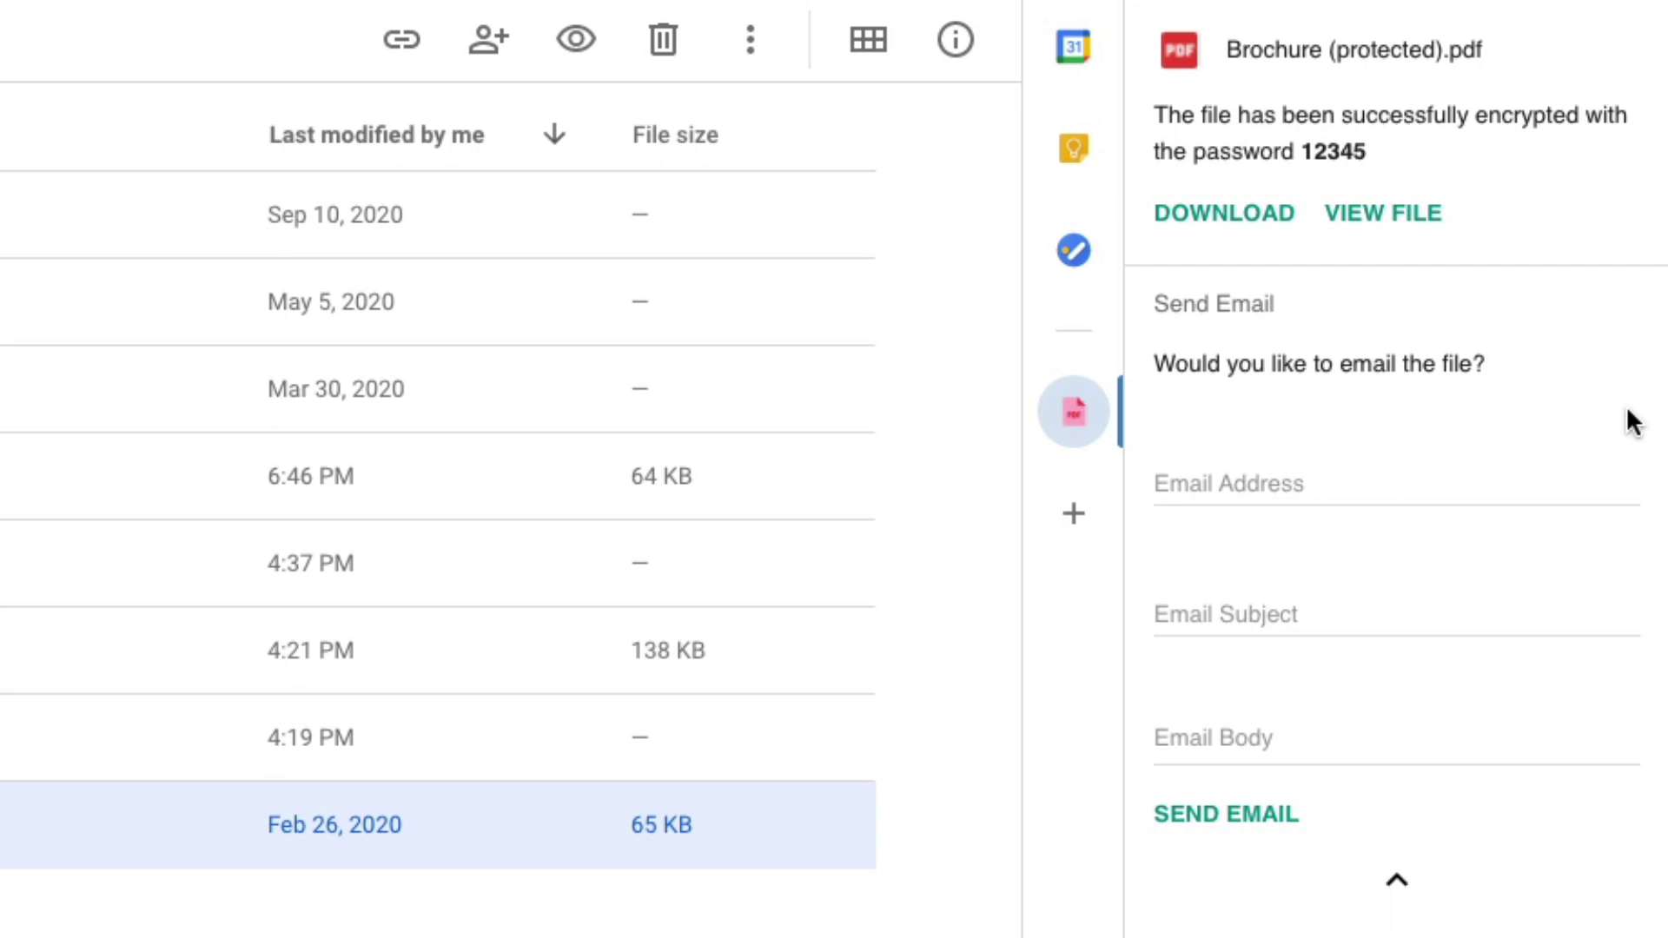
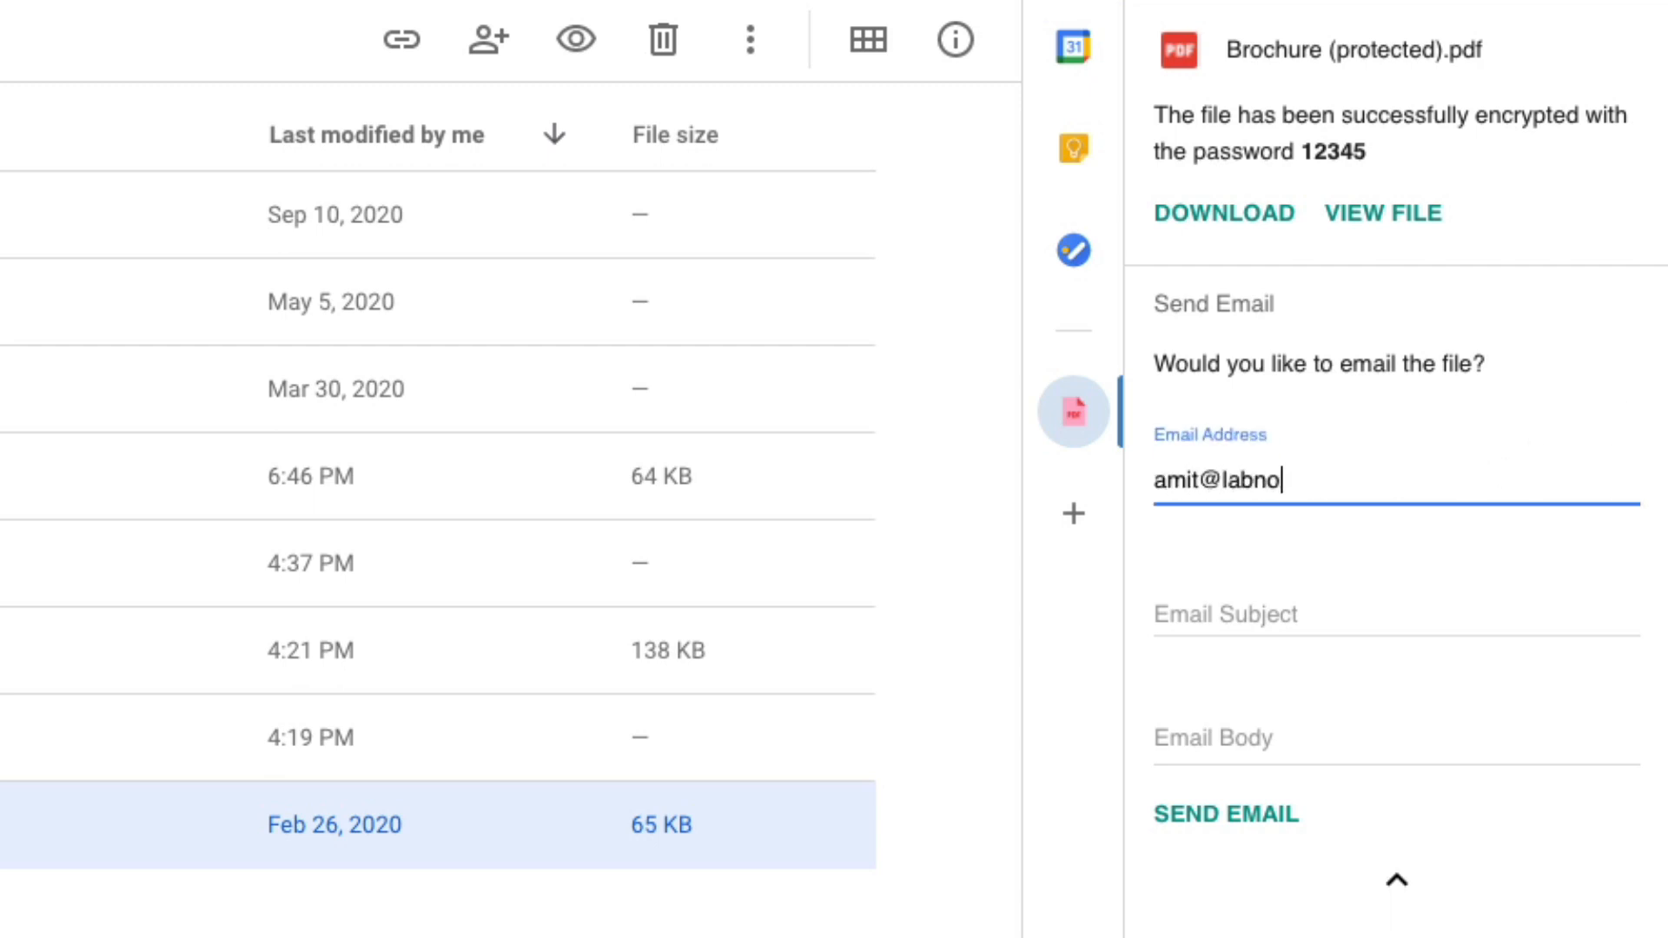
type("Brochure is atta")
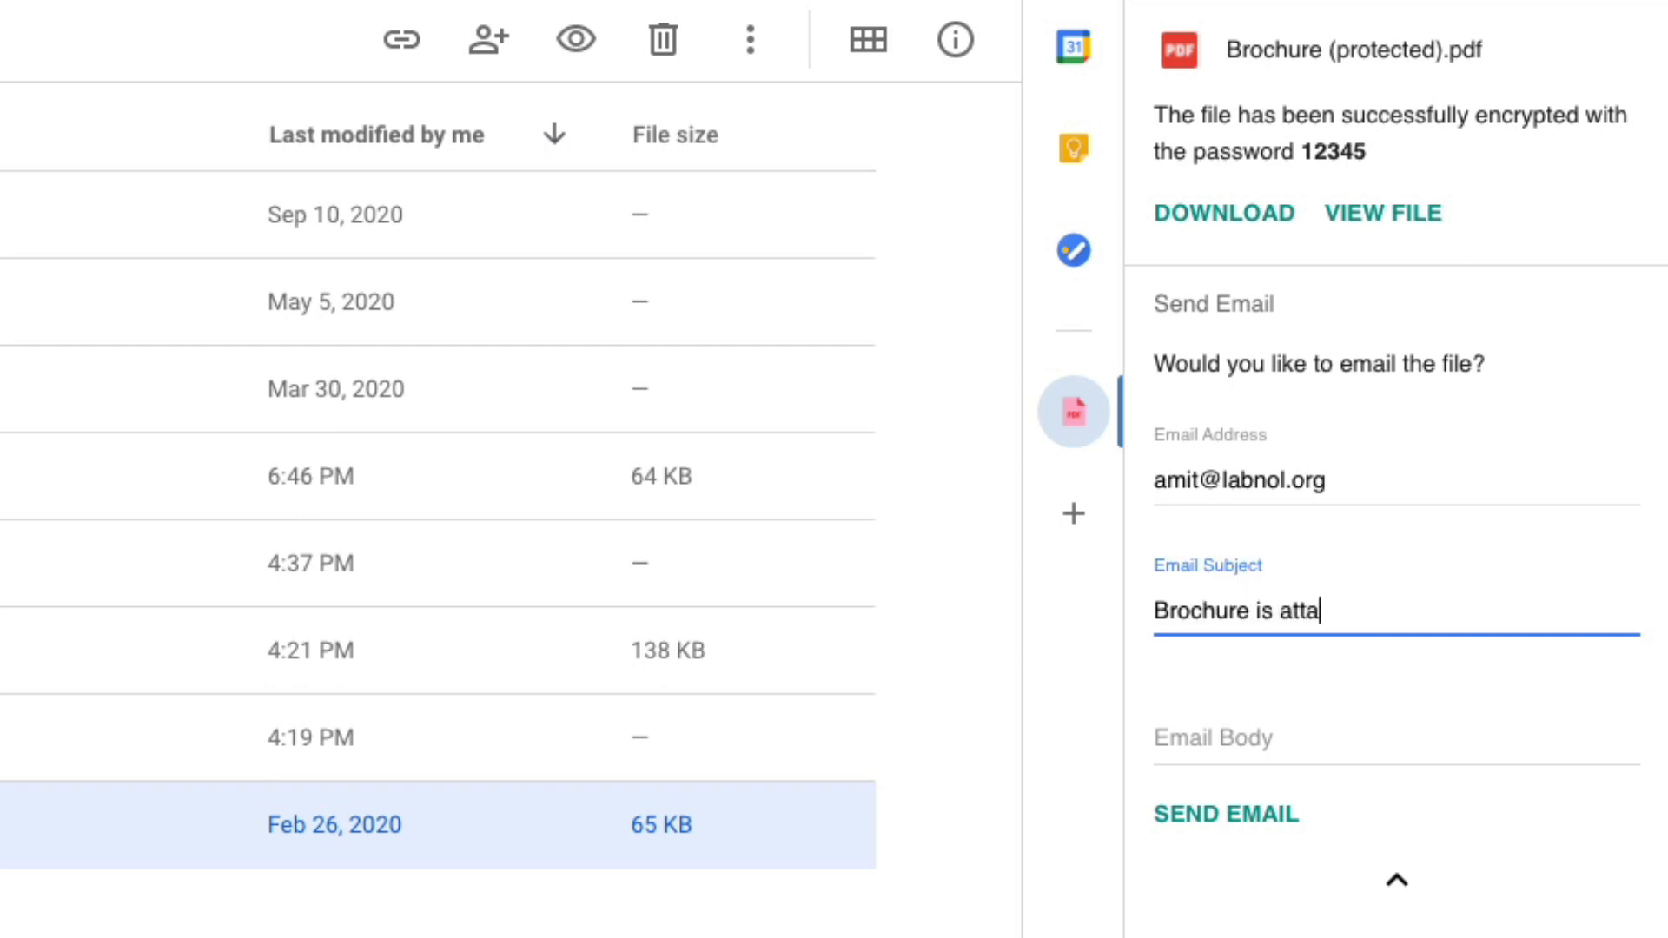
type("Please check the attachment.")
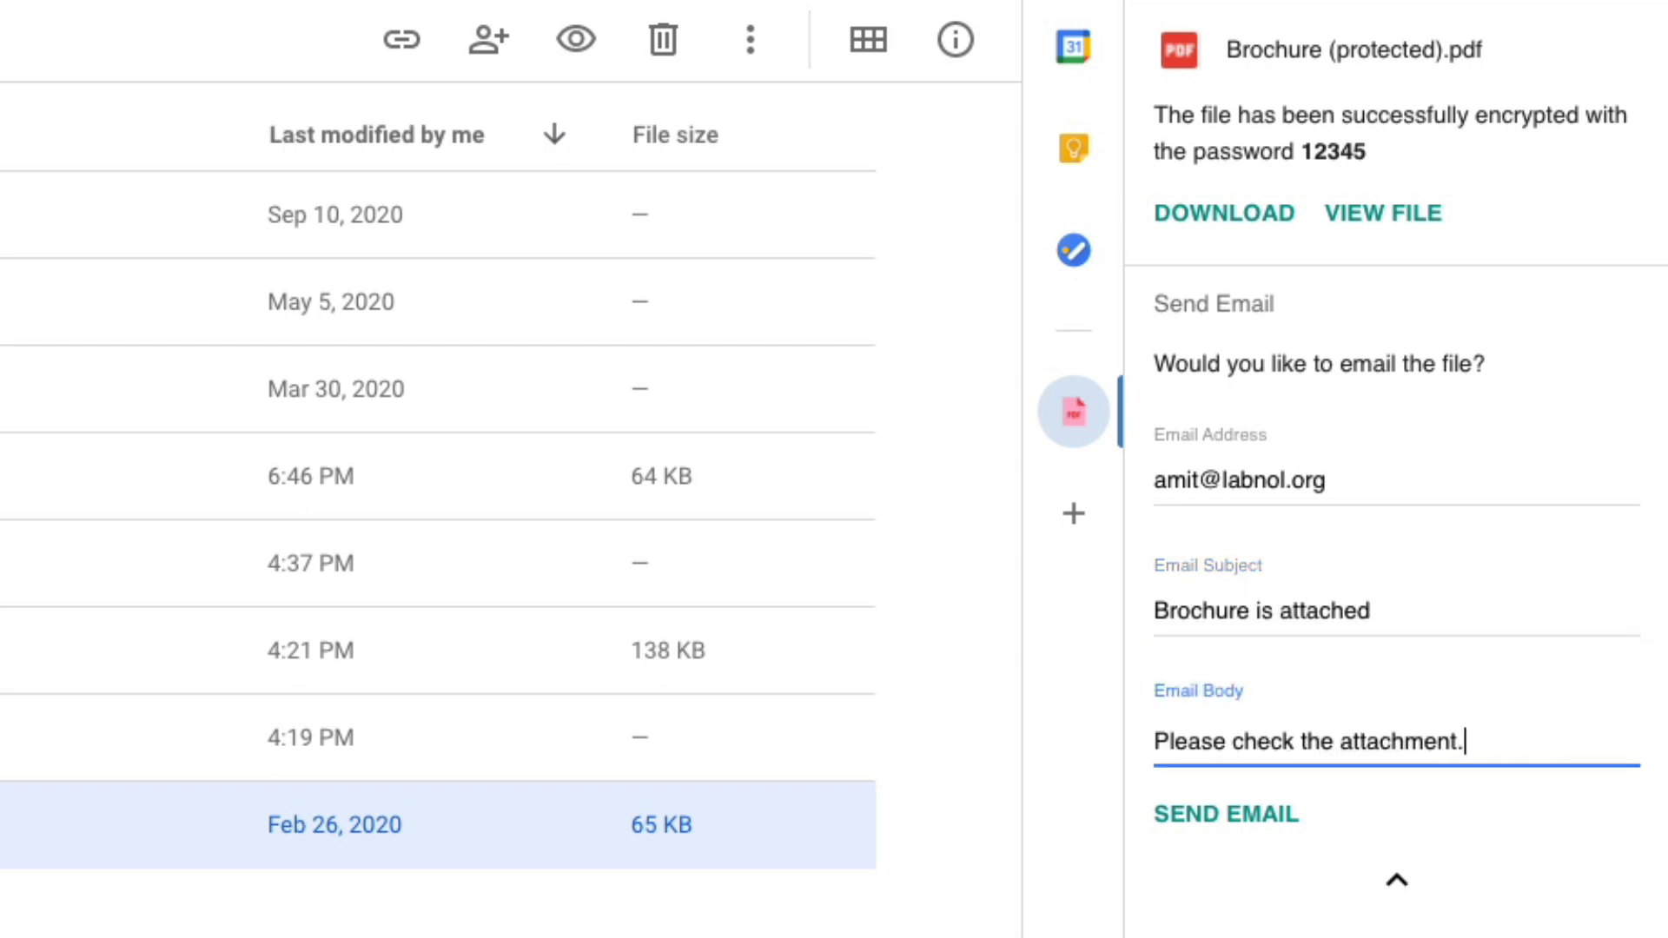
left_click(1226, 814)
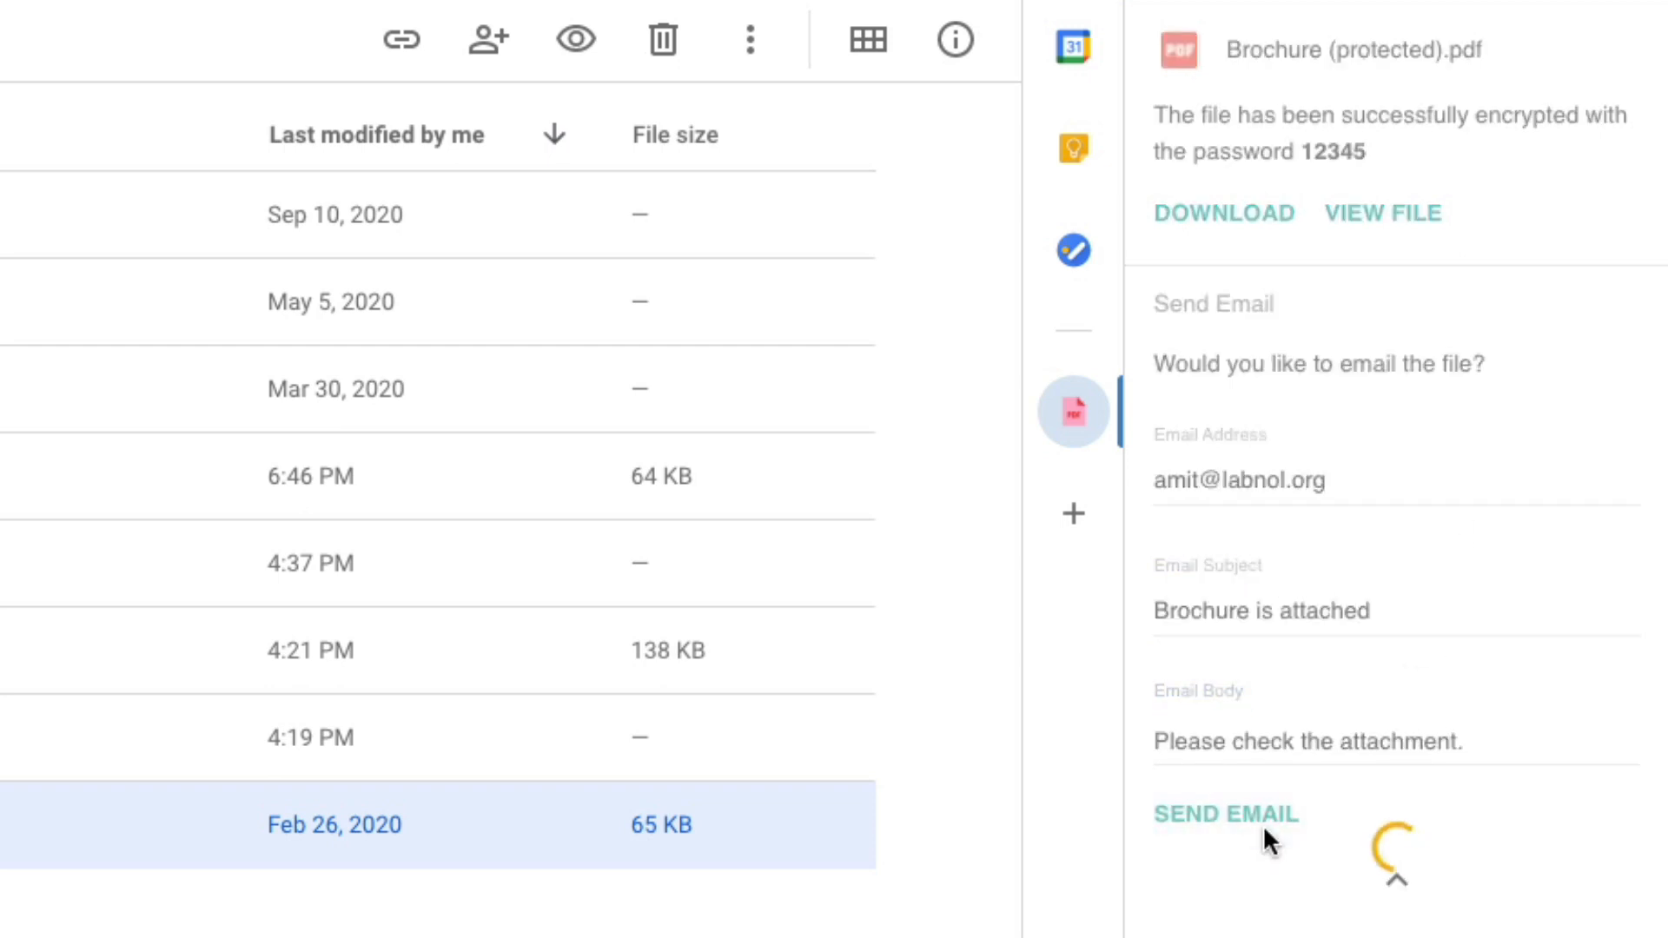
left_click(1227, 813)
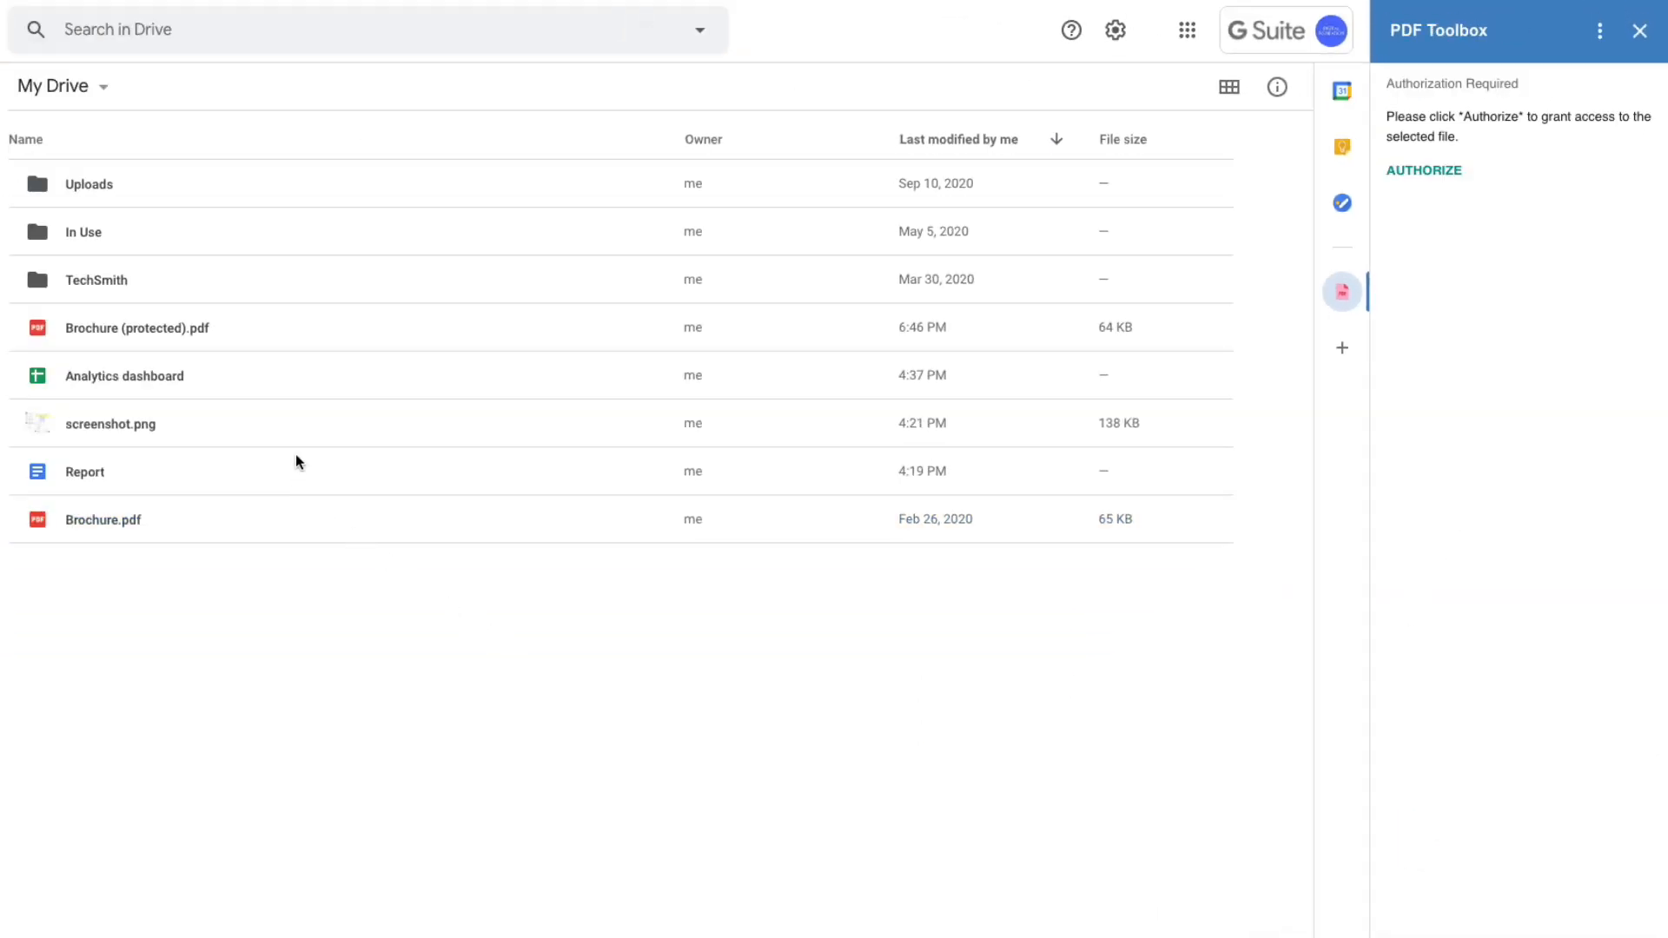
- Select screenshot.png and authorize PDF Toolbox, which reports the image cannot be encrypted
left_click(110, 424)
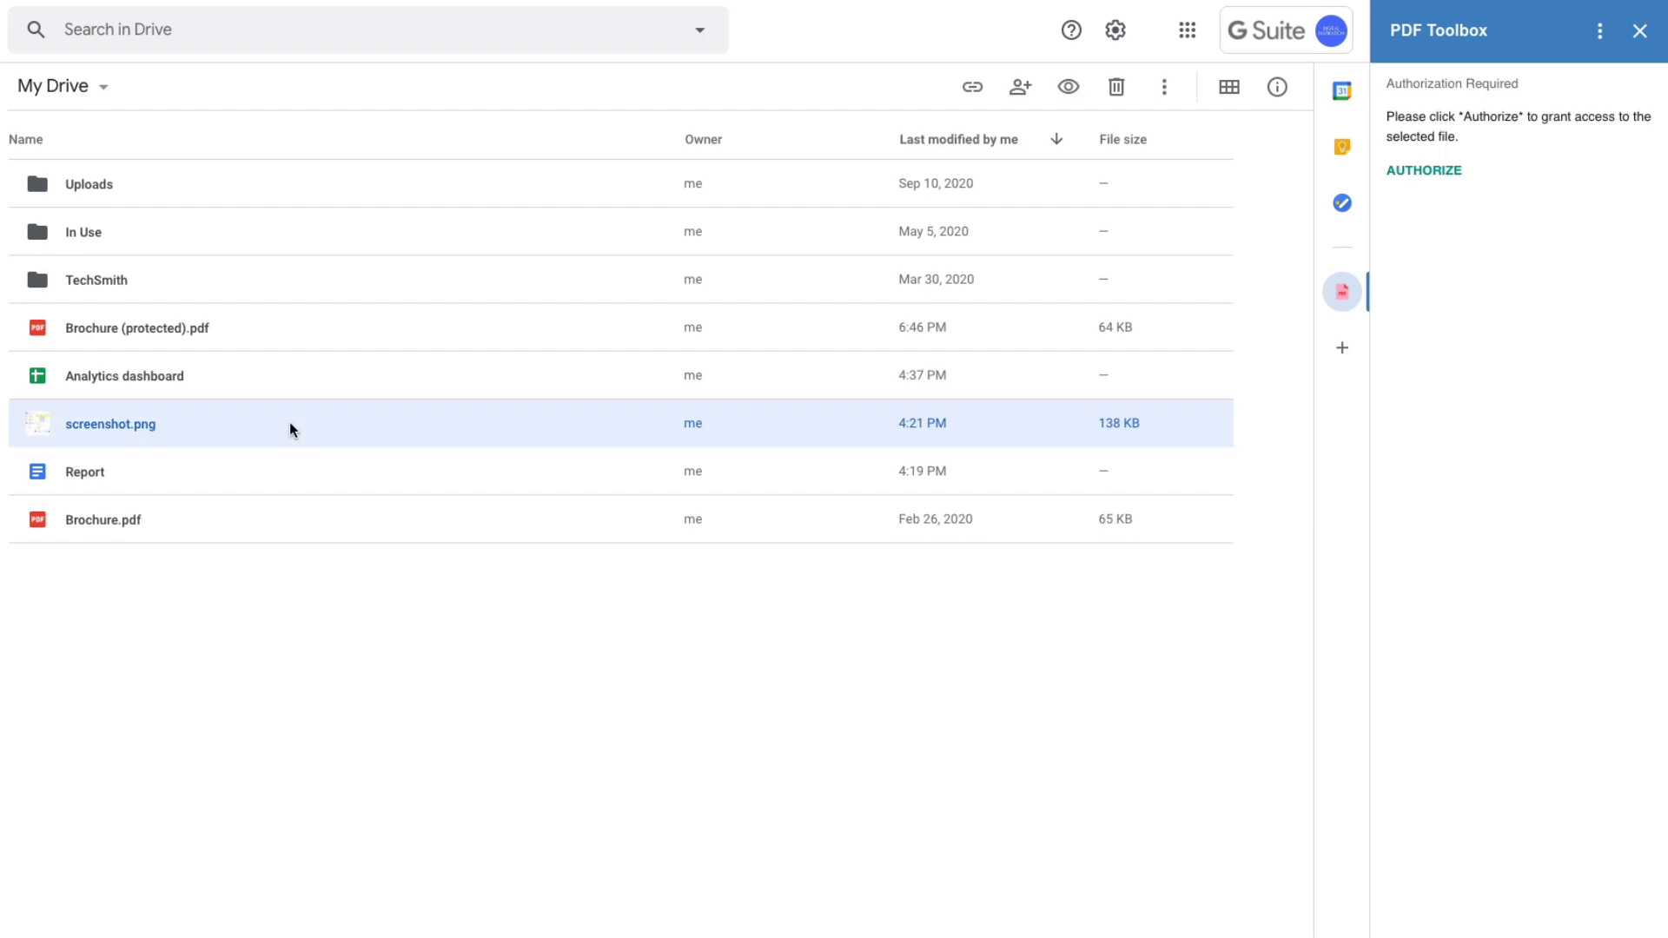
left_click(1423, 171)
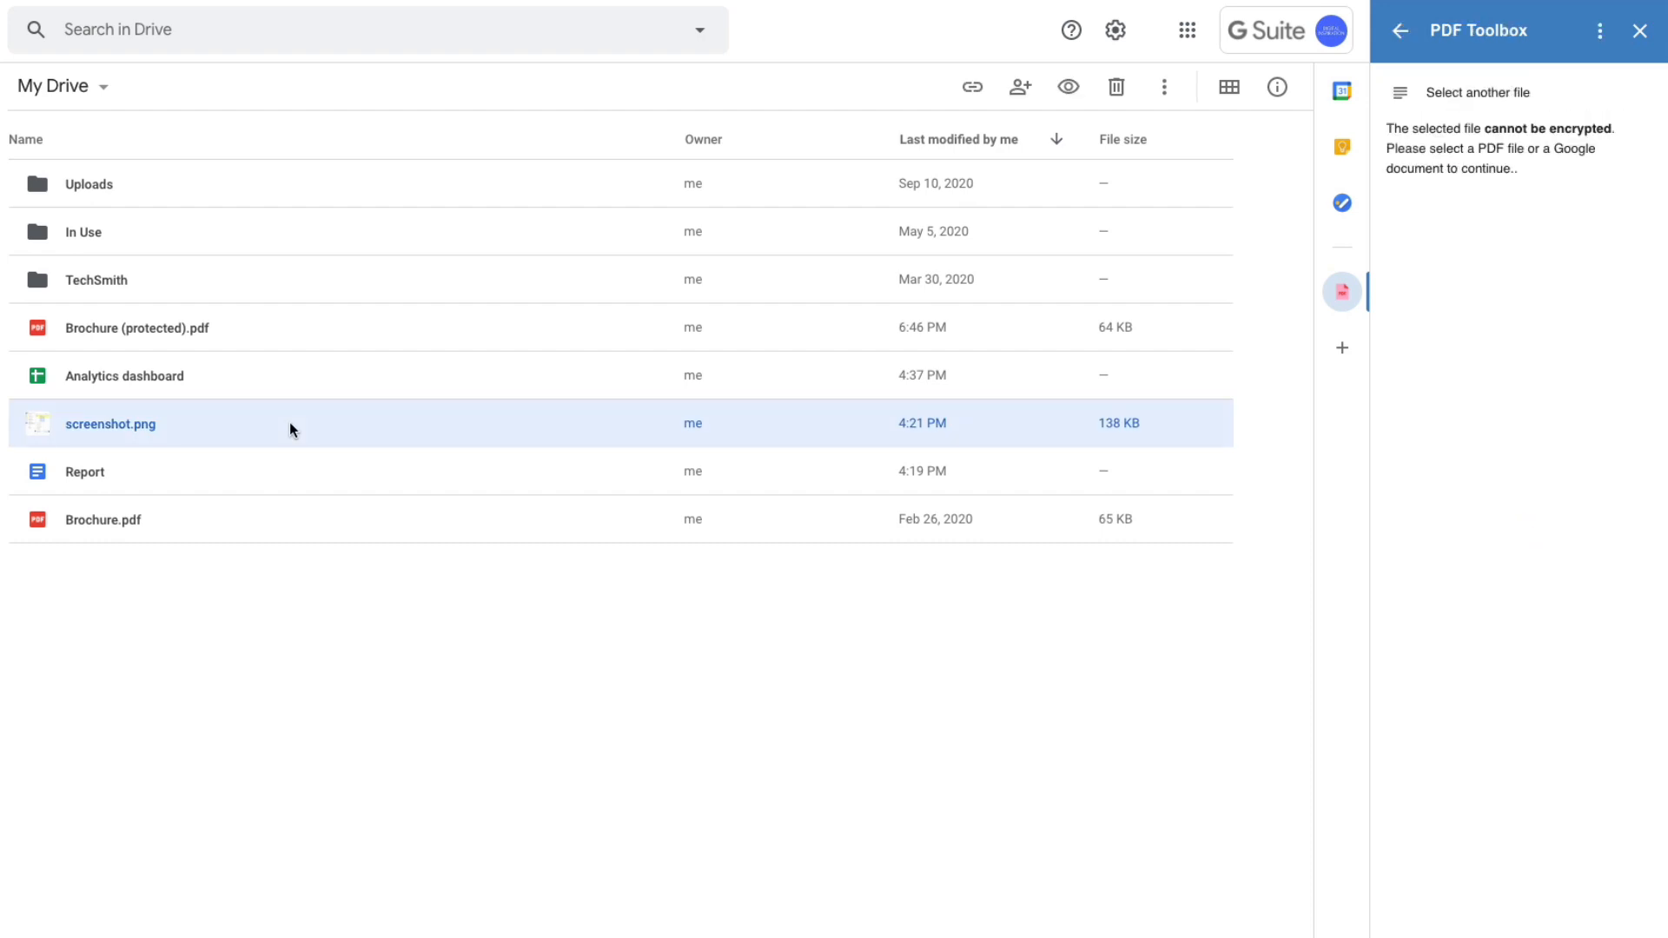
mouse_move(1550, 342)
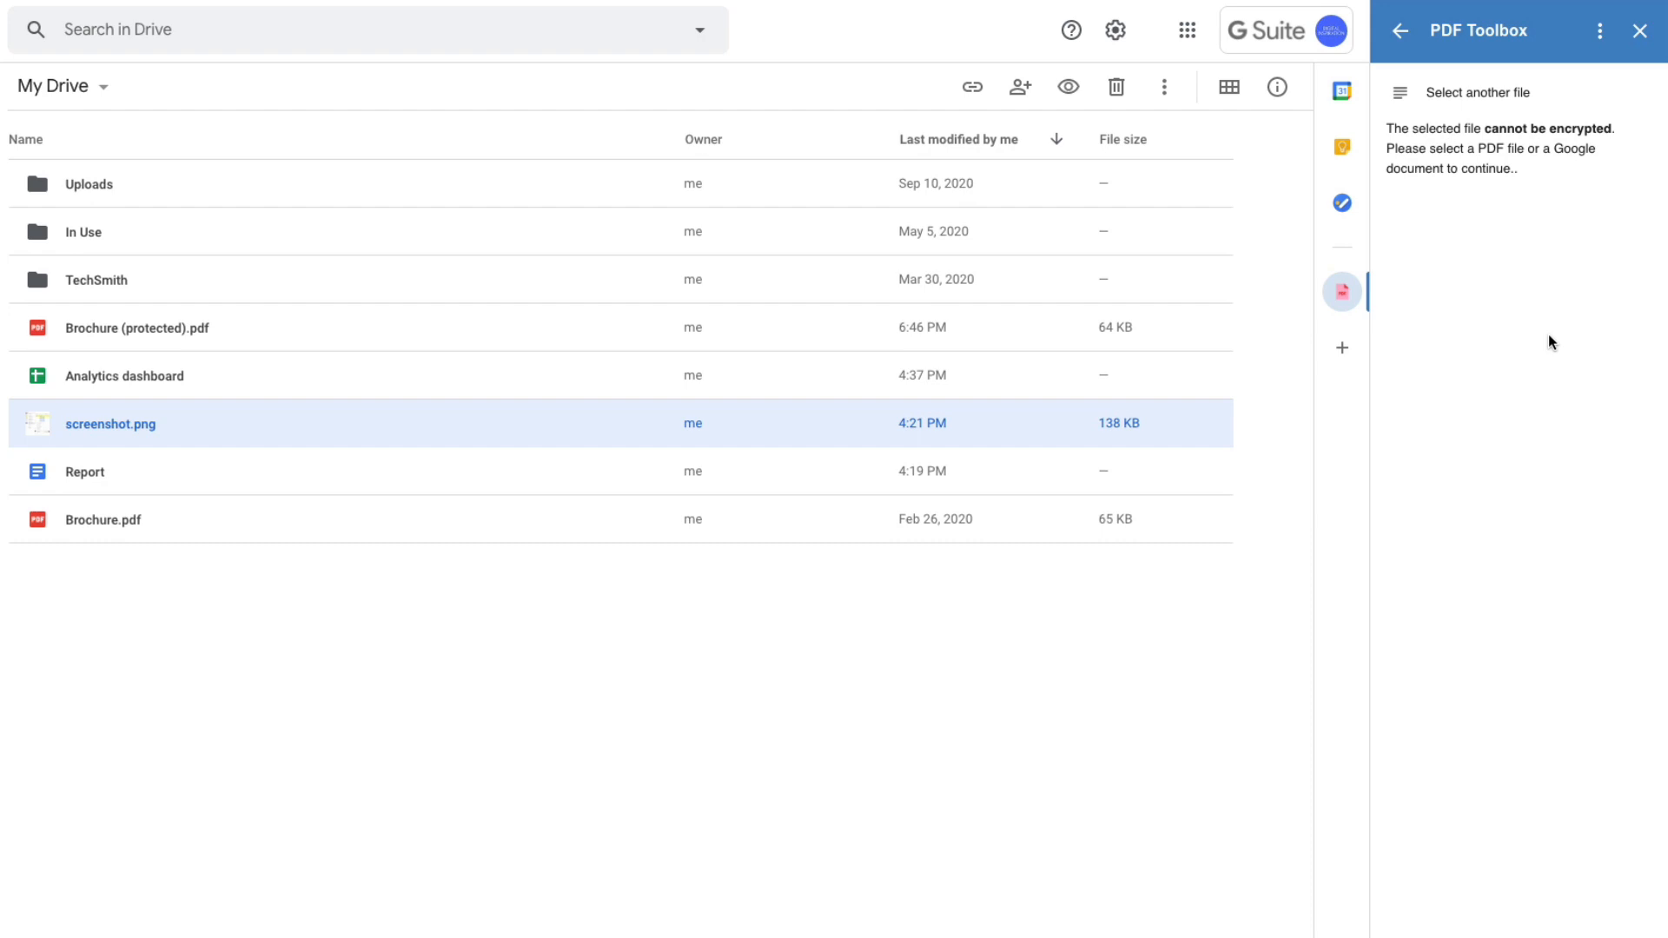
mouse_move(325, 547)
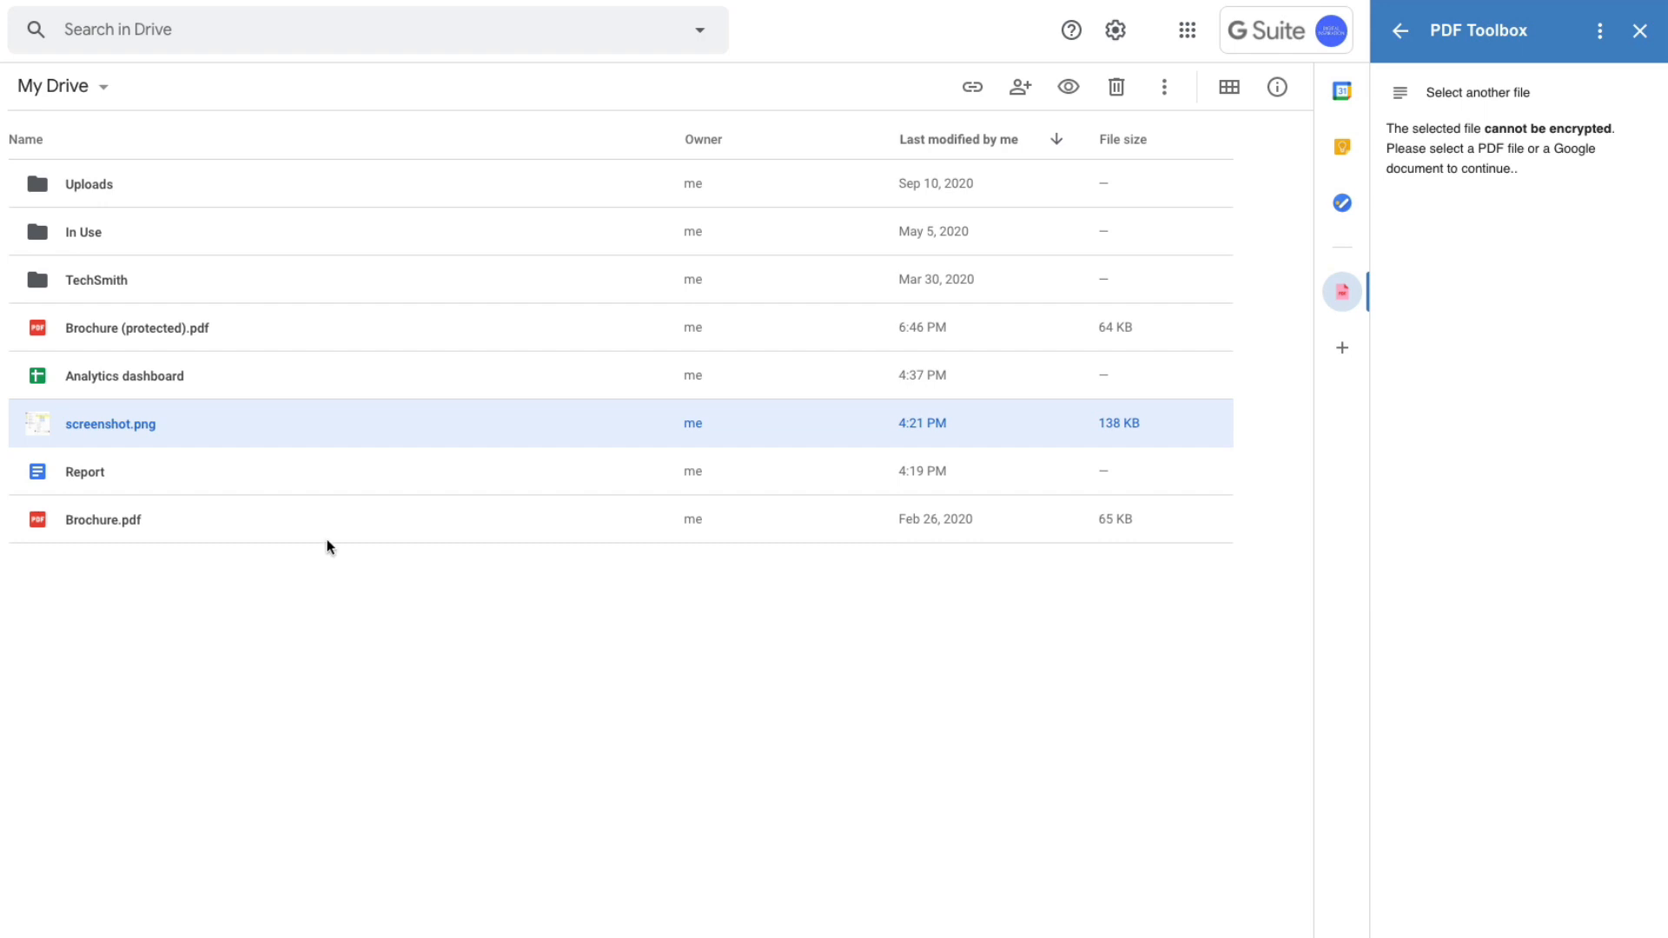
left_click(86, 471)
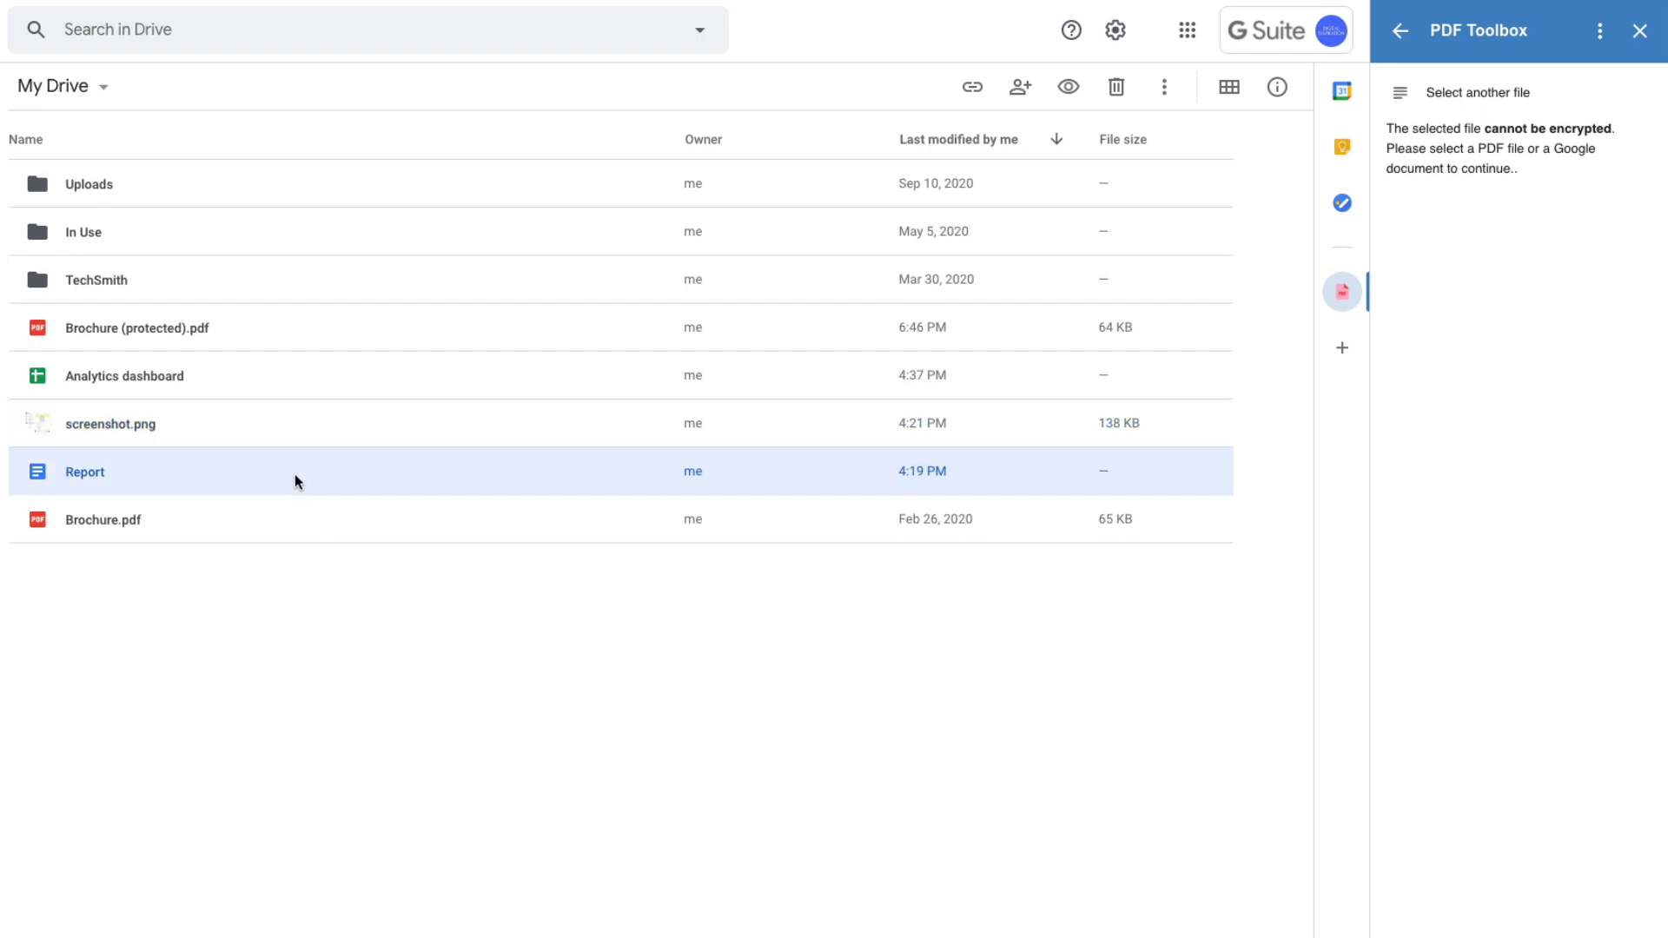
double_click(84, 471)
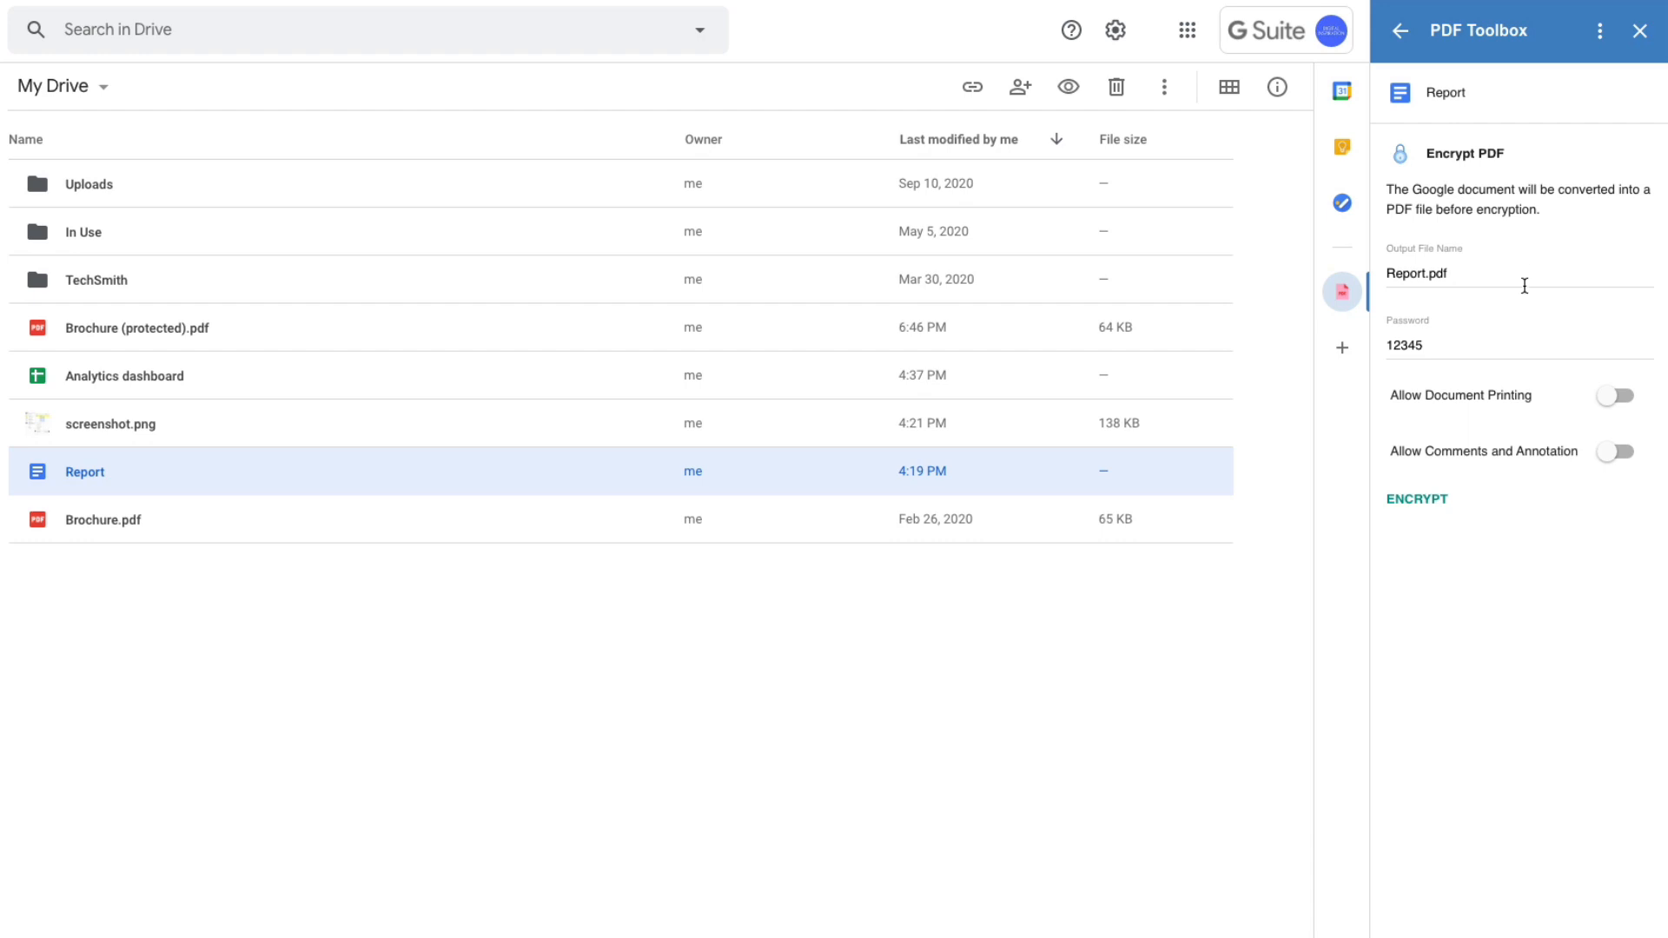
mouse_move(1417, 500)
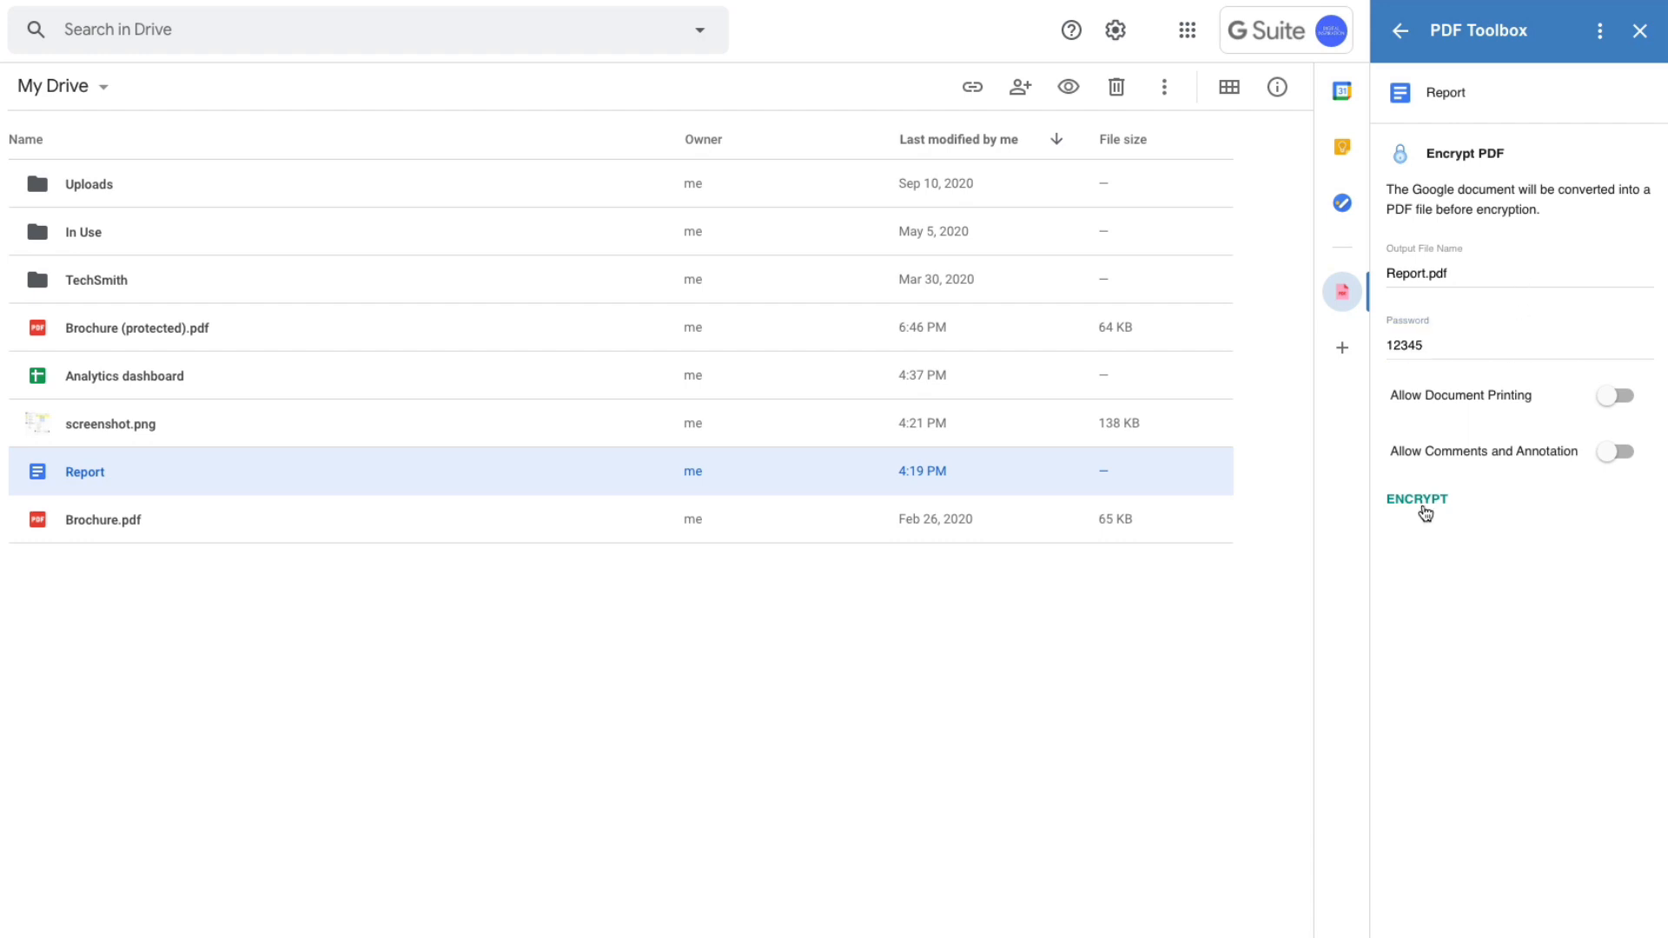
left_click(1415, 500)
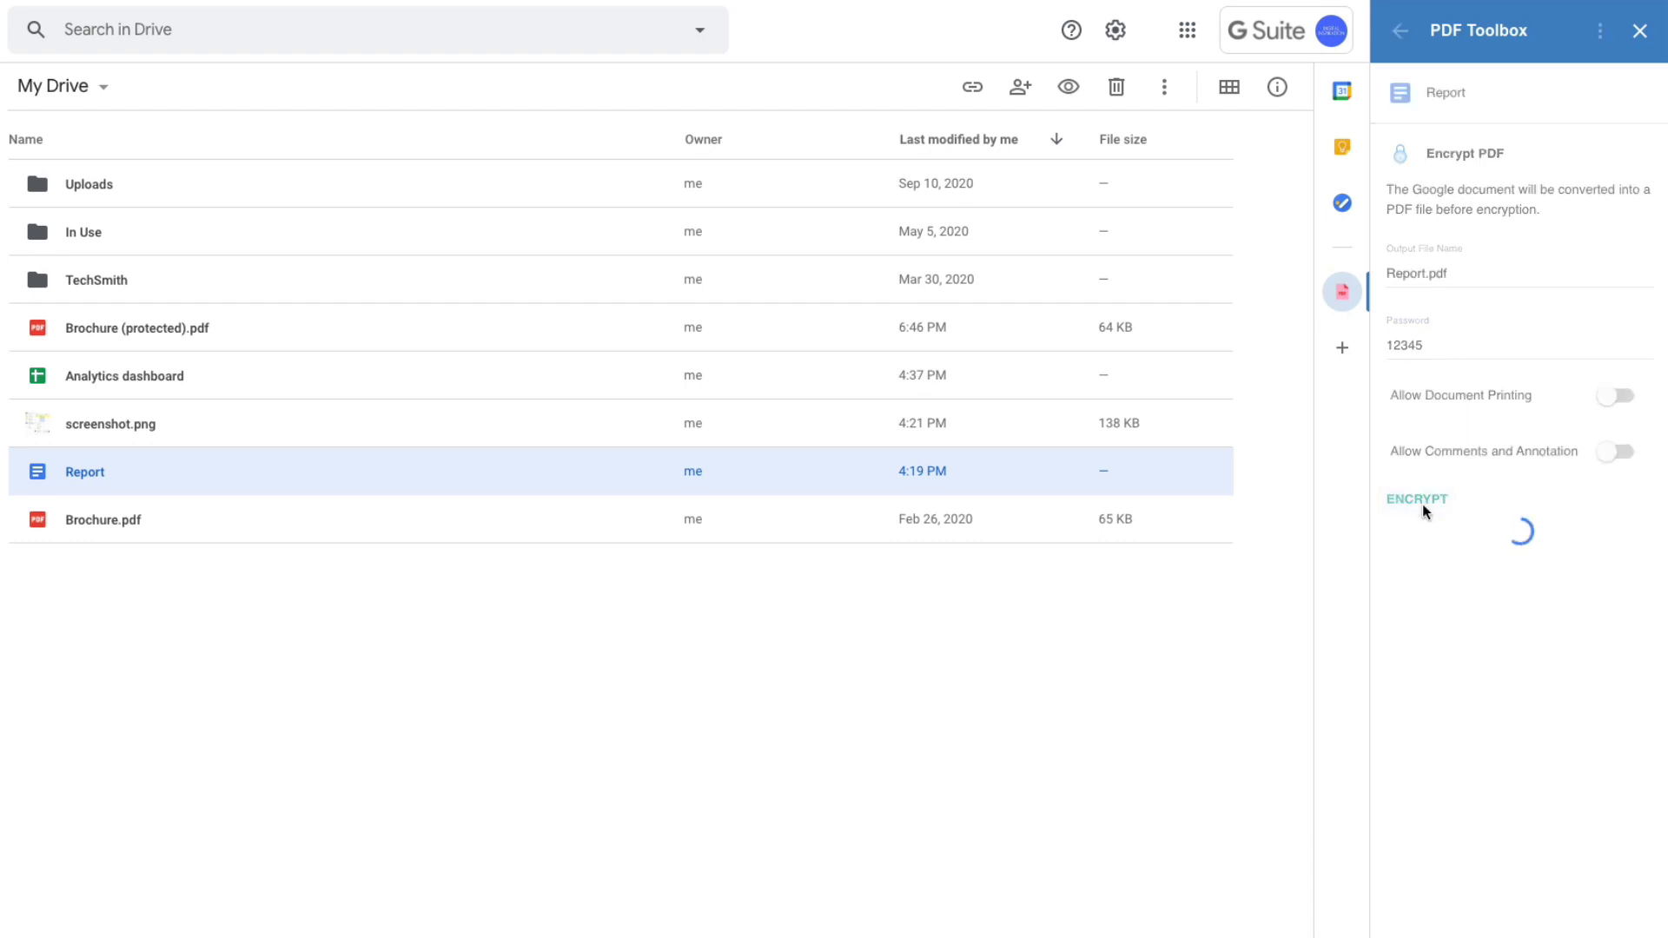
left_click(1416, 498)
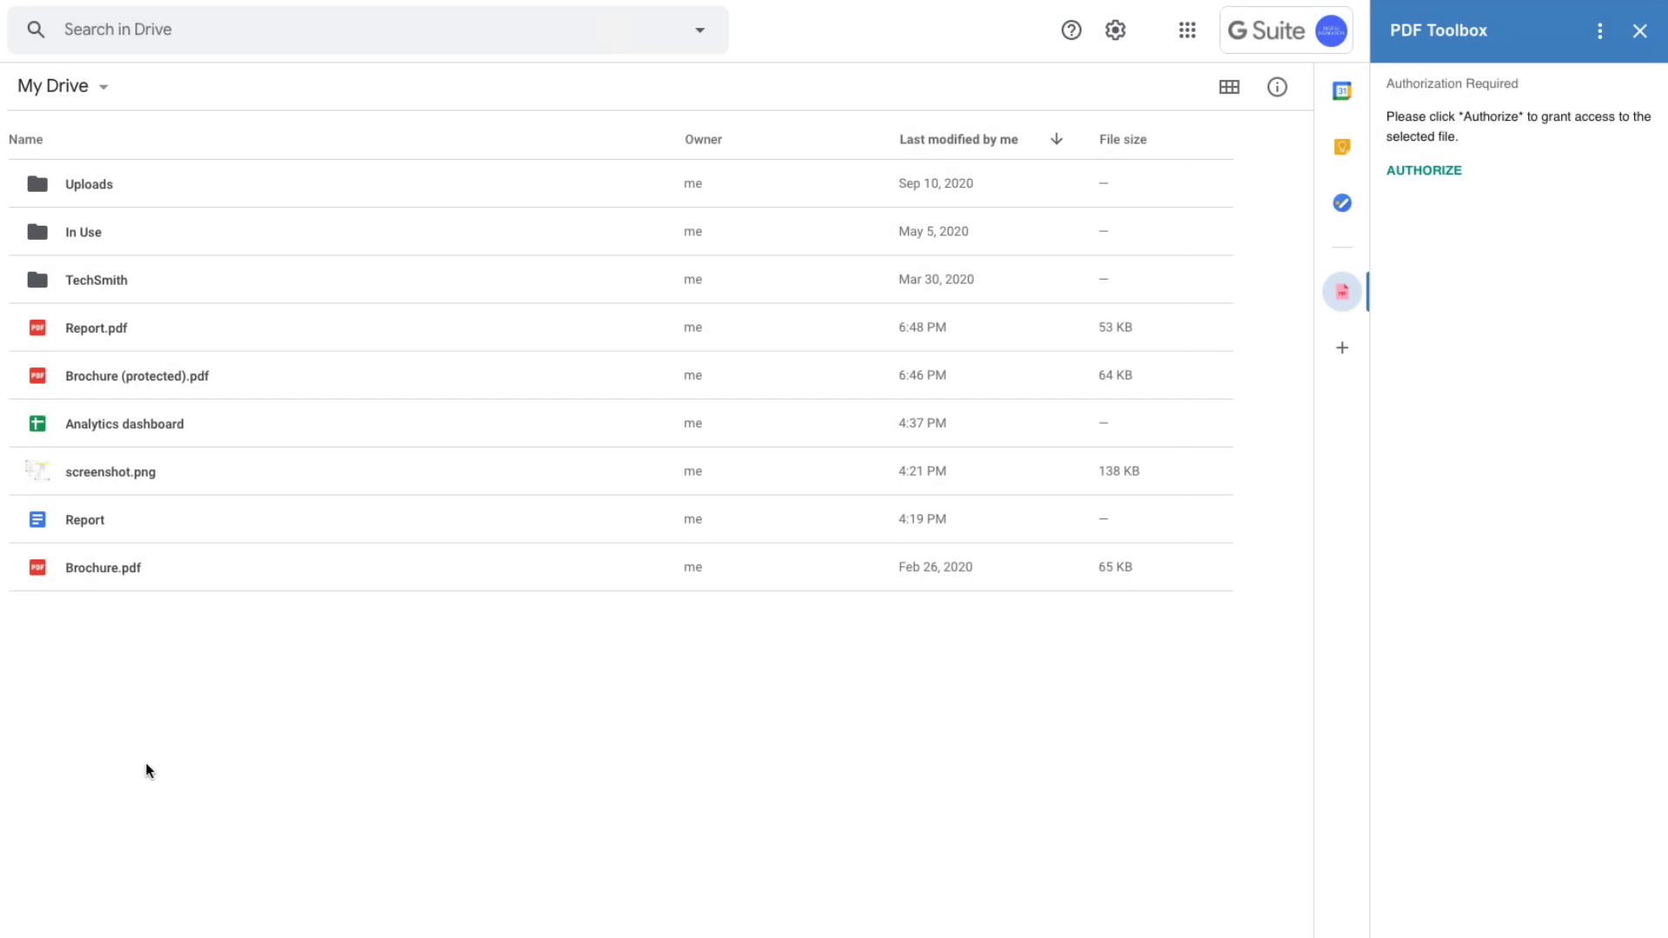
mouse_move(215, 379)
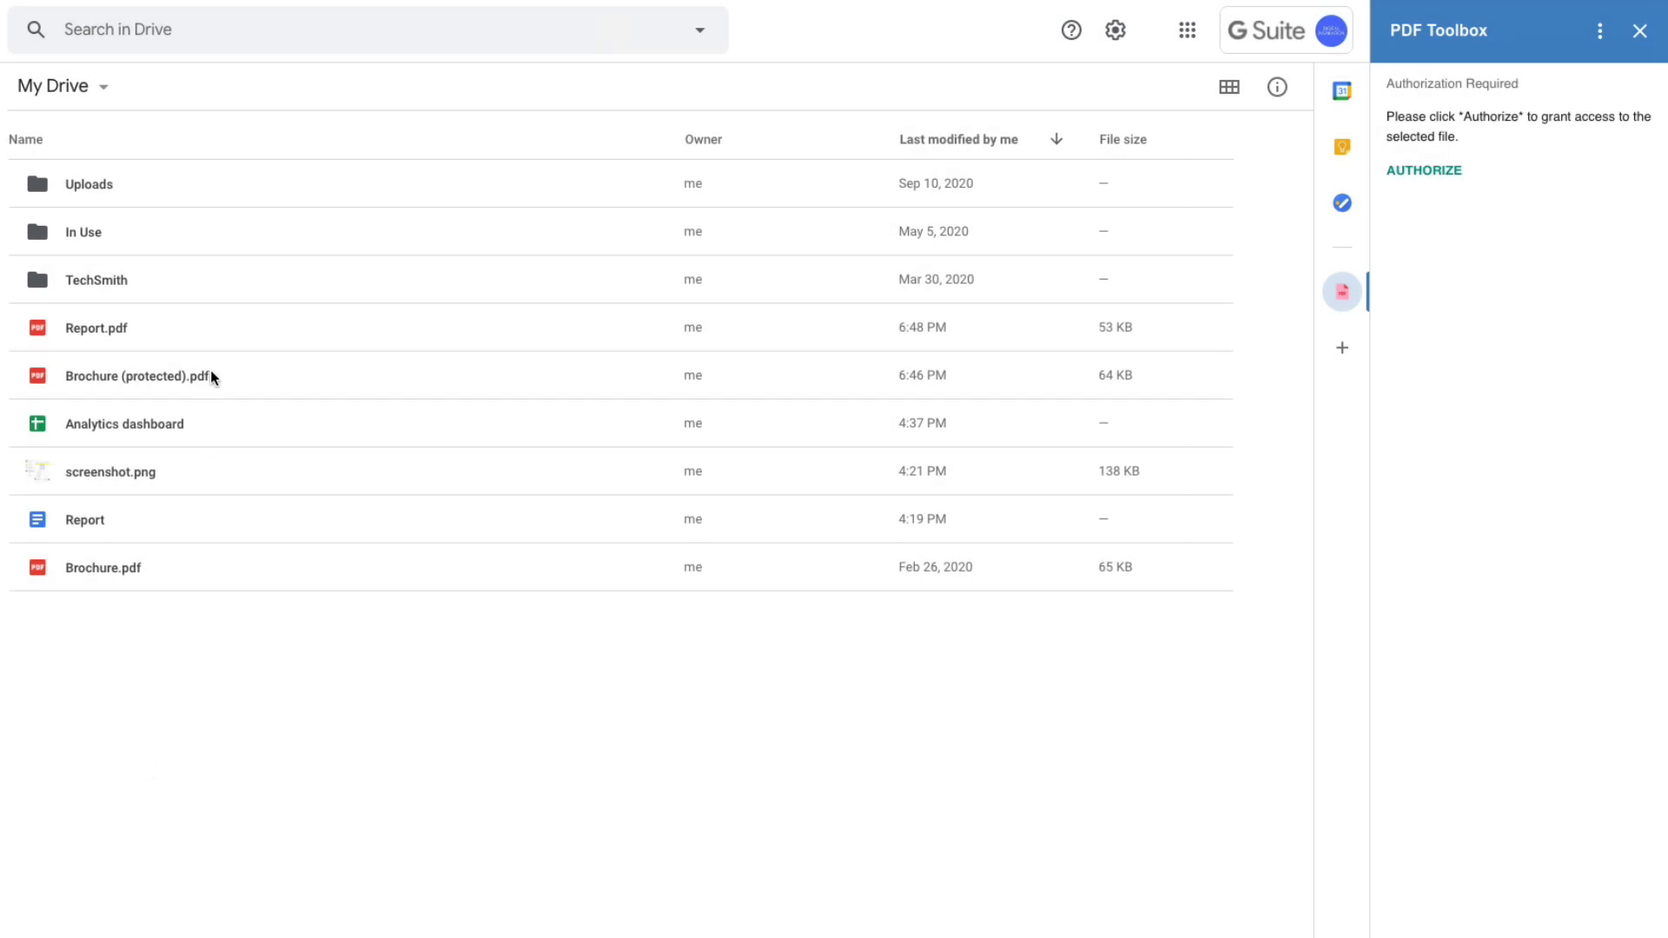
left_click(135, 376)
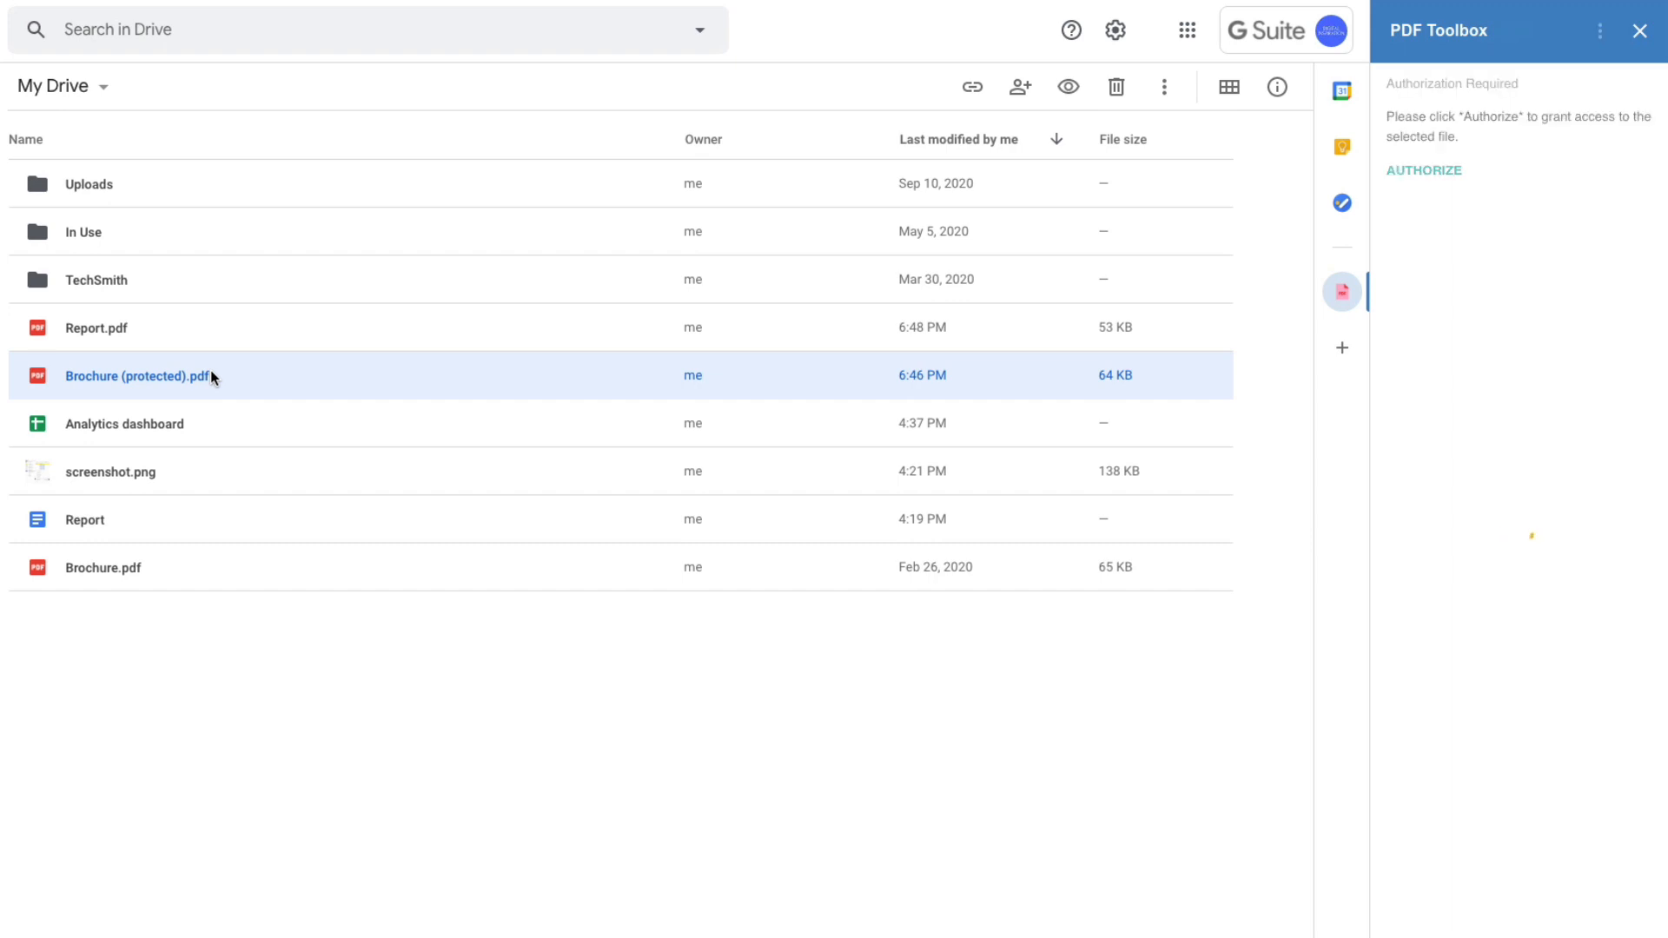
left_click(1424, 170)
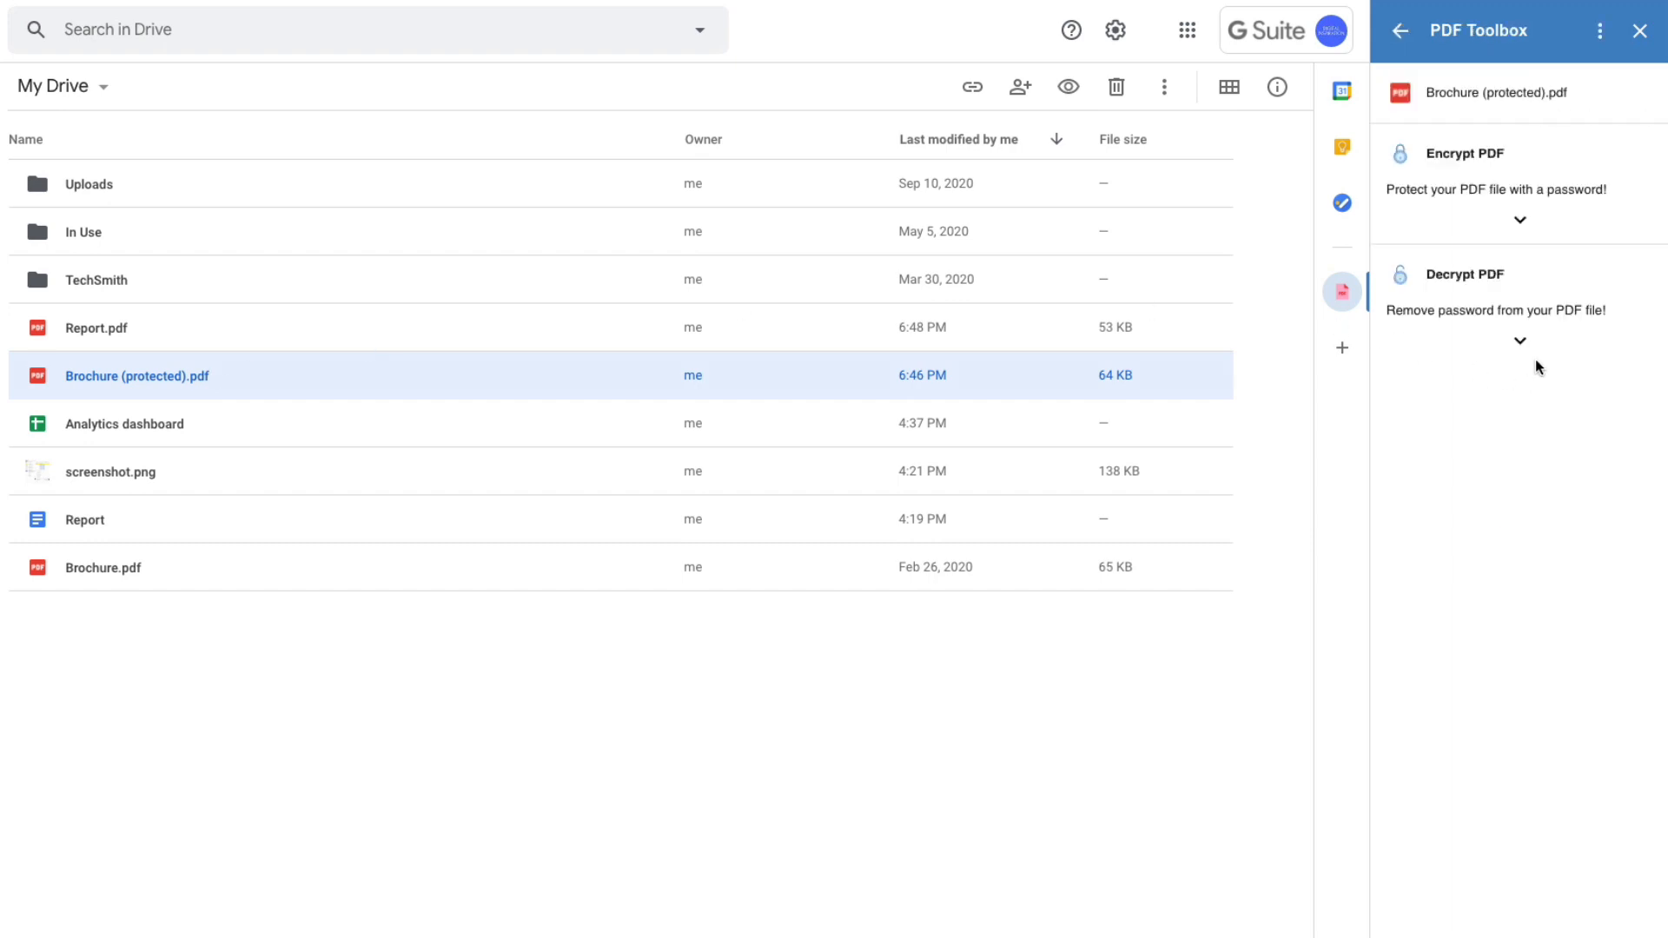
left_click(1519, 341)
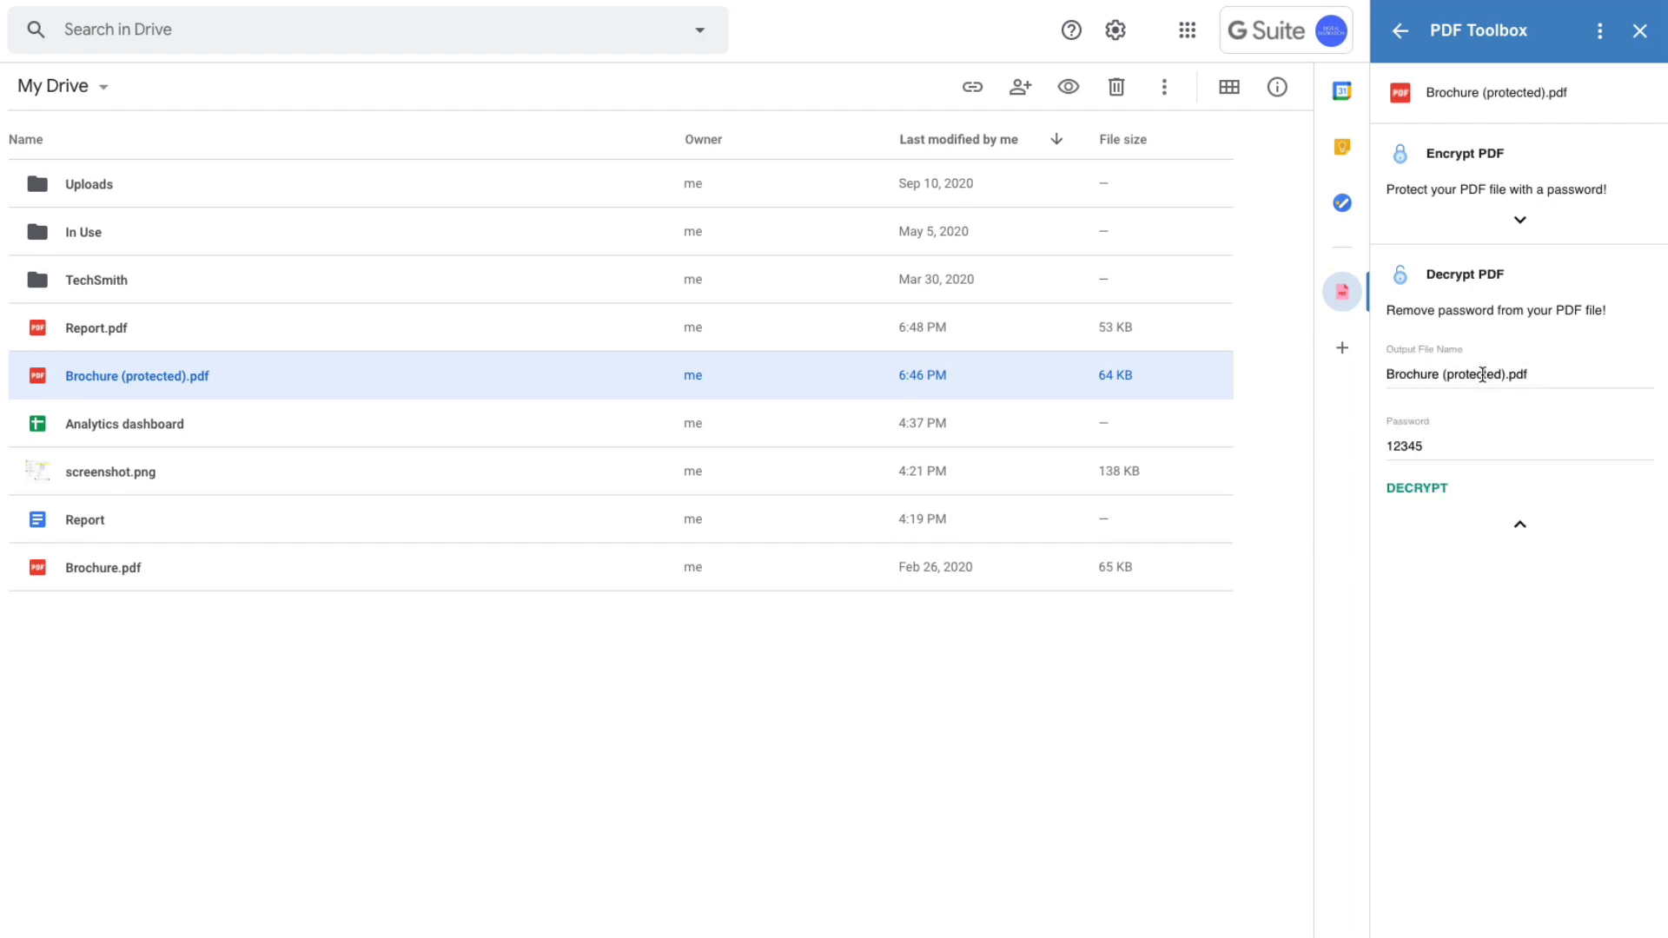
double_click(1477, 374)
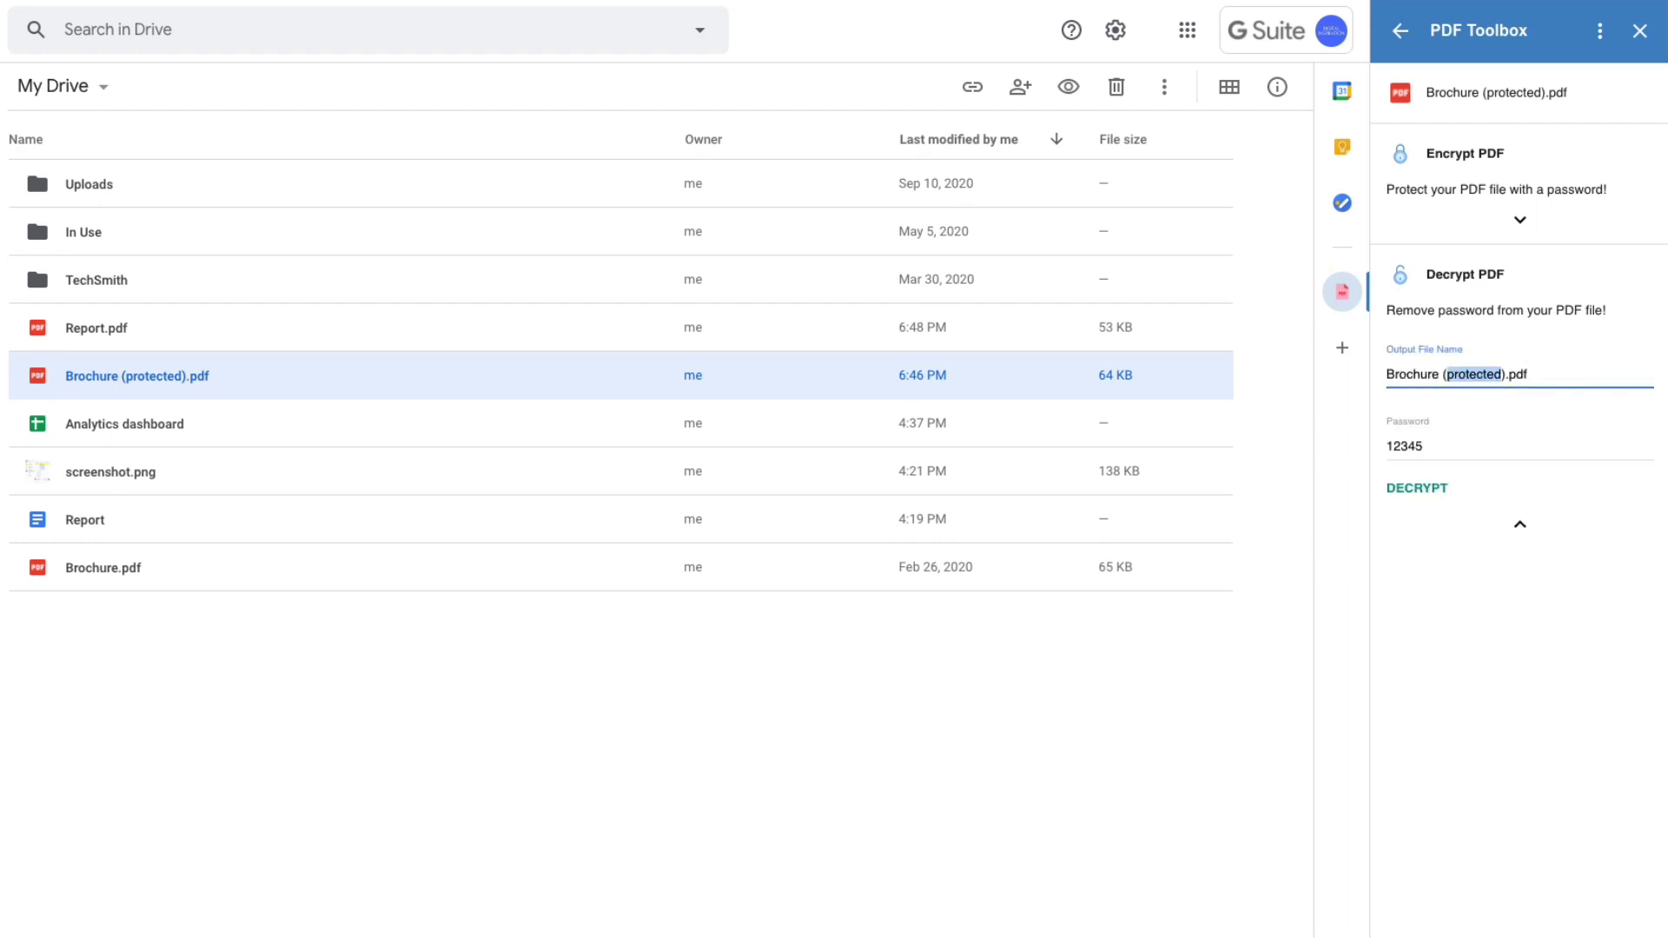
type("decrypted")
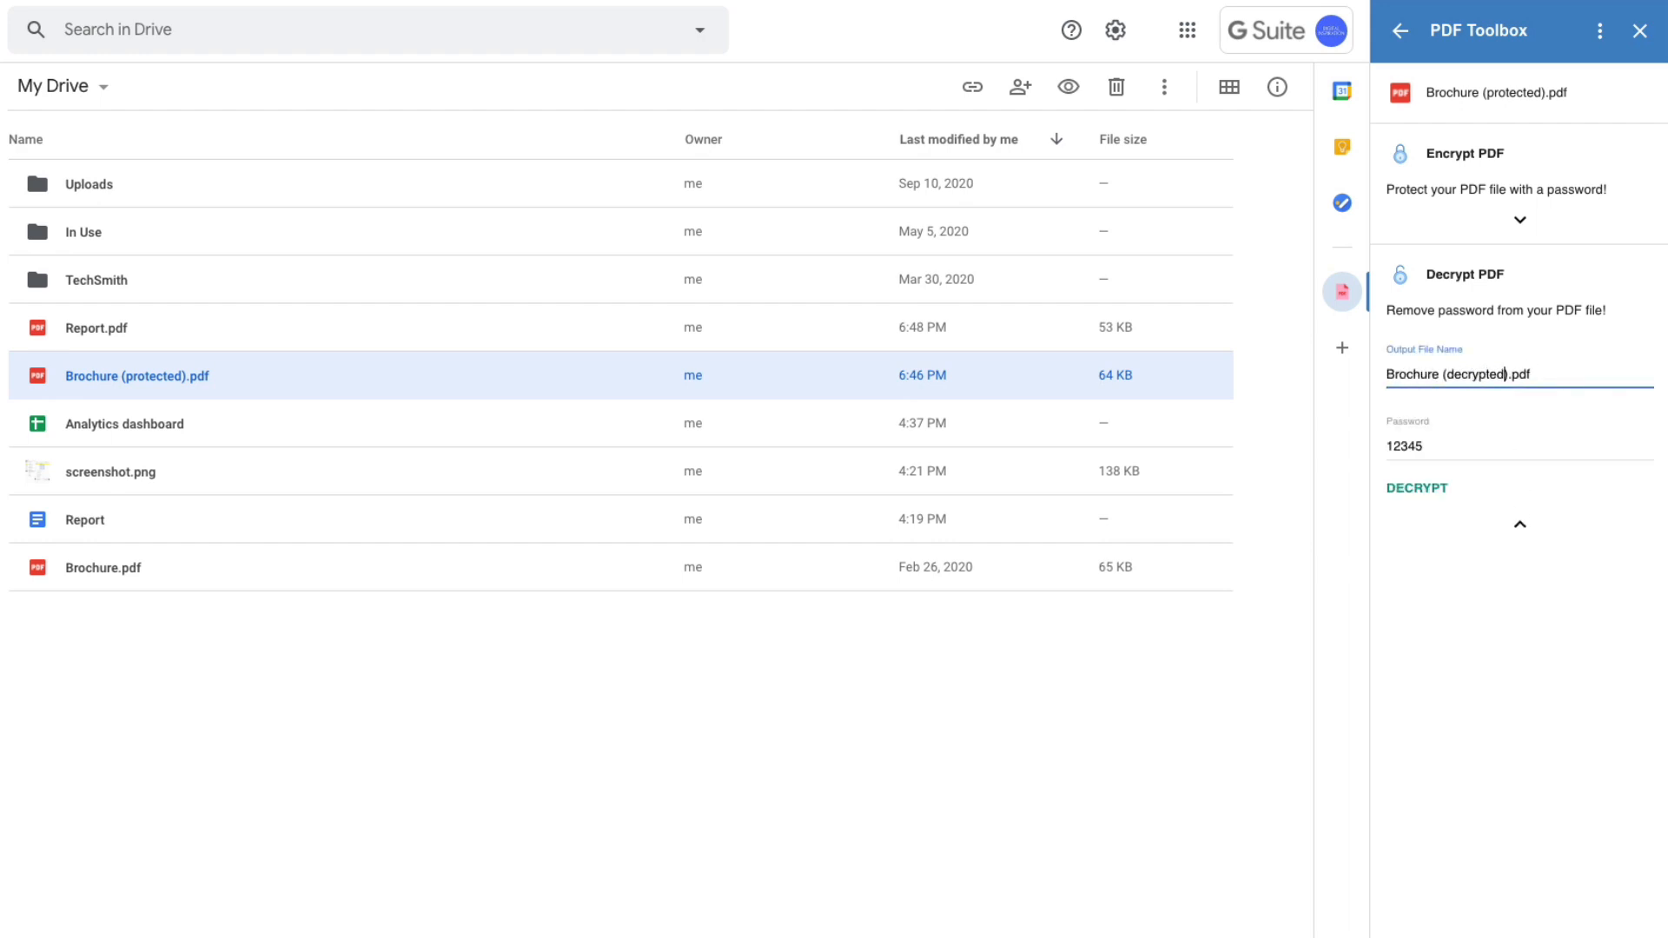
left_click(1467, 446)
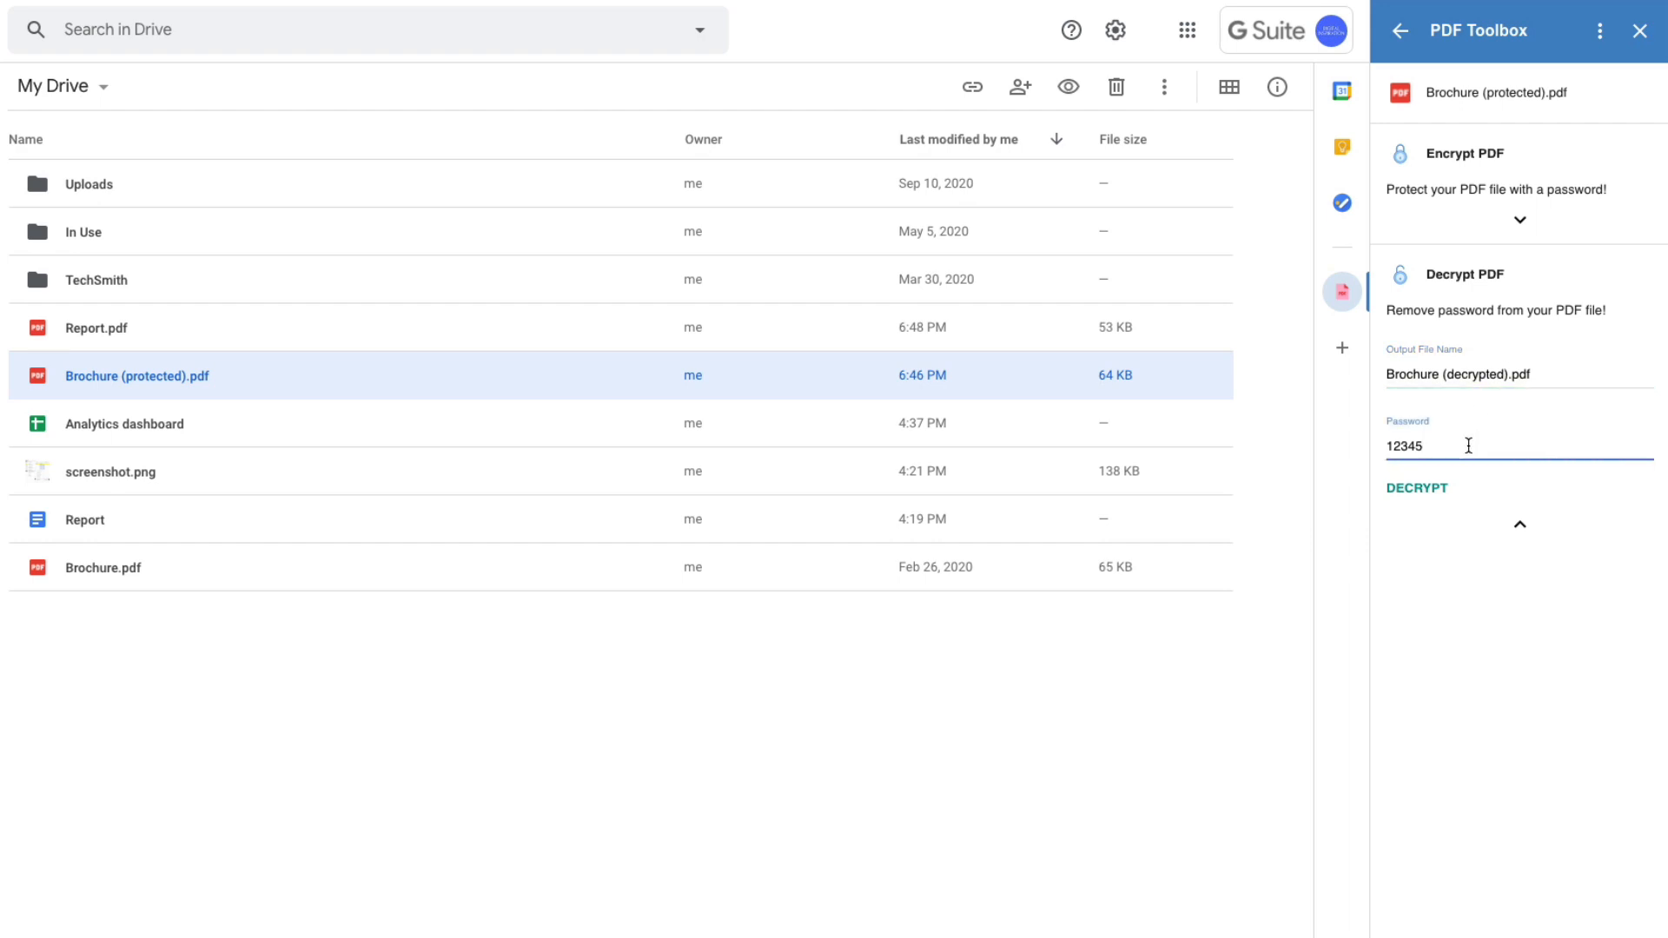
left_click(1416, 488)
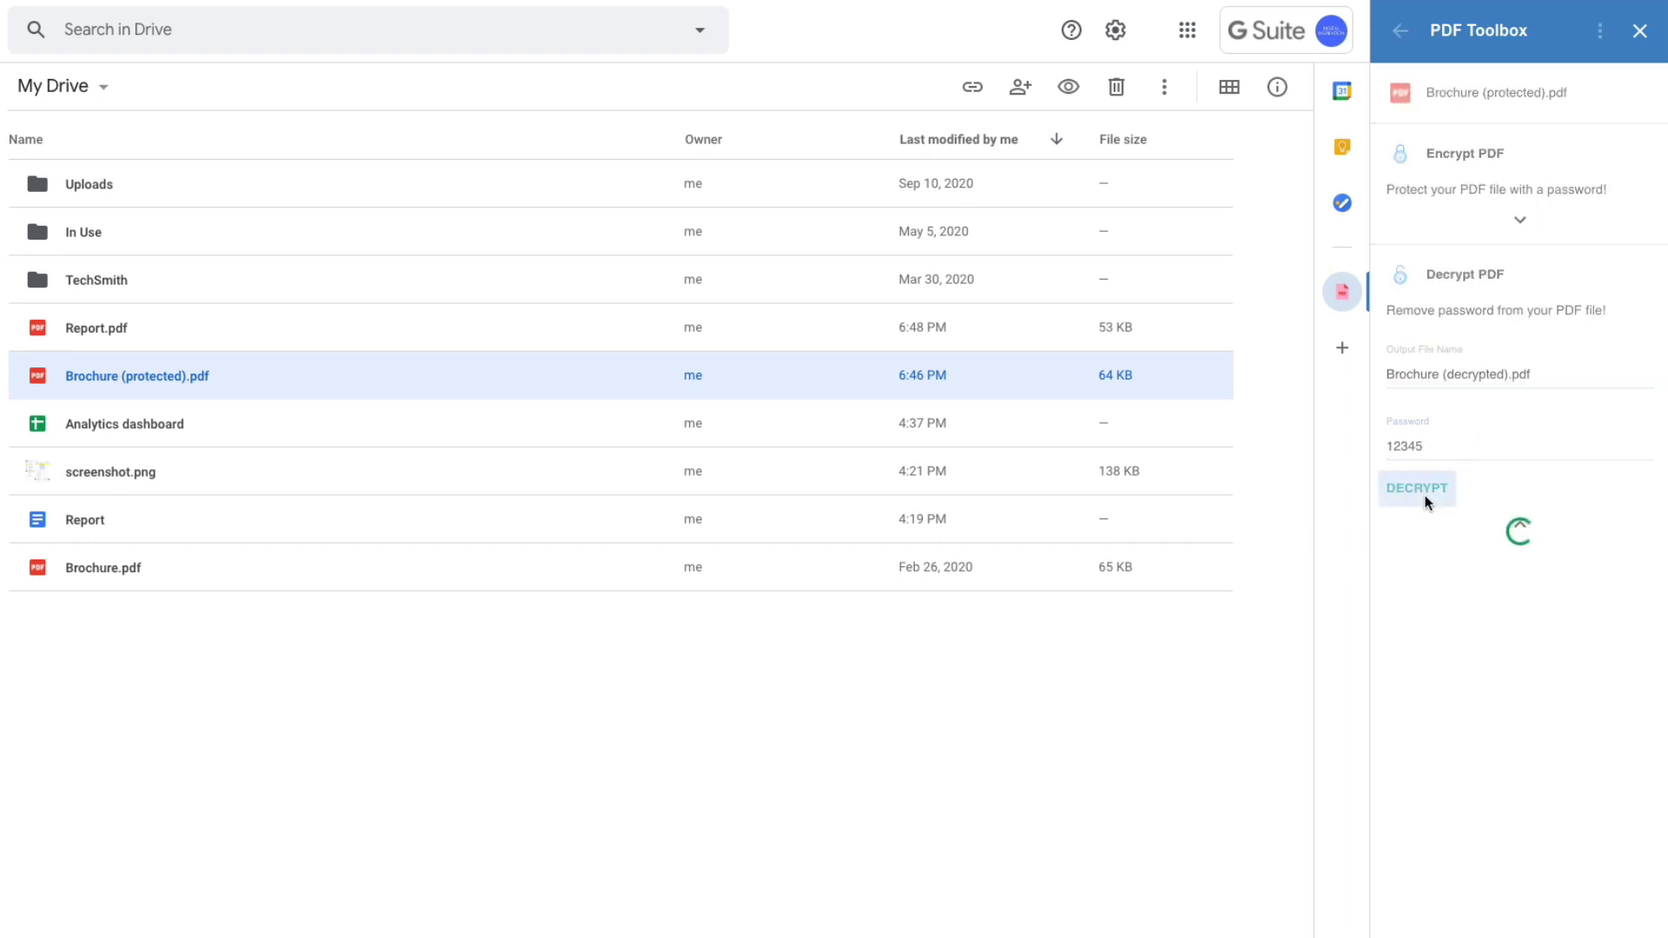
left_click(1416, 489)
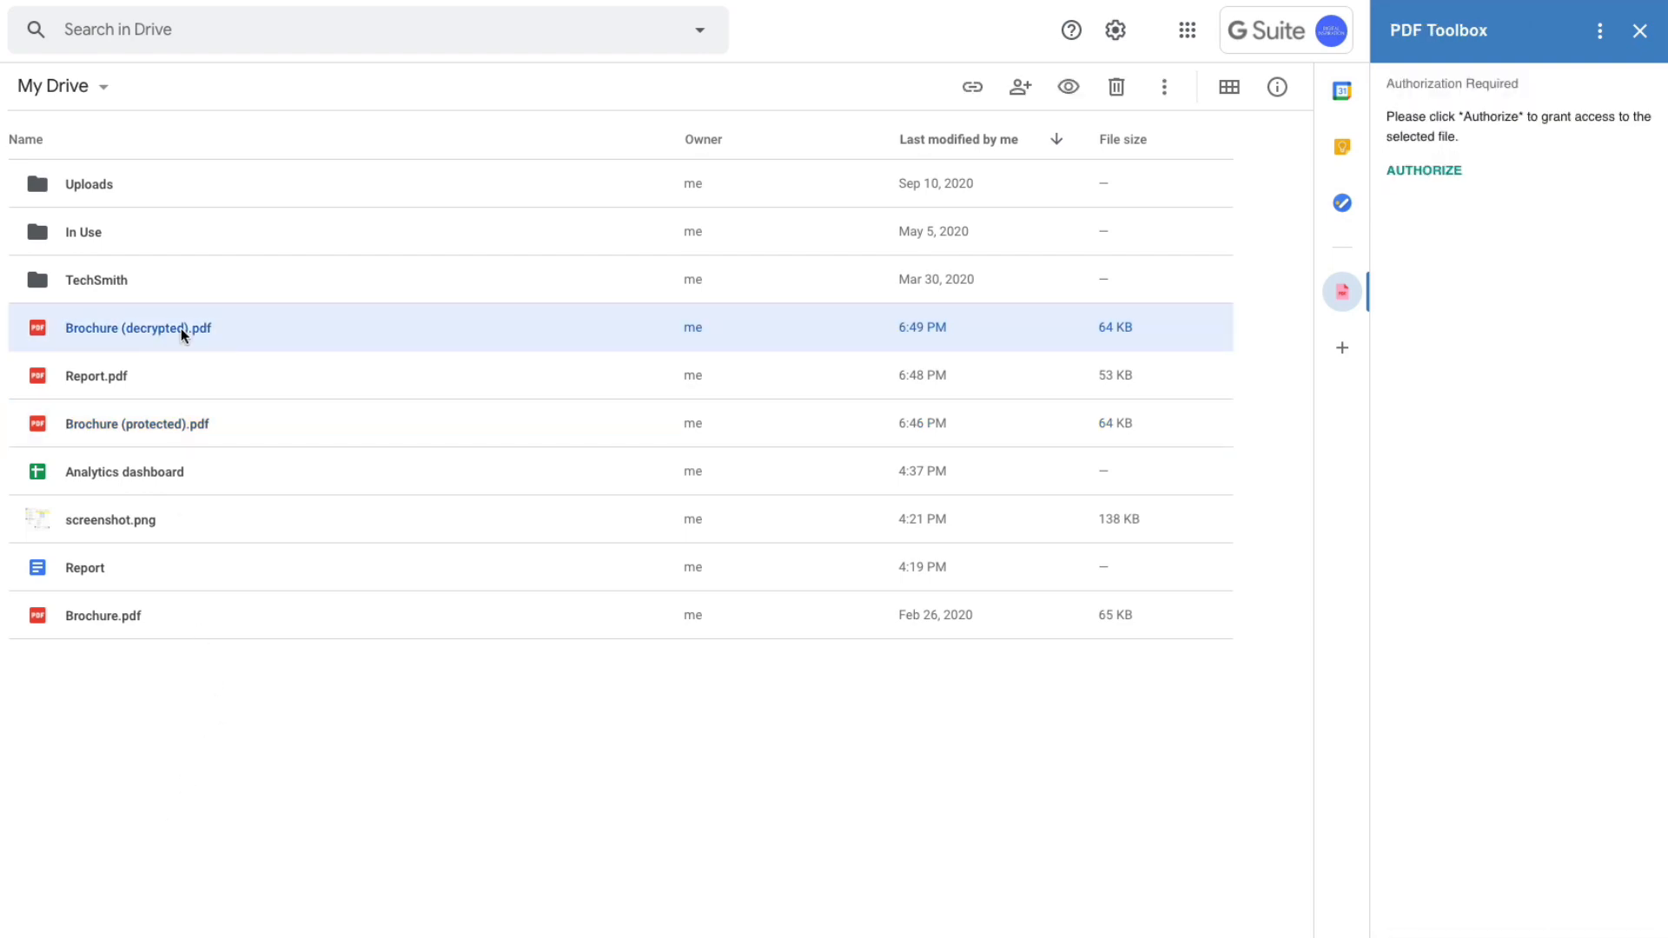
- Preview Brochure (decrypted).pdf and scroll the Mercury Taxi brochure, confirming no password prompt
double_click(137, 328)
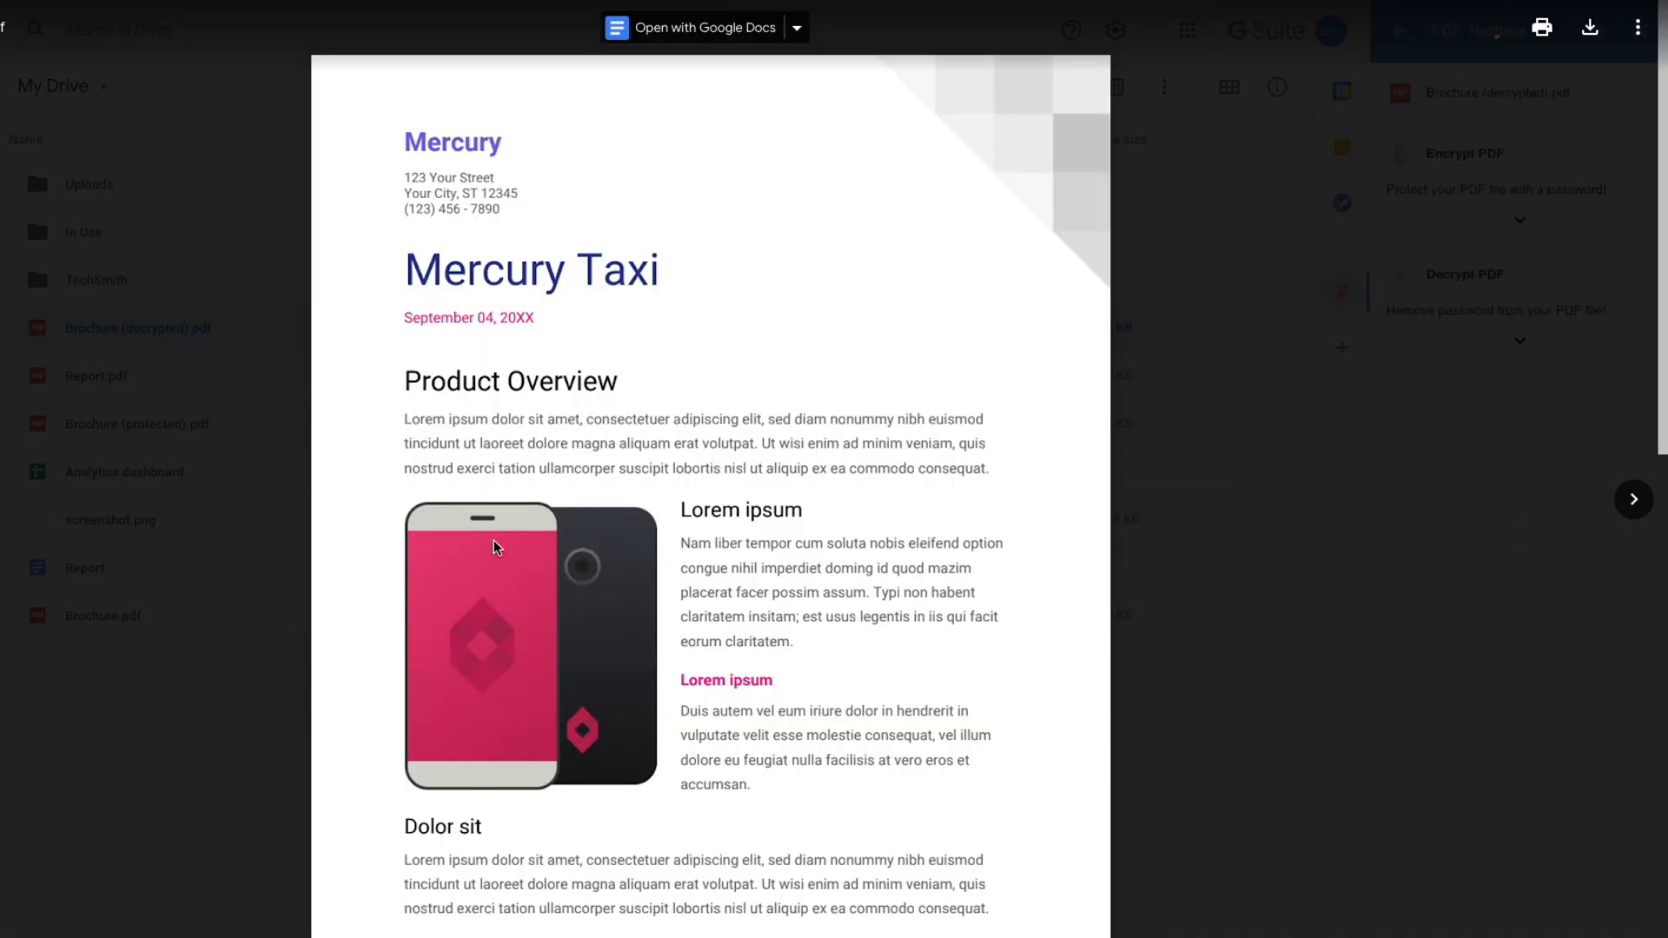
scroll("down", 3)
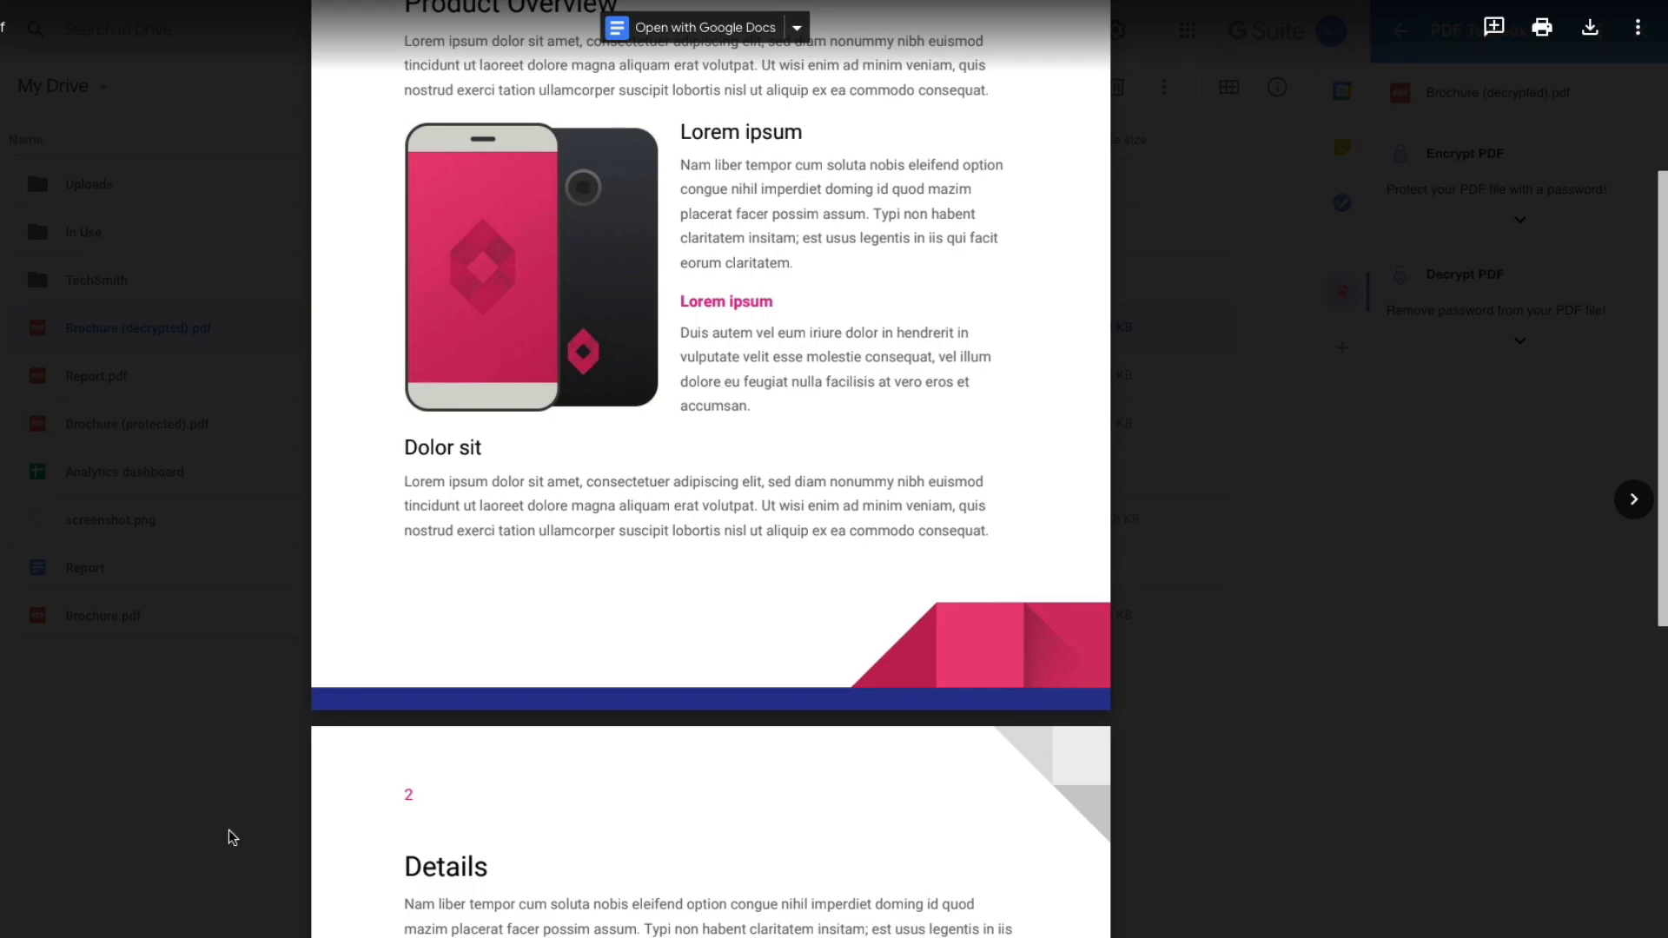